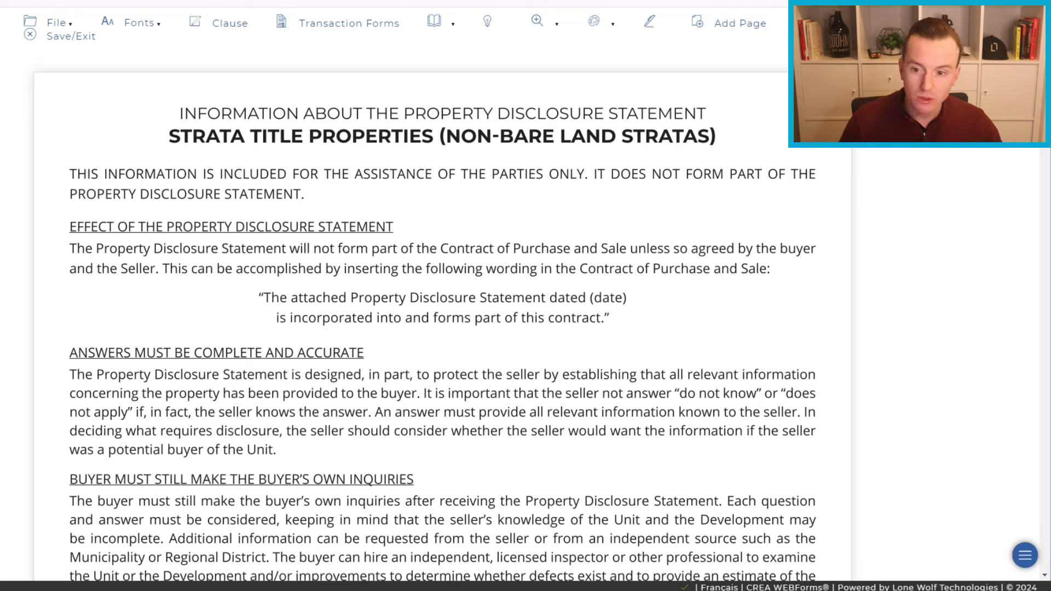
mouse_move(388, 139)
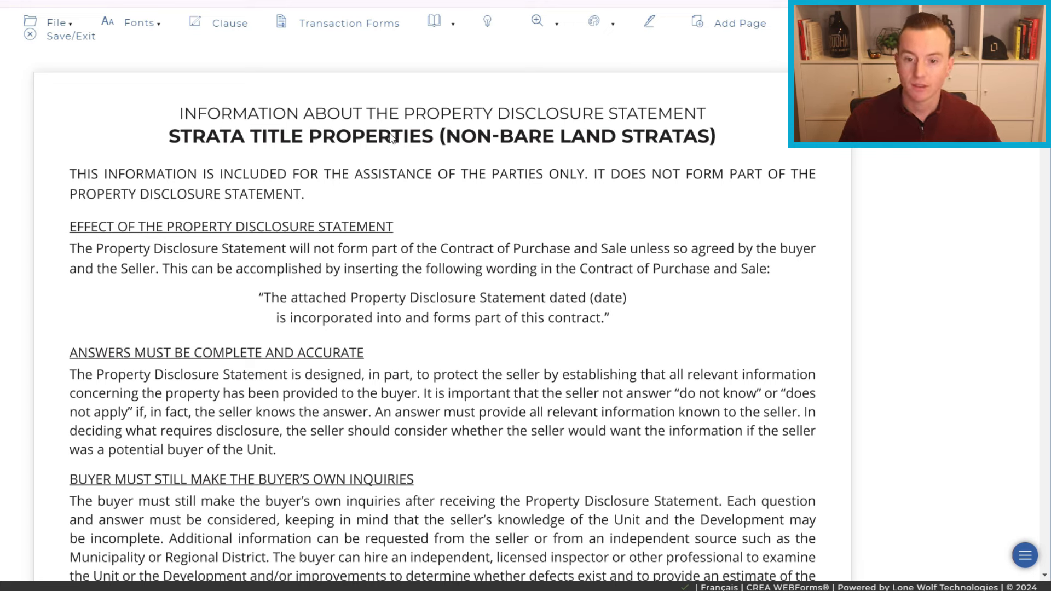
mouse_move(535, 155)
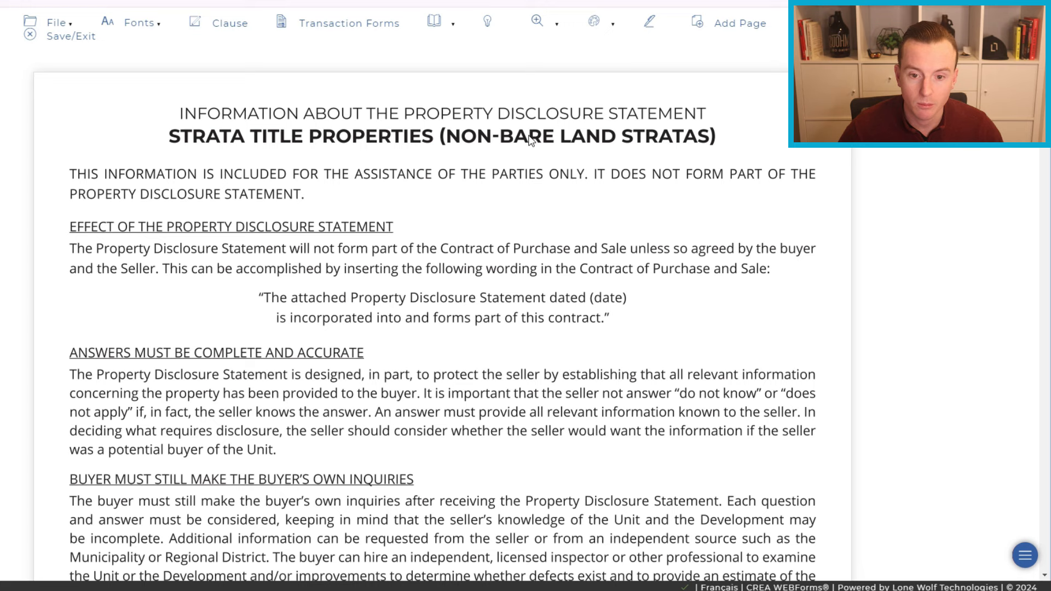
mouse_move(449, 122)
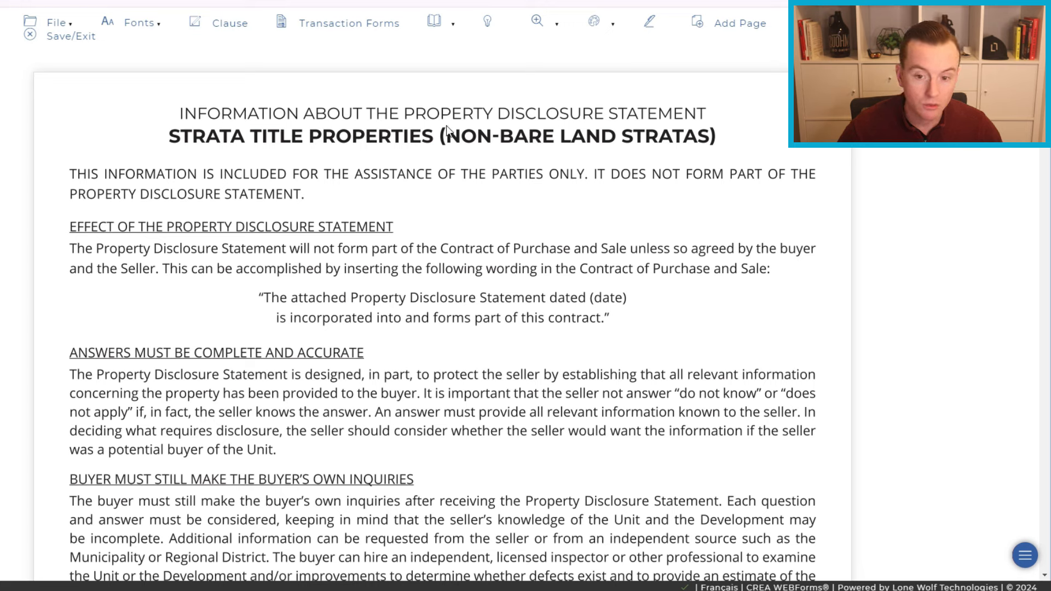
mouse_move(534, 118)
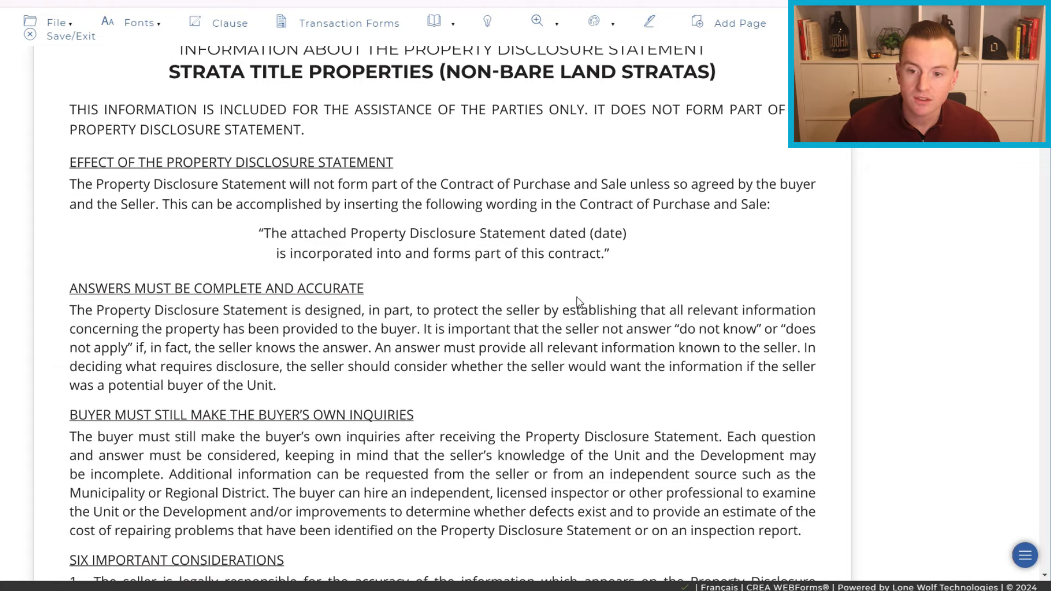
mouse_move(422, 112)
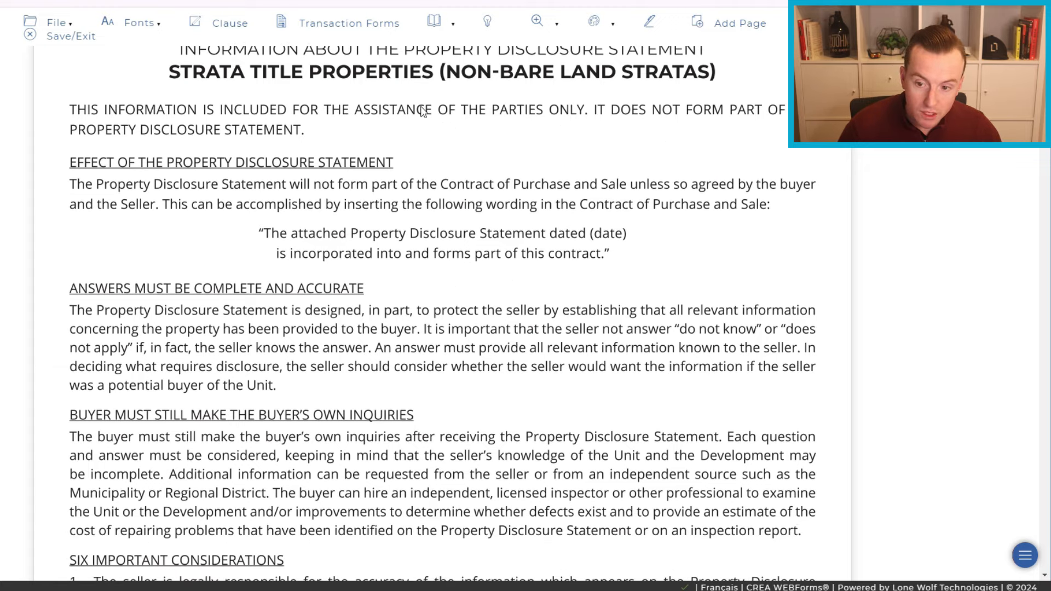
mouse_move(743, 124)
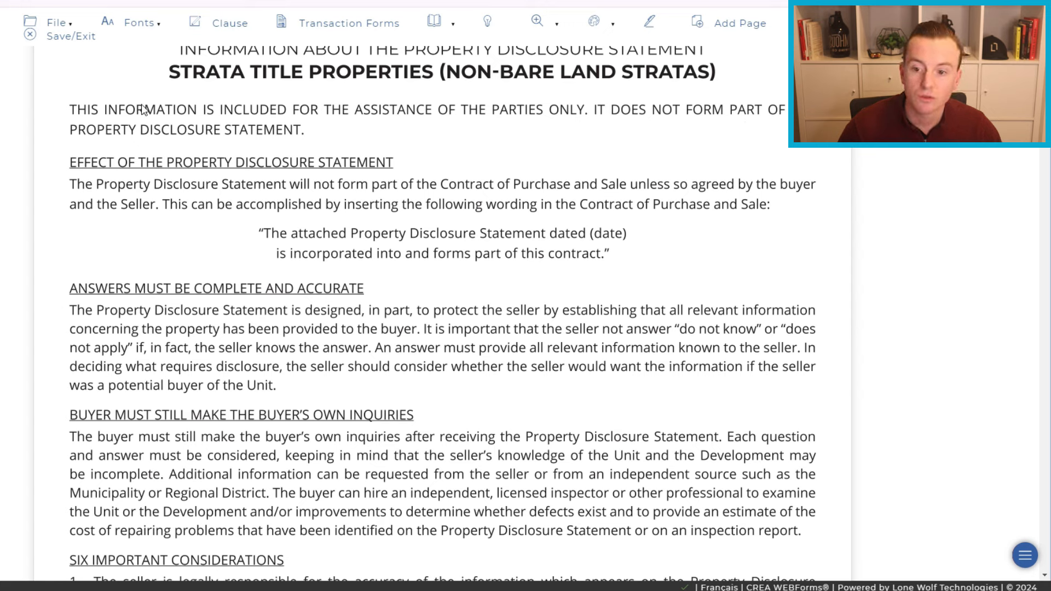
mouse_move(424, 114)
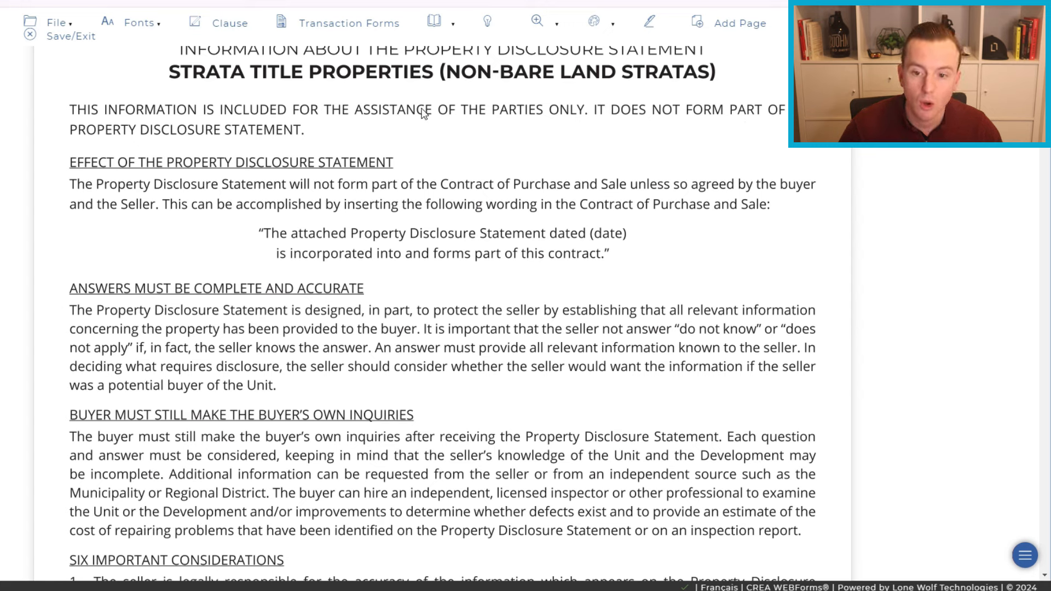
mouse_move(496, 133)
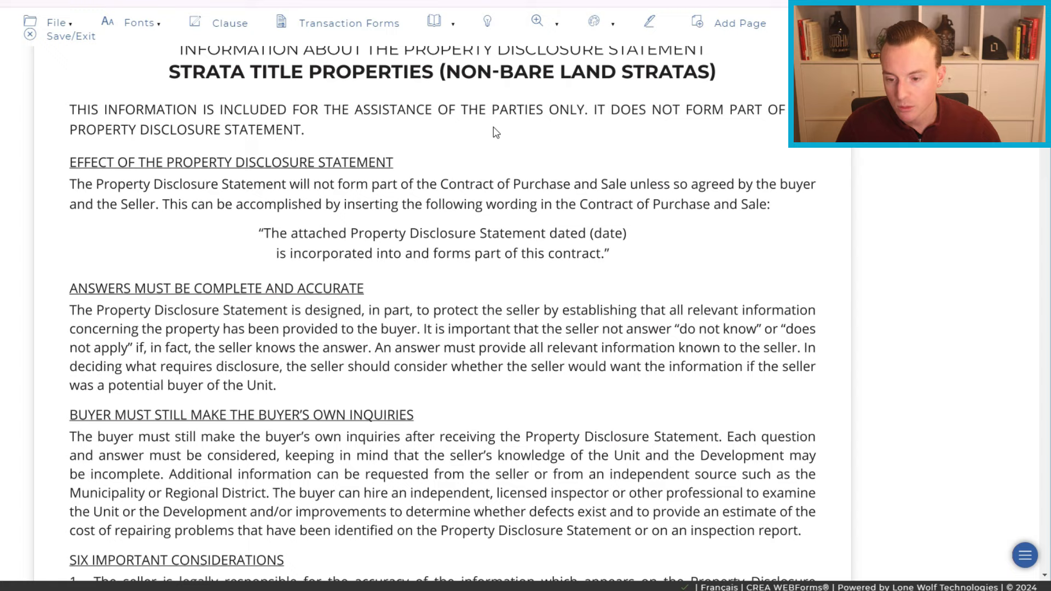
Scroll down past the information pages to reach page 1 of the strata disclosure form.
scroll(down, 3)
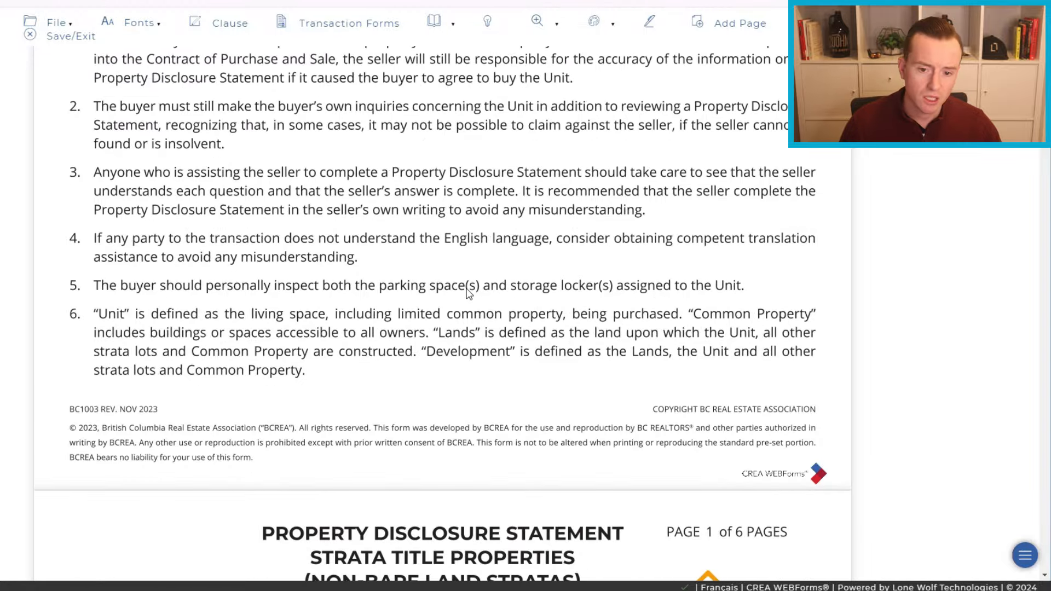
scroll(down, 3)
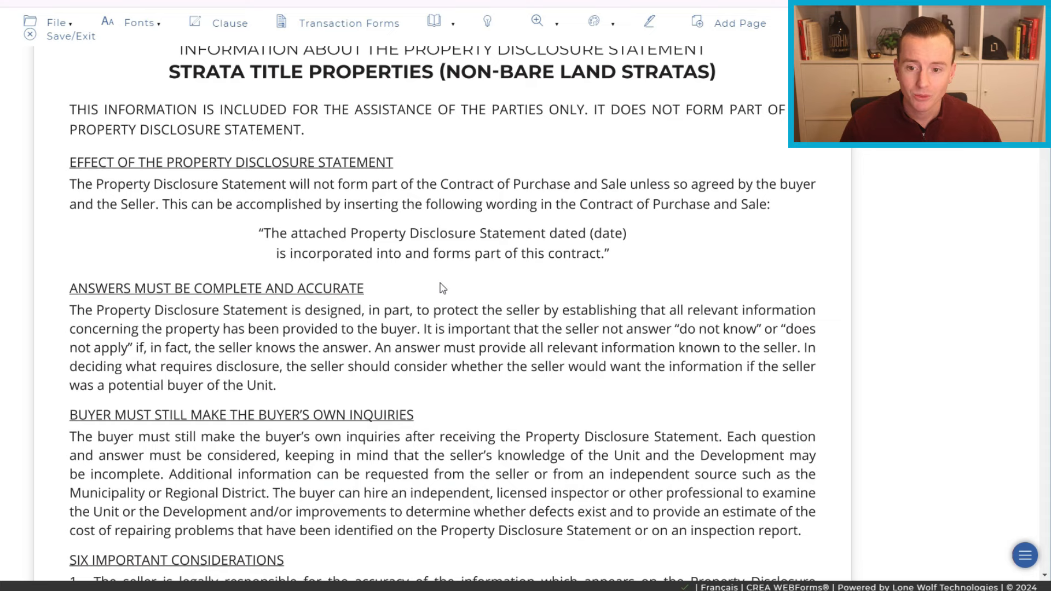
mouse_move(455, 310)
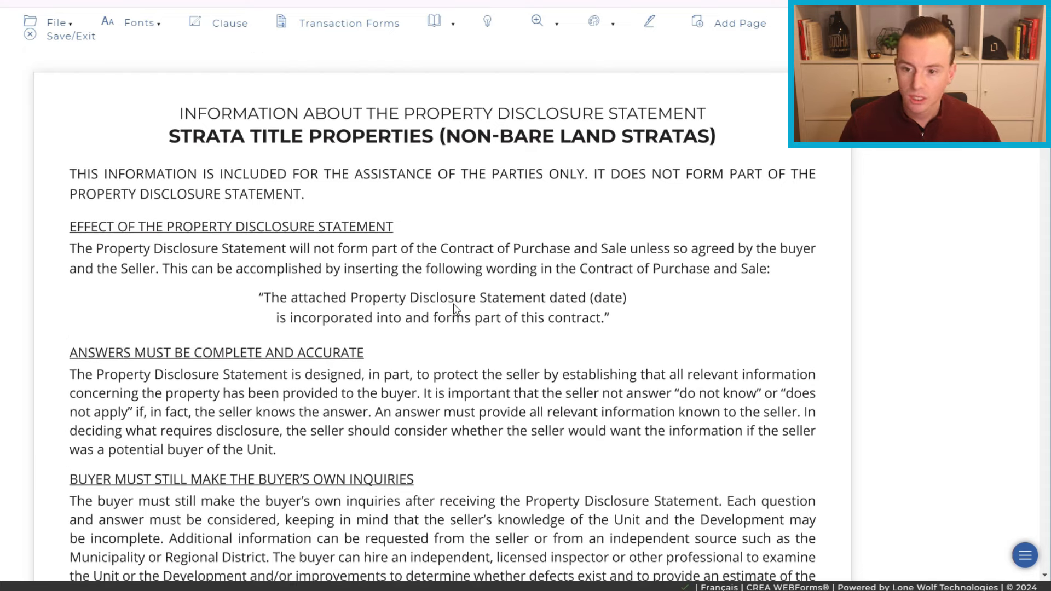
scroll(down, 3)
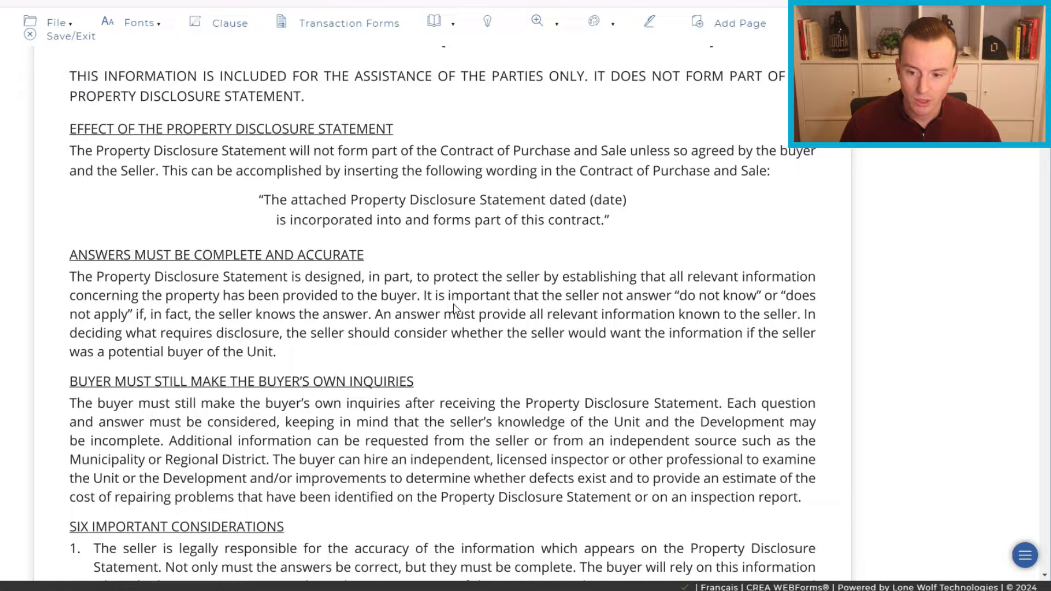
scroll(down, 3)
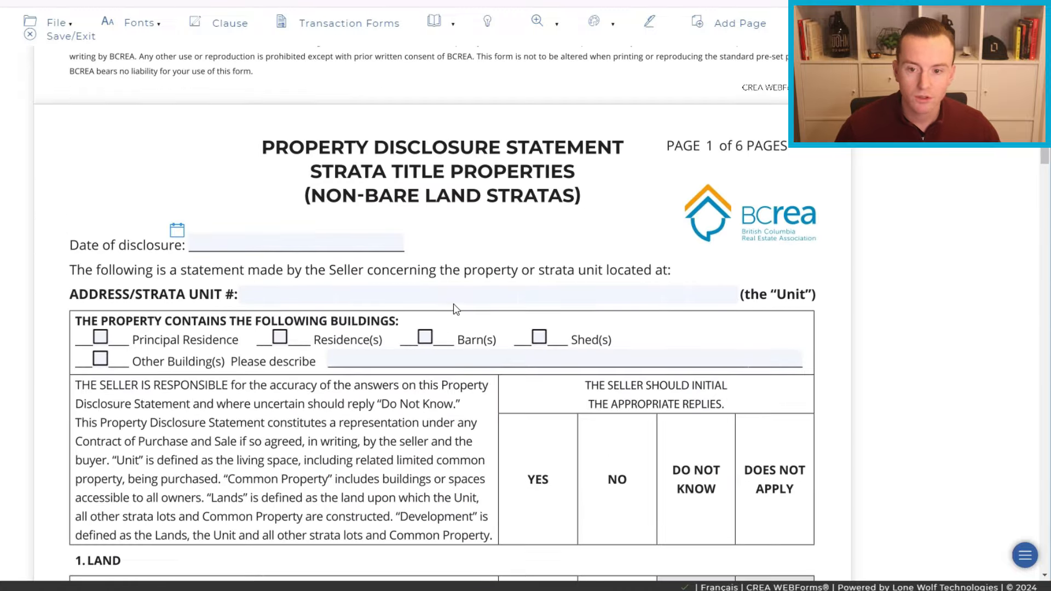
scroll(down, 3)
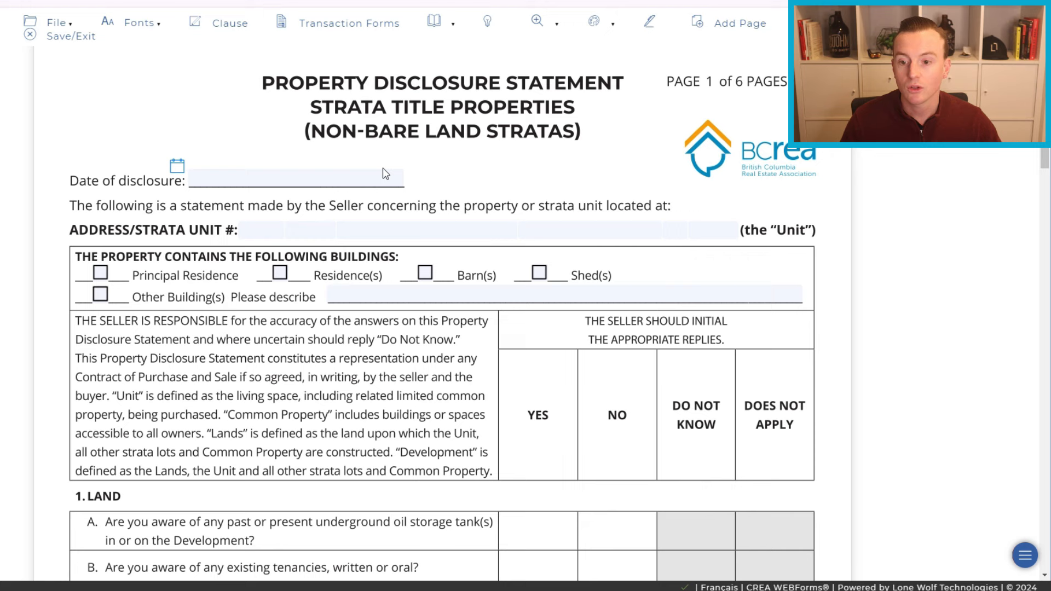
mouse_move(380, 149)
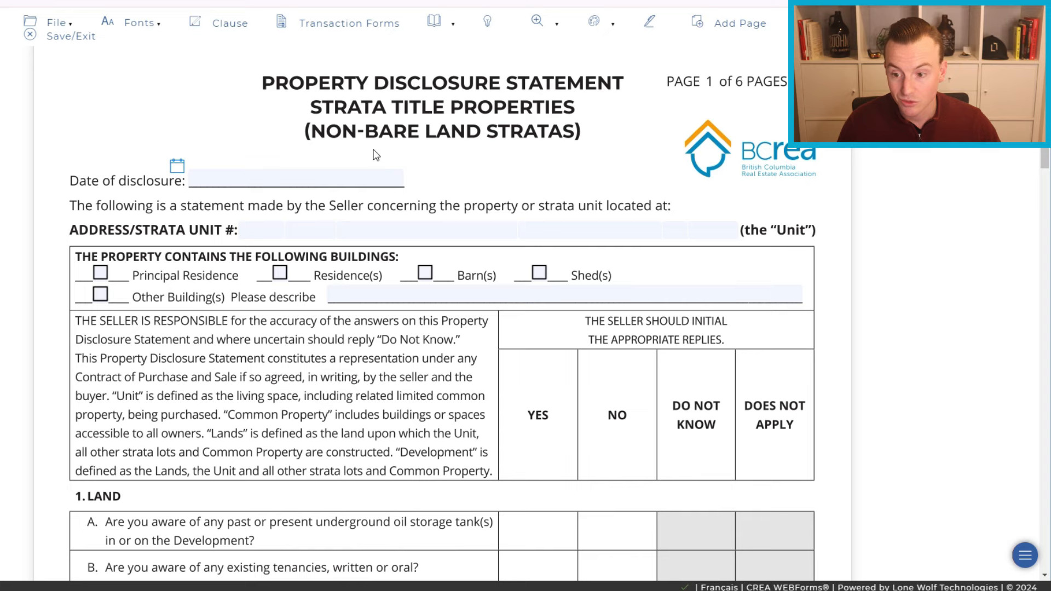
scroll(down, 3)
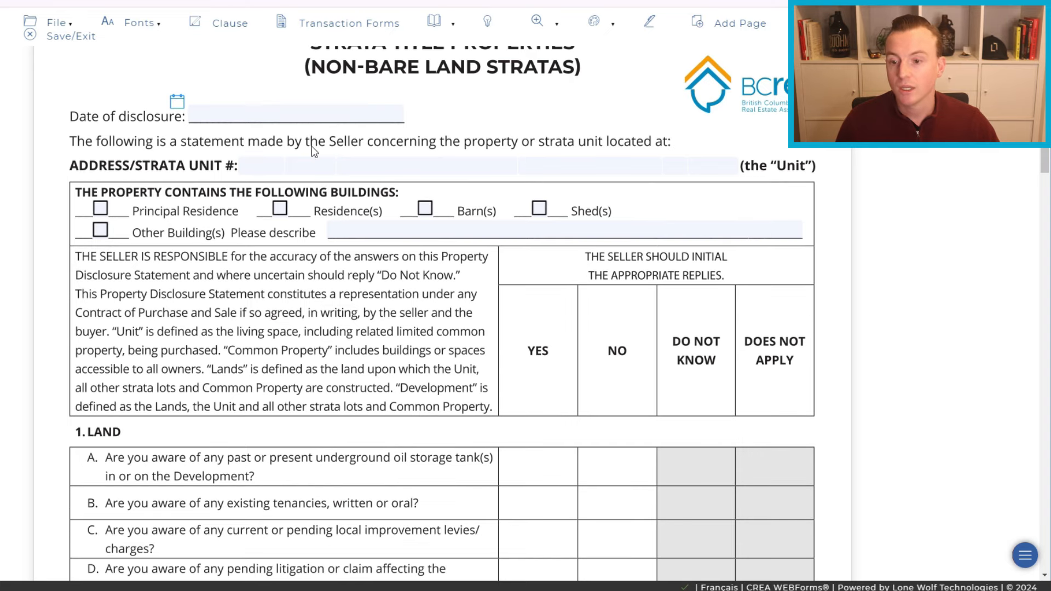
mouse_move(626, 164)
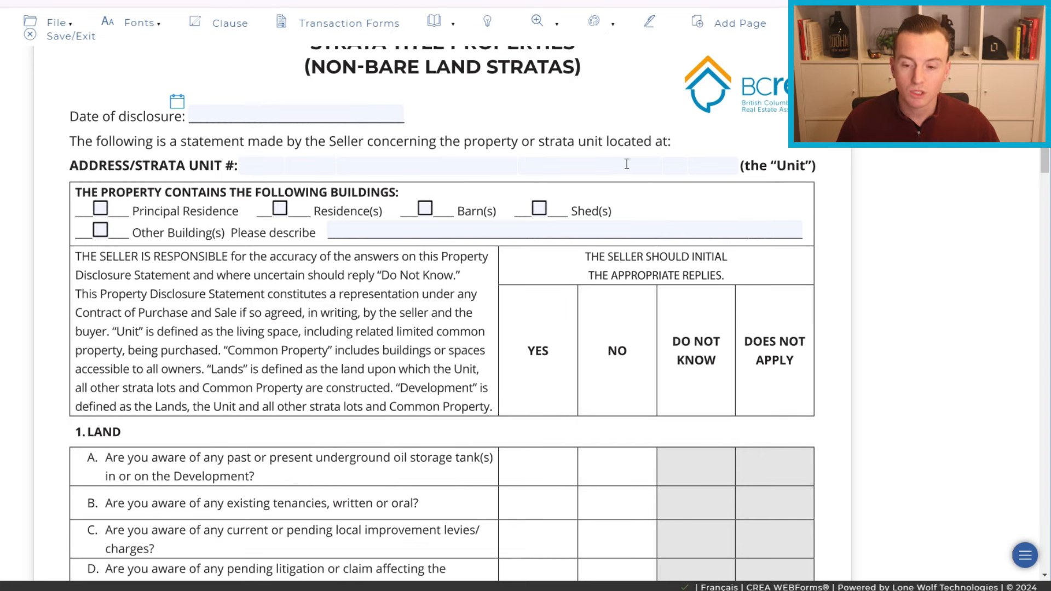
mouse_move(193, 160)
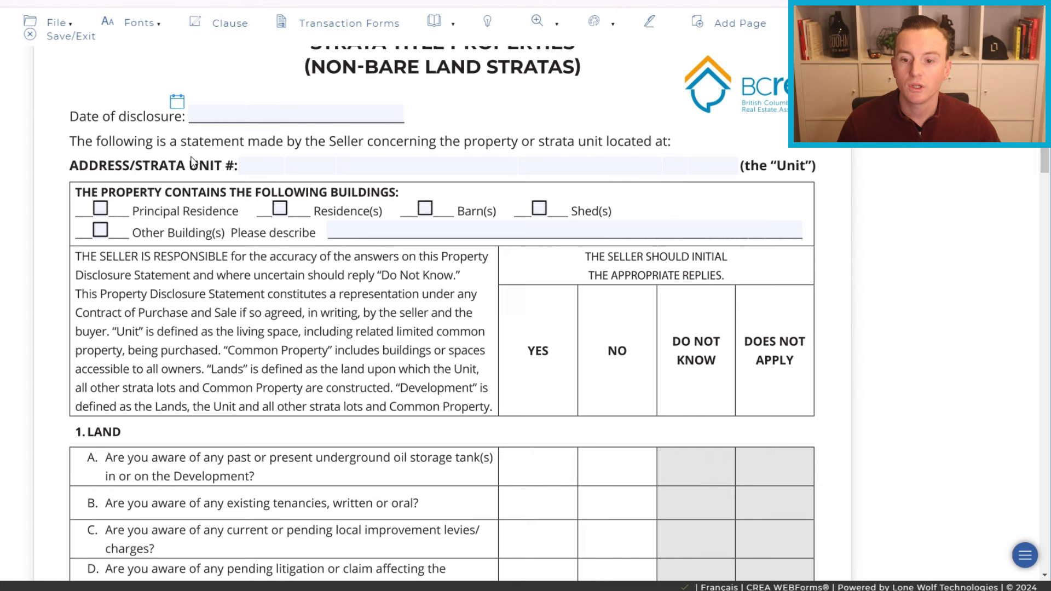
mouse_move(188, 219)
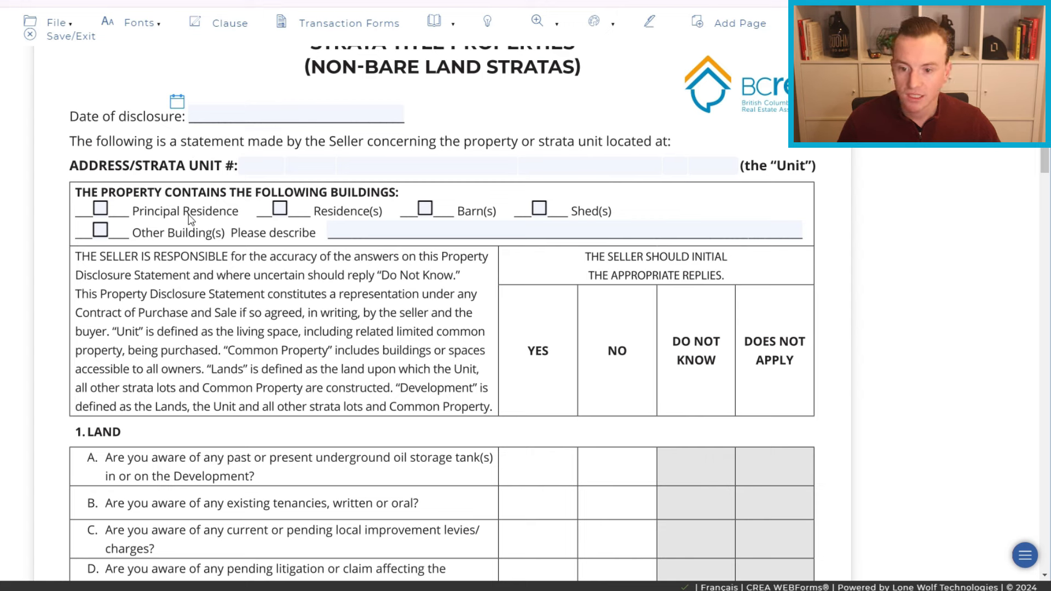
mouse_move(89, 248)
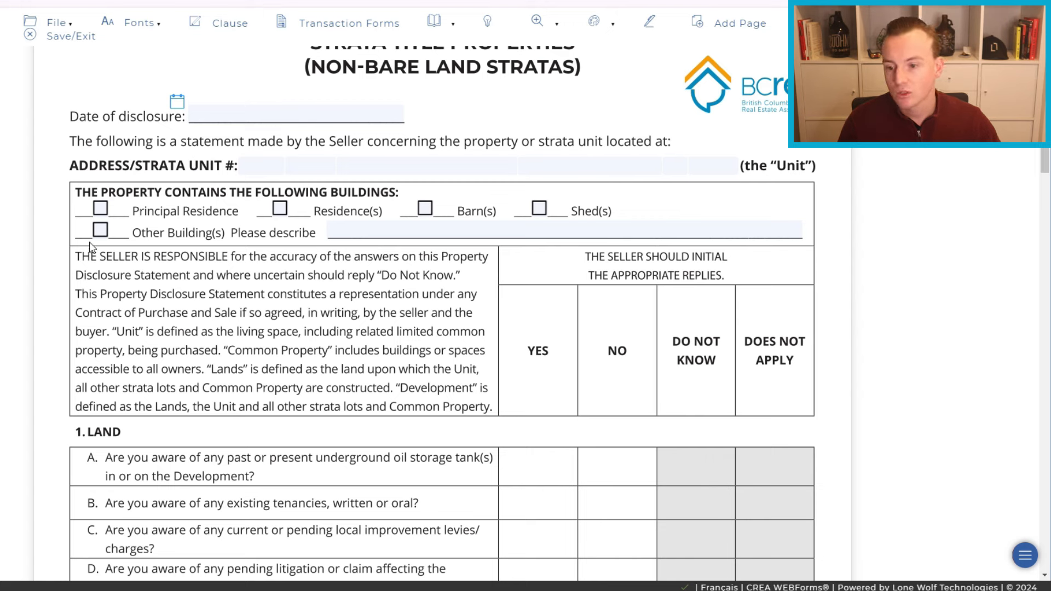
Tick Principal Residence under the buildings the property contains.
click(101, 209)
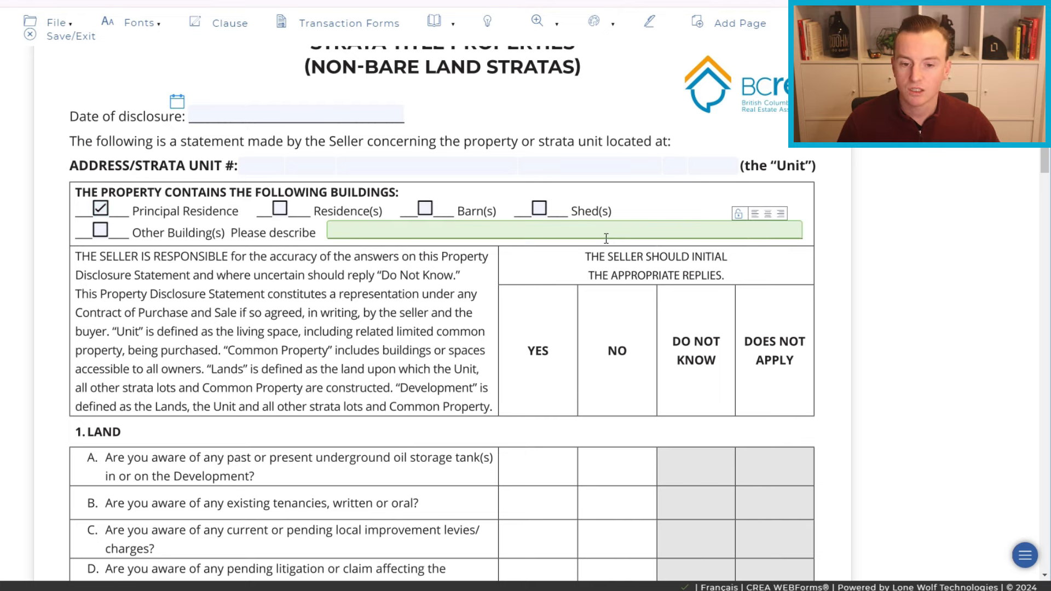
scroll(down, 3)
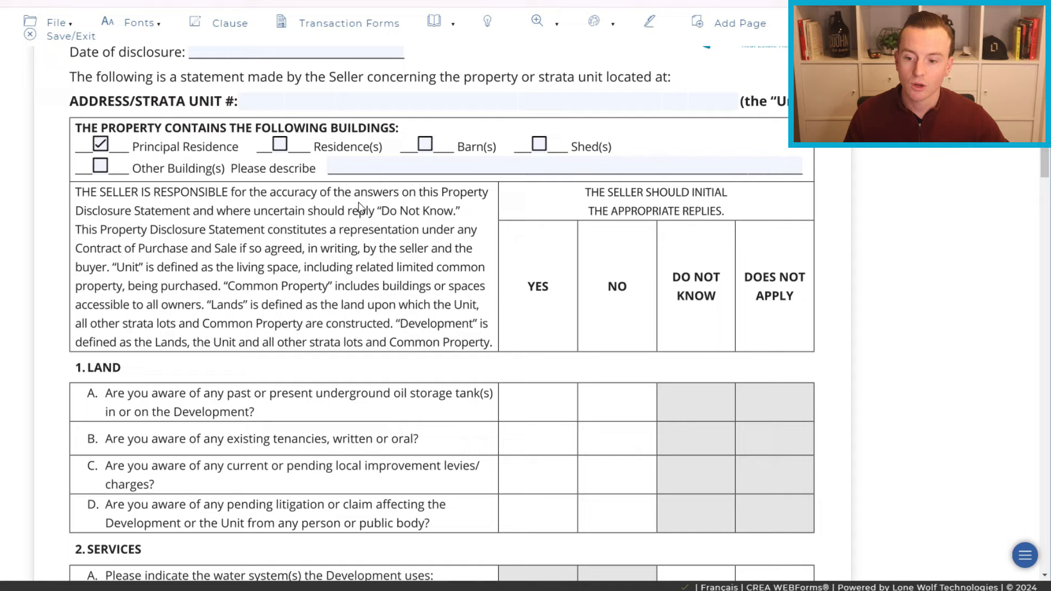
scroll(down, 3)
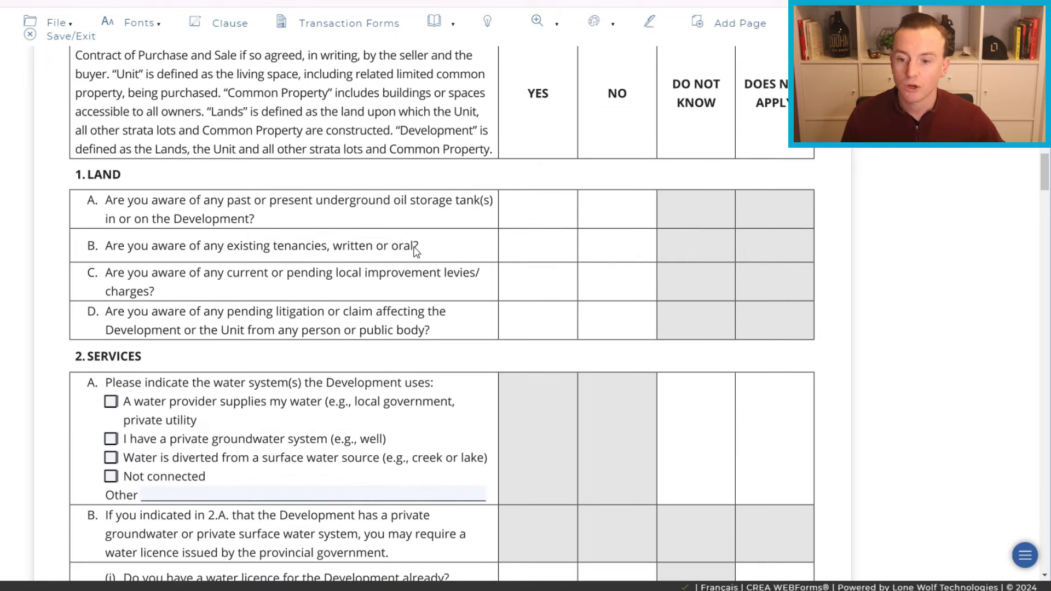
mouse_move(727, 195)
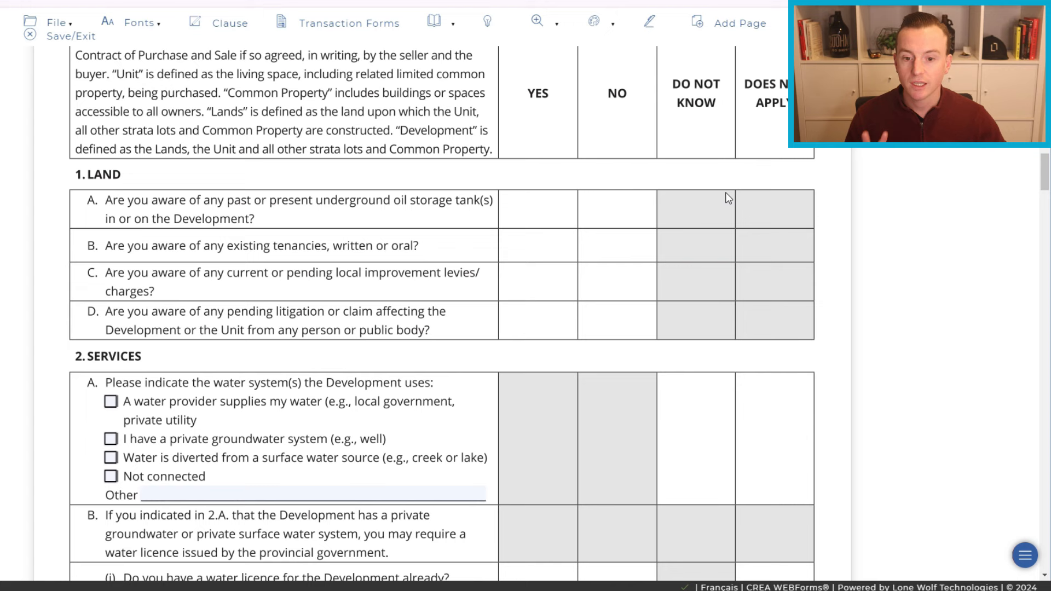
mouse_move(679, 216)
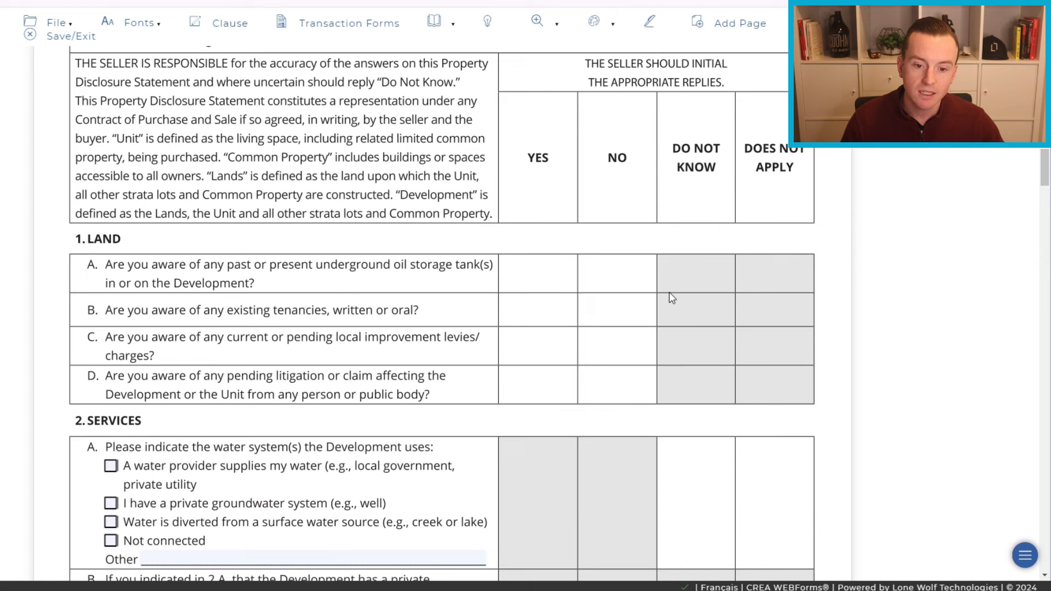
mouse_move(692, 298)
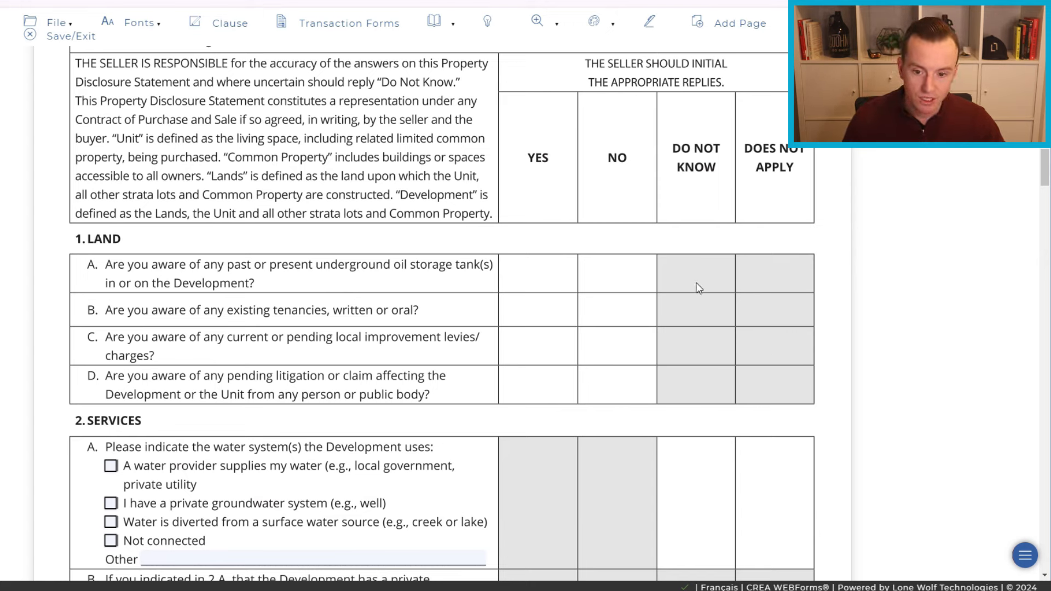
mouse_move(542, 289)
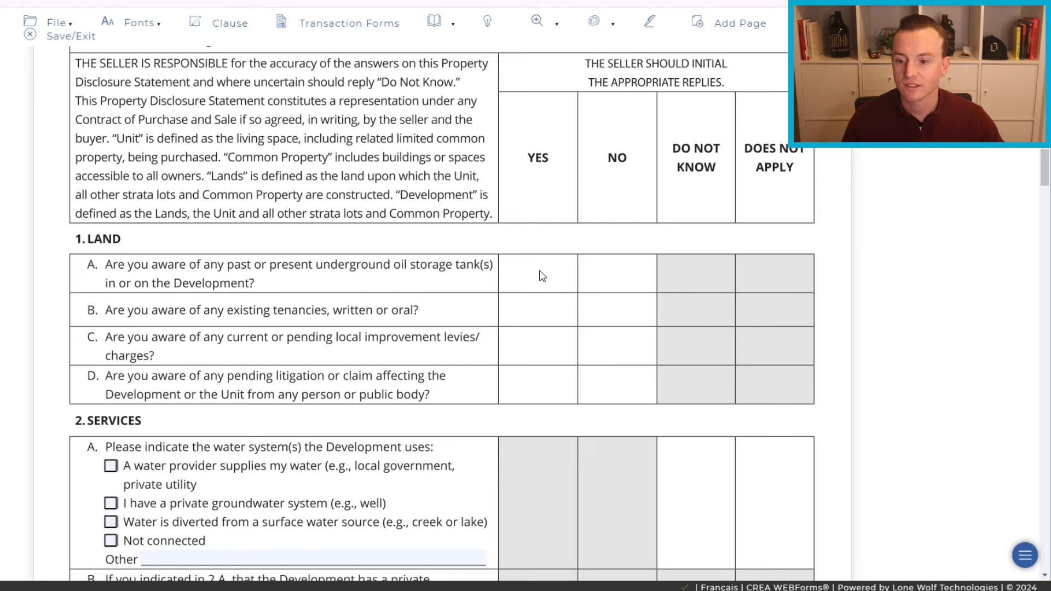
mouse_move(663, 298)
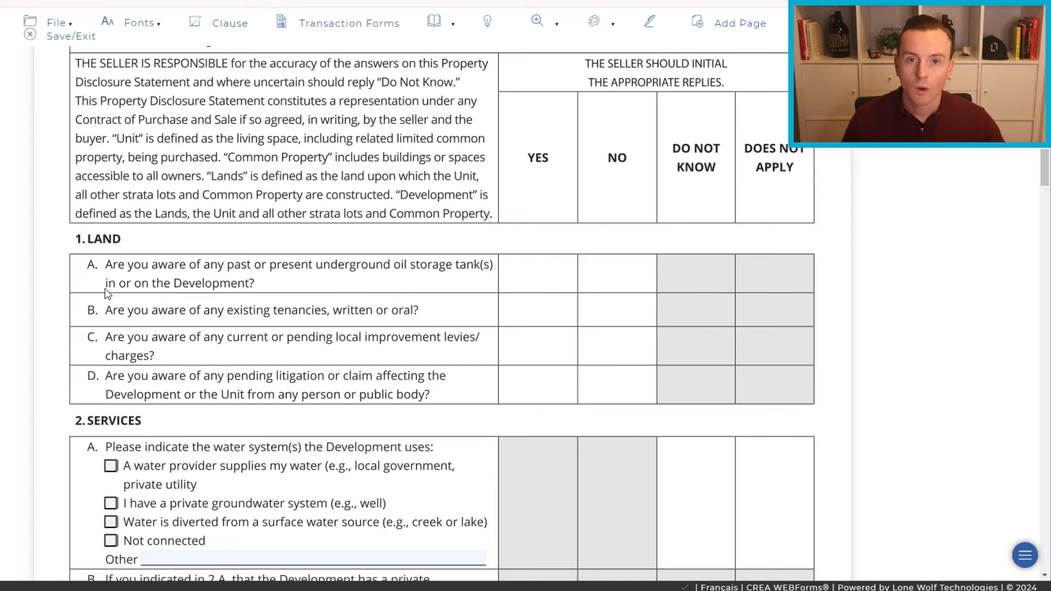
mouse_move(273, 274)
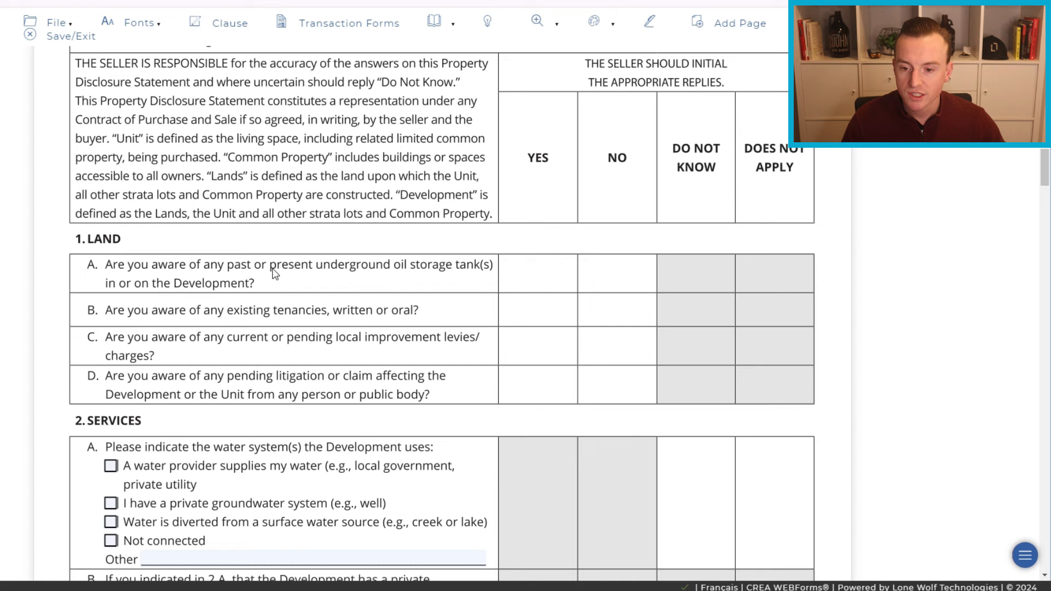
mouse_move(481, 281)
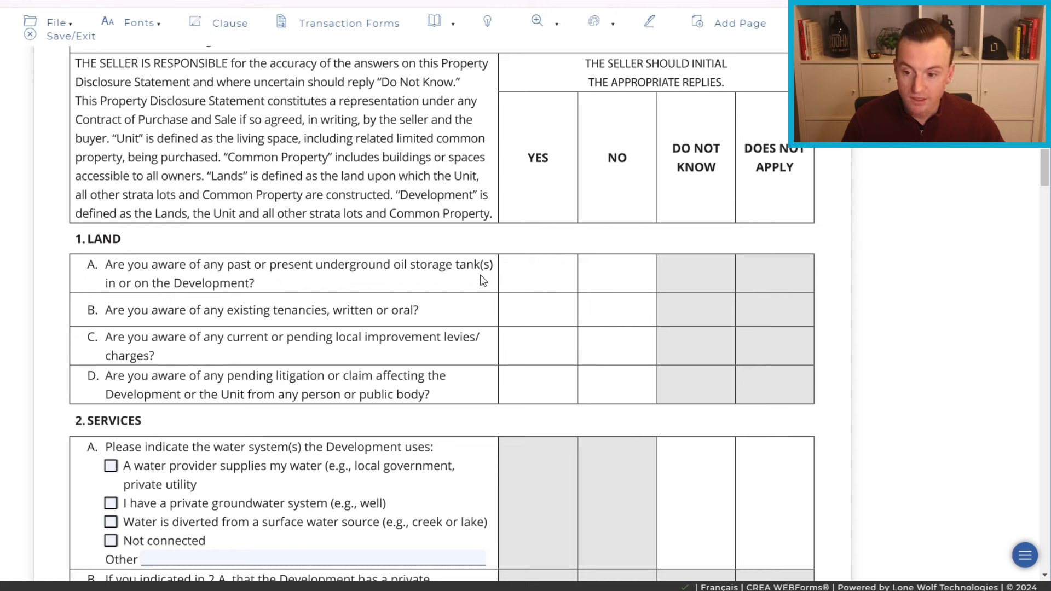
mouse_move(230, 289)
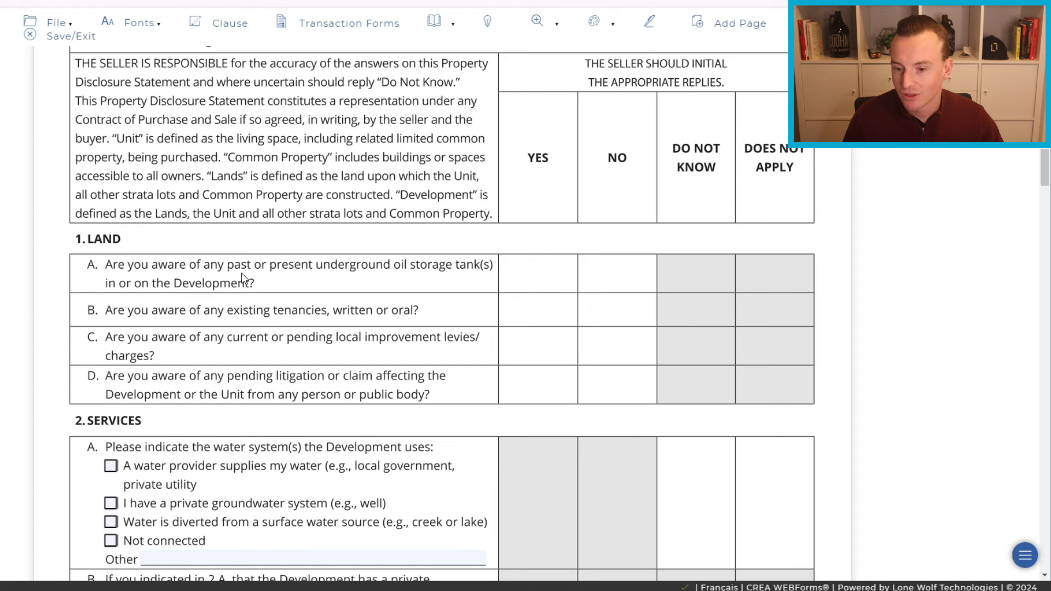
mouse_move(105, 316)
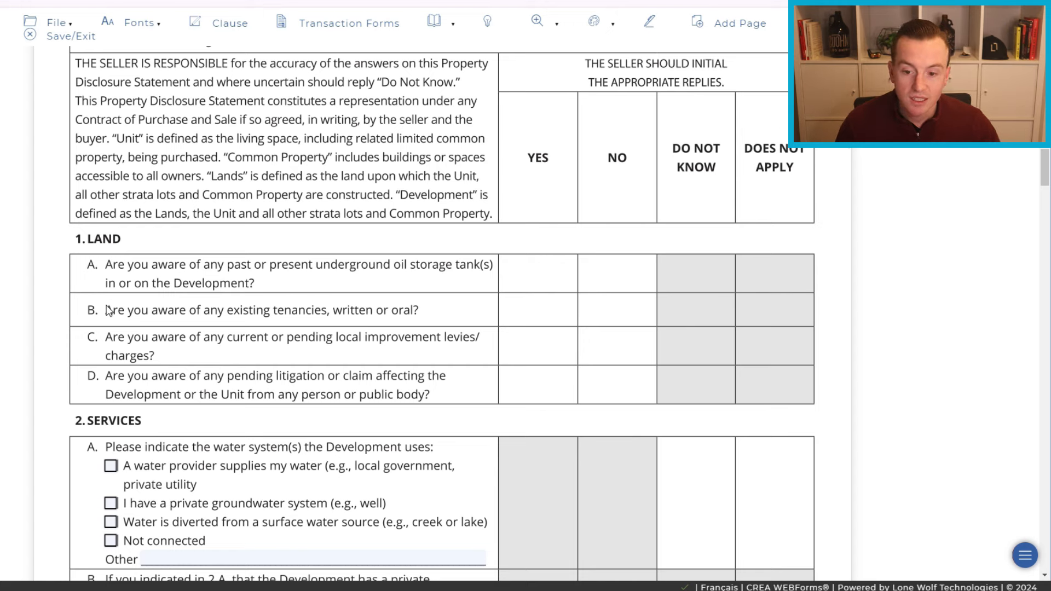
mouse_move(171, 363)
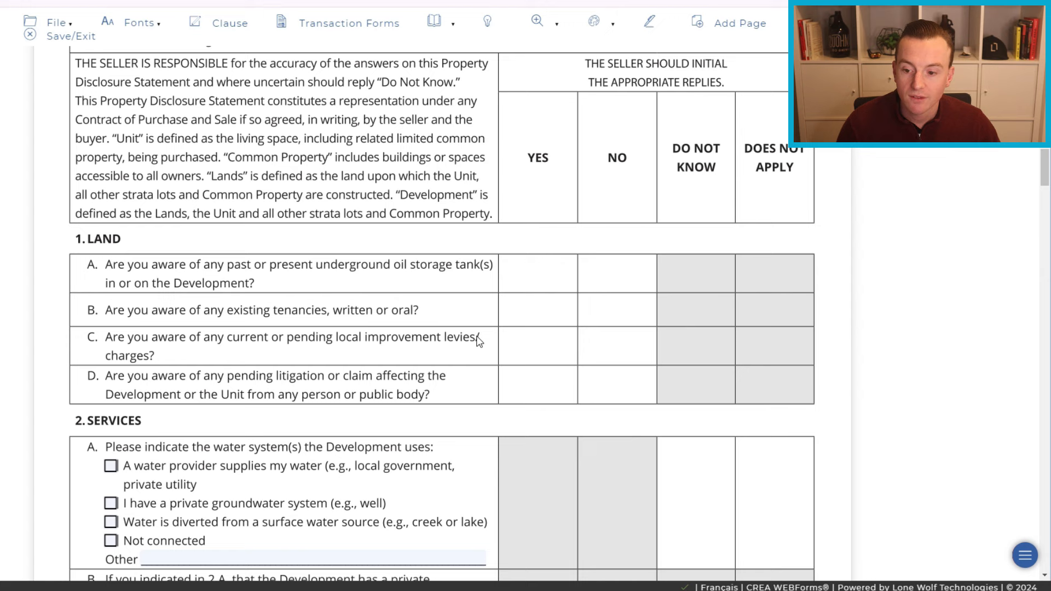
mouse_move(133, 395)
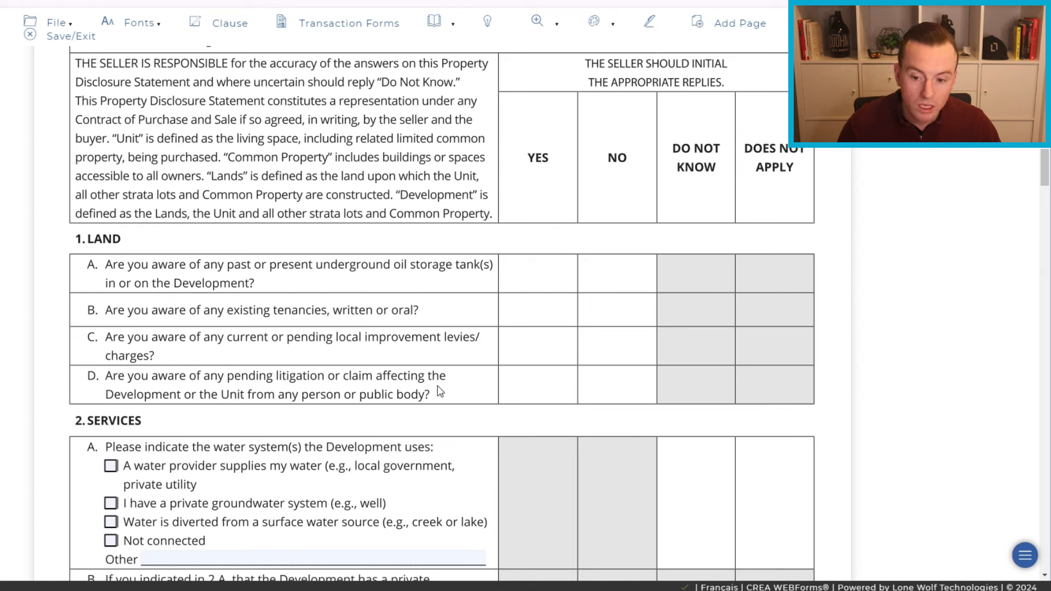
mouse_move(53, 383)
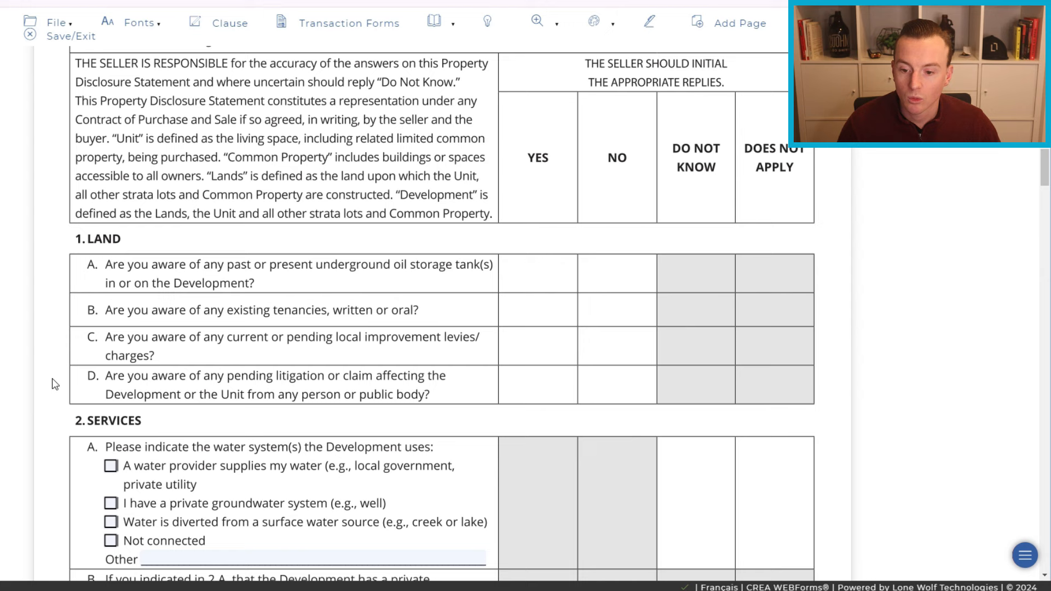
mouse_move(422, 412)
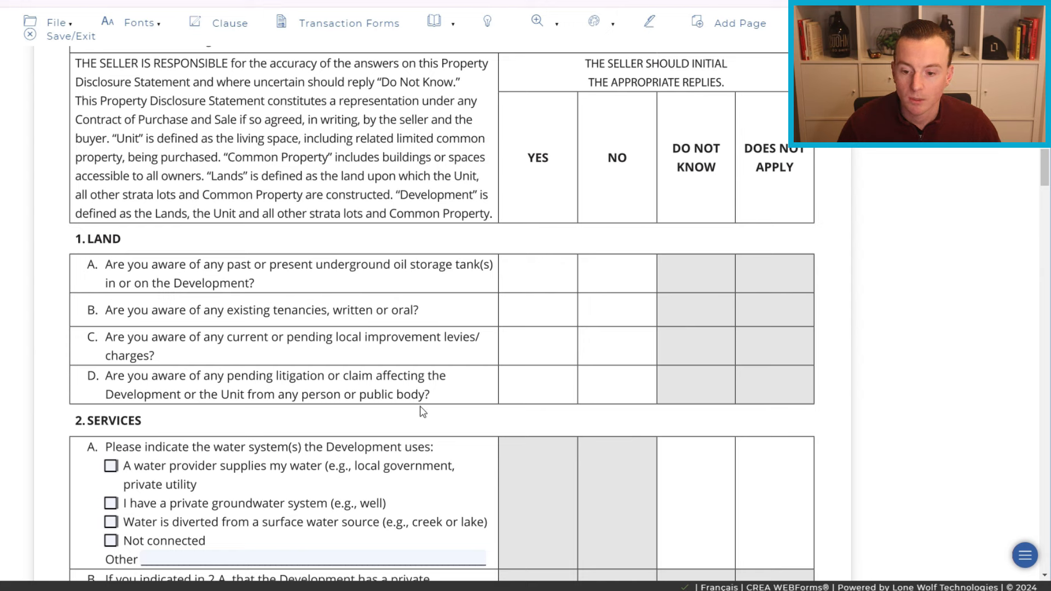
mouse_move(356, 405)
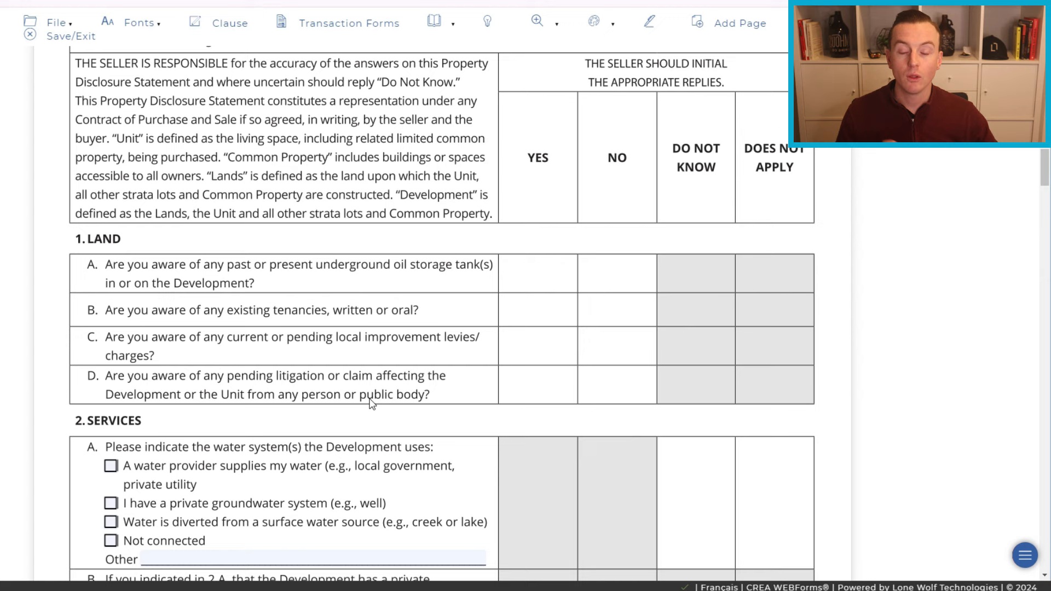
mouse_move(351, 427)
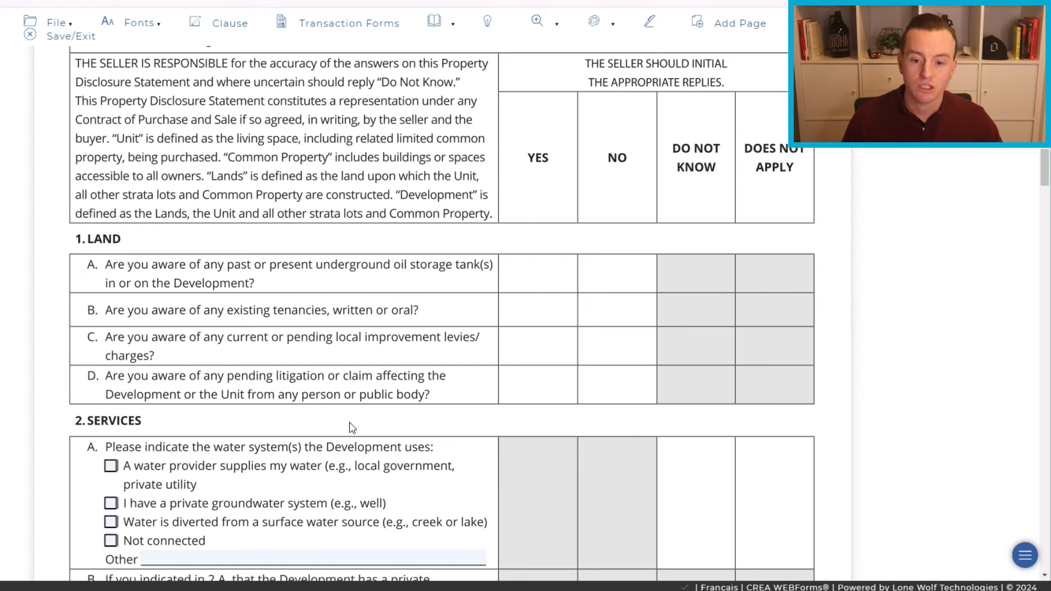
mouse_move(534, 414)
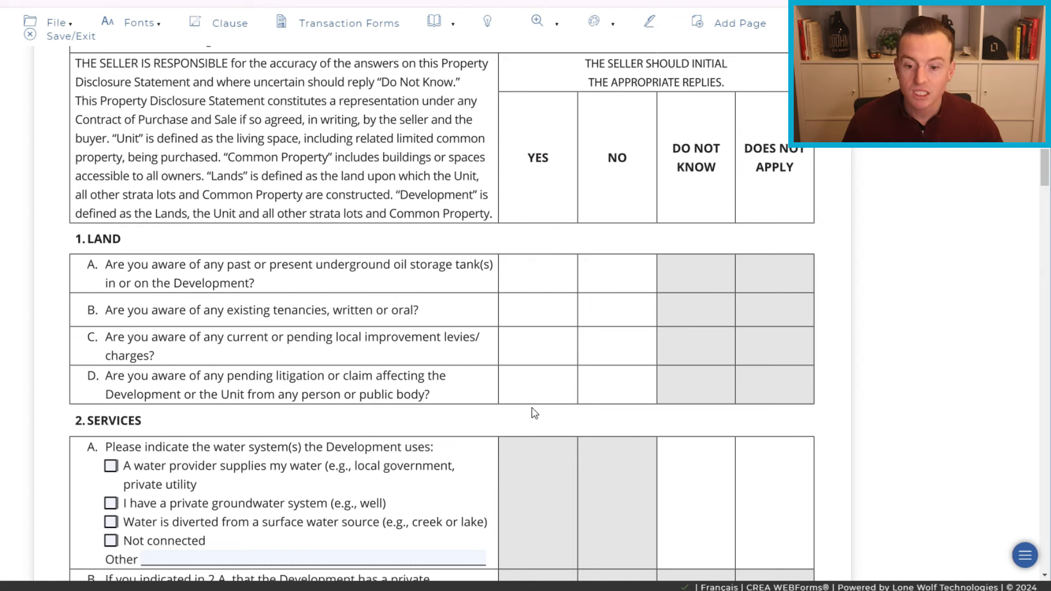
mouse_move(576, 390)
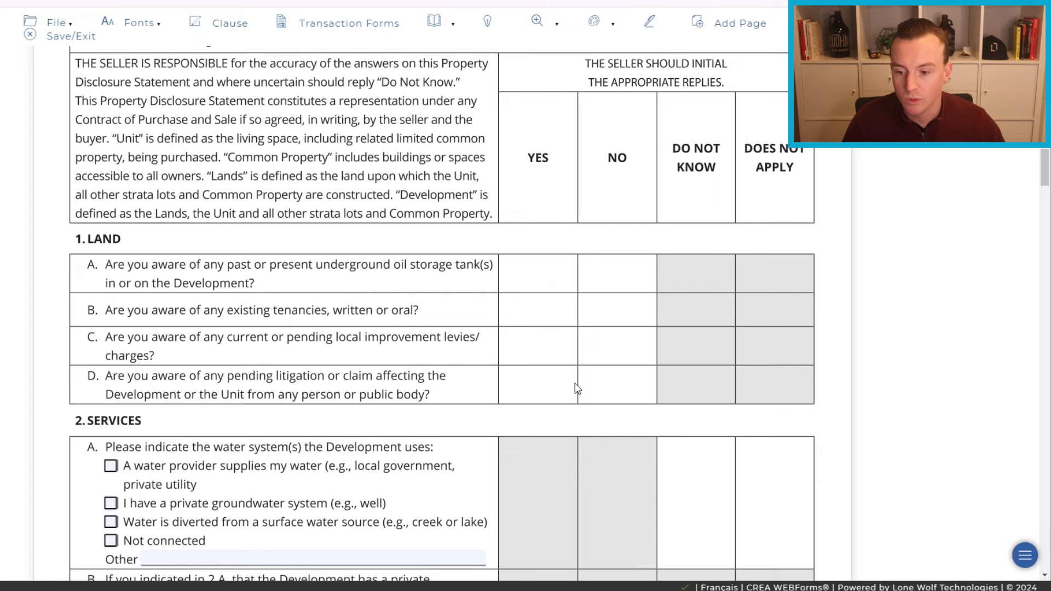
scroll(down, 3)
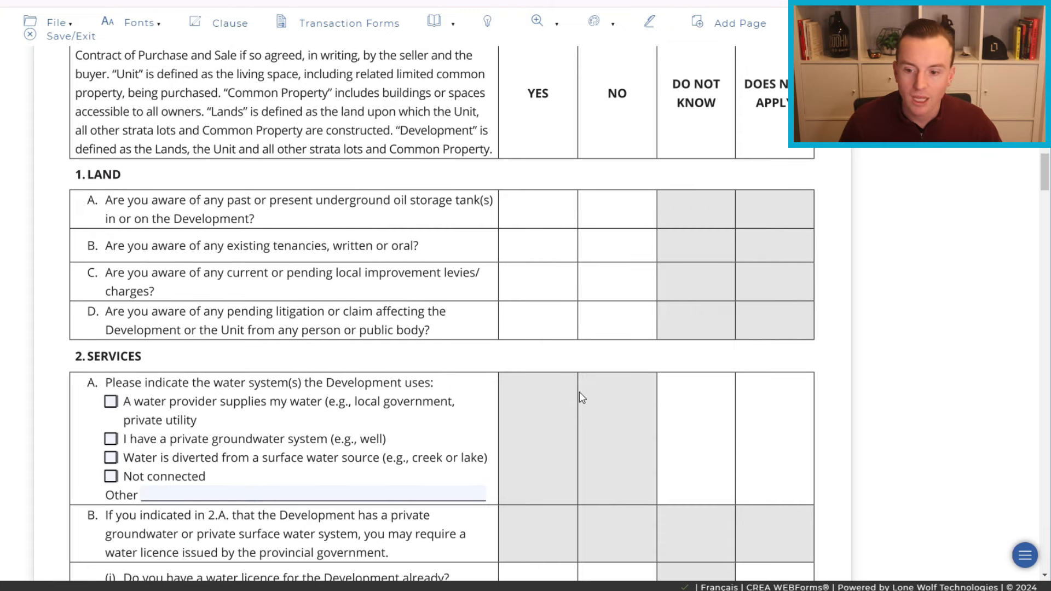
scroll(down, 3)
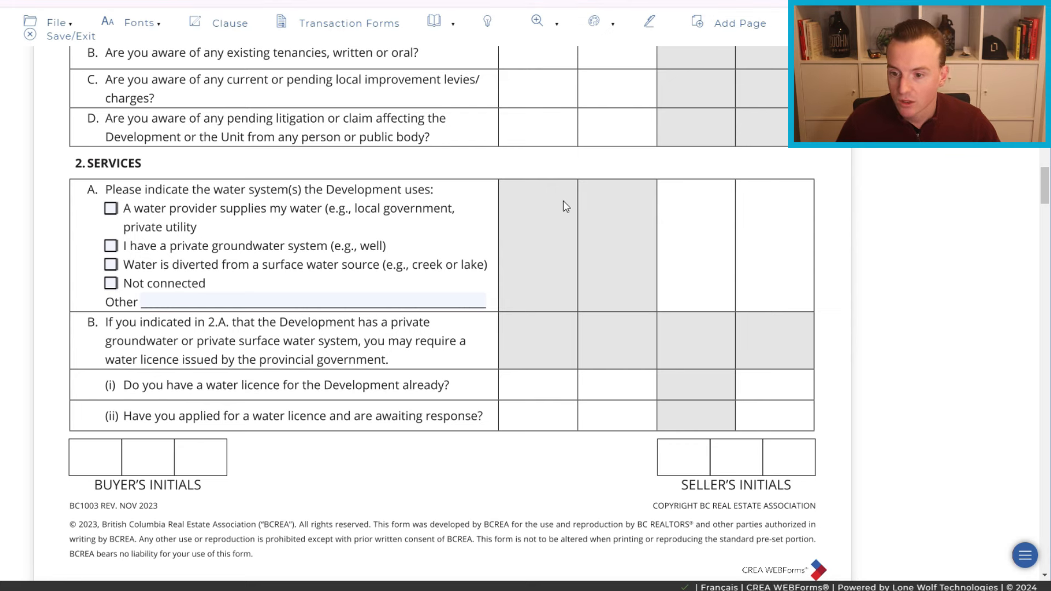
Tick 'A water provider supplies my water' in 2.A, after briefly trying the groundwater option.
click(112, 208)
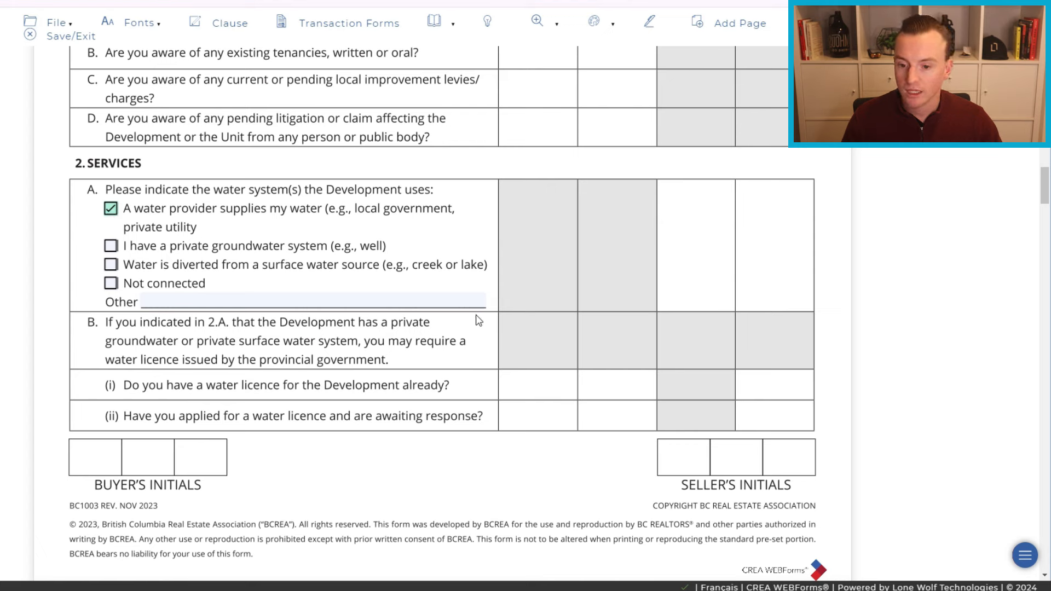
mouse_move(170, 349)
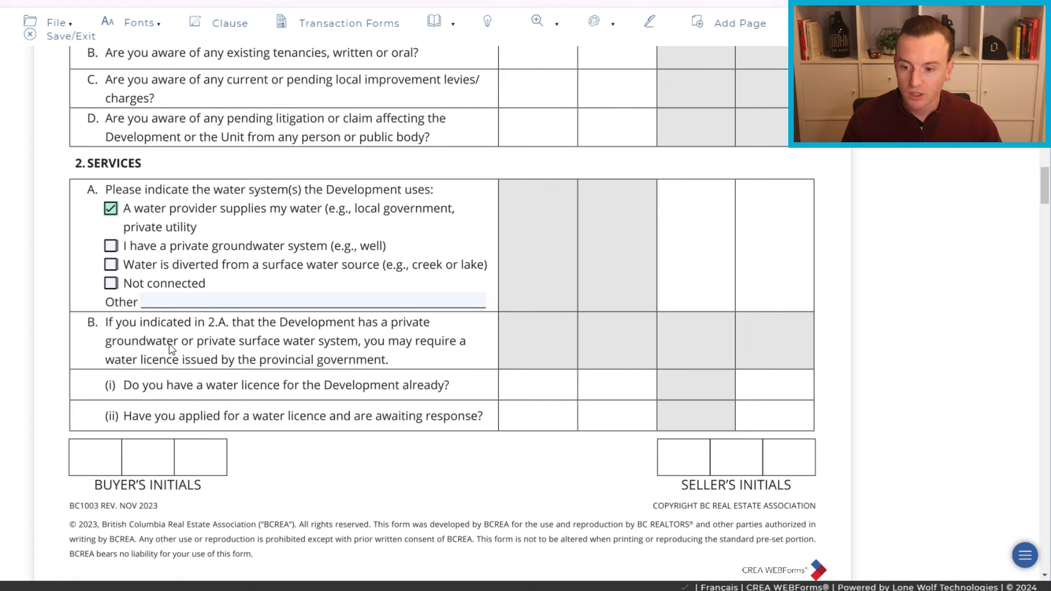
mouse_move(387, 336)
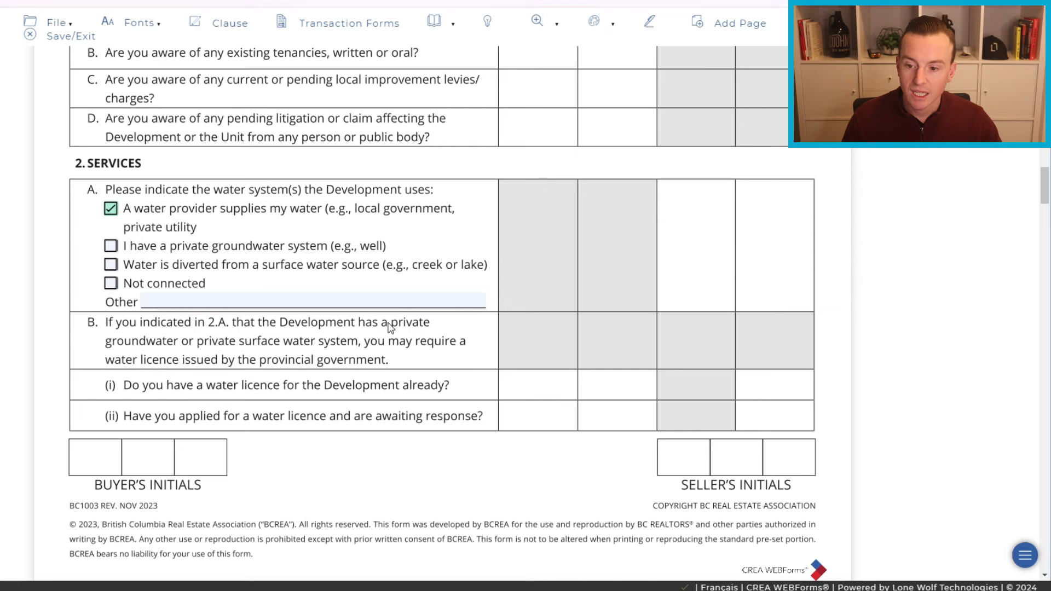
mouse_move(187, 355)
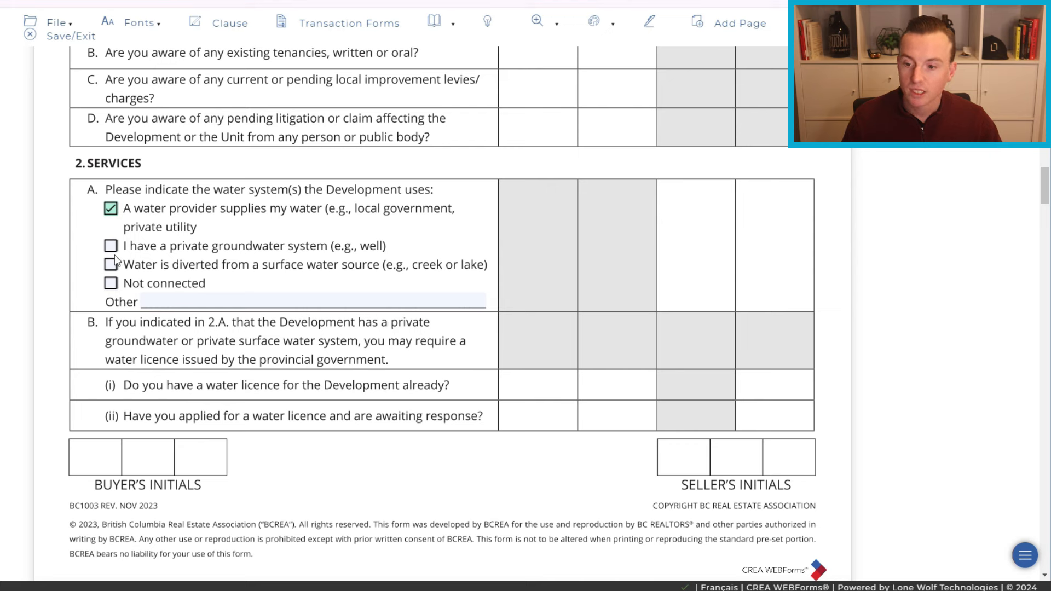
click(109, 245)
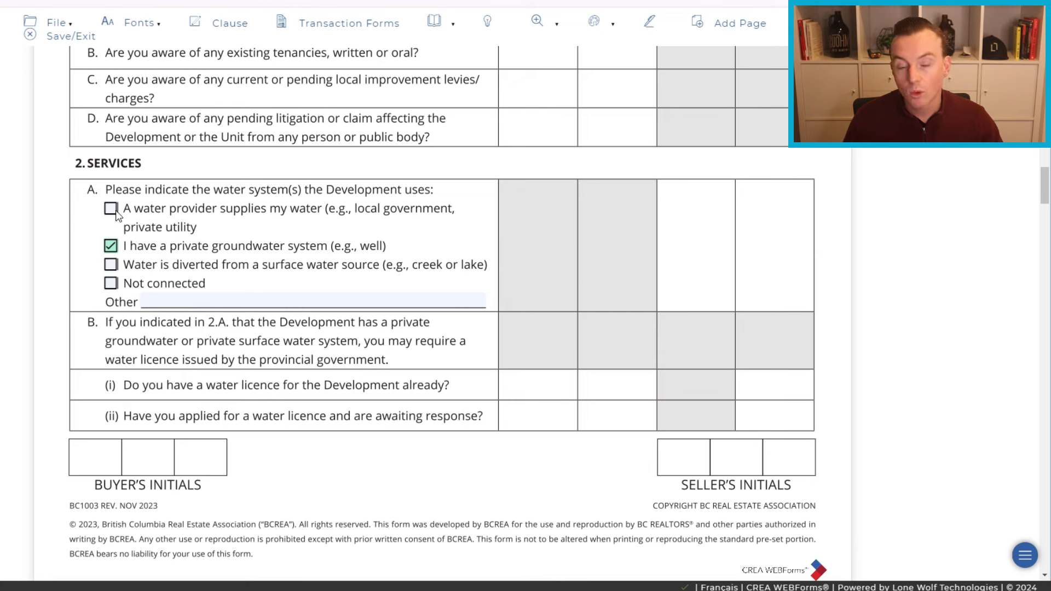
click(112, 208)
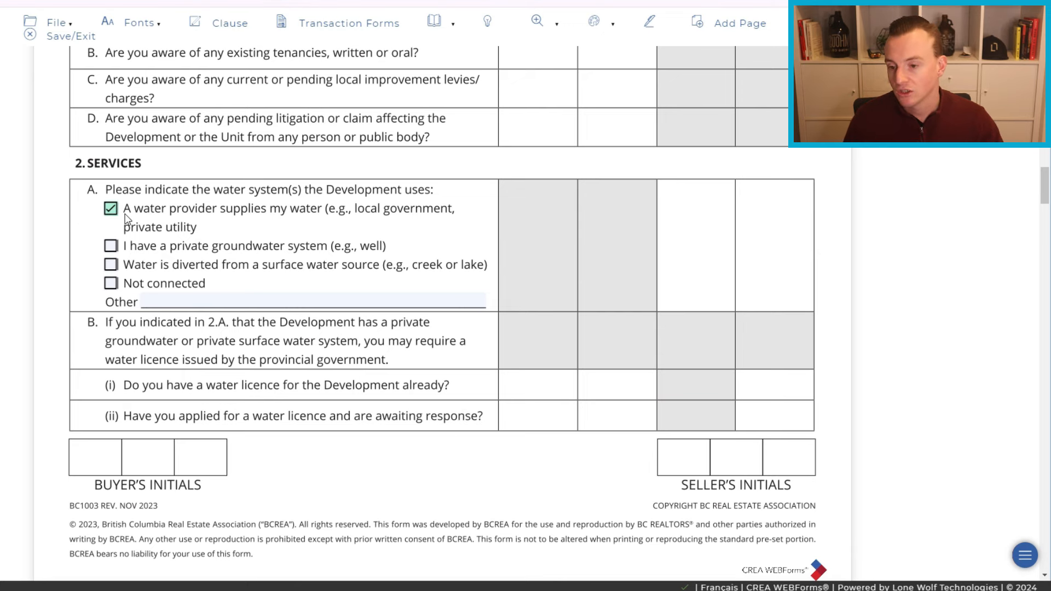
scroll(down, 3)
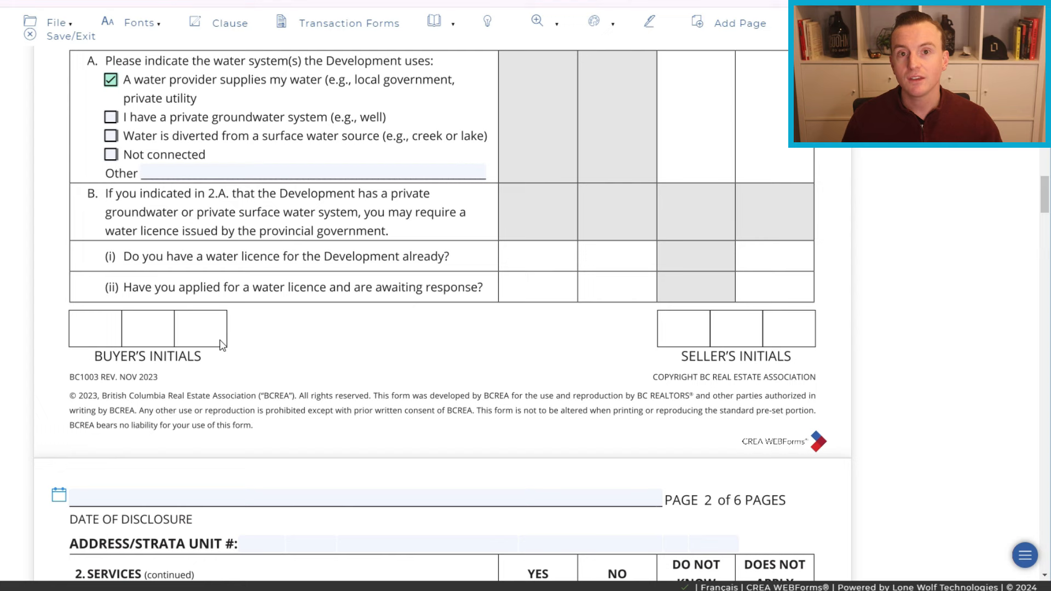
mouse_move(319, 430)
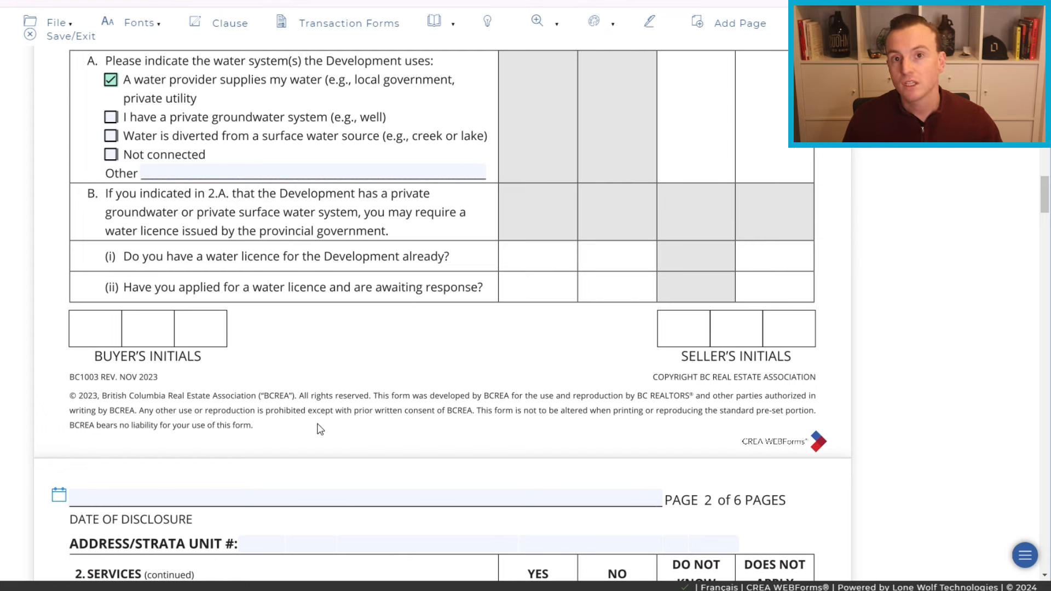
mouse_move(331, 436)
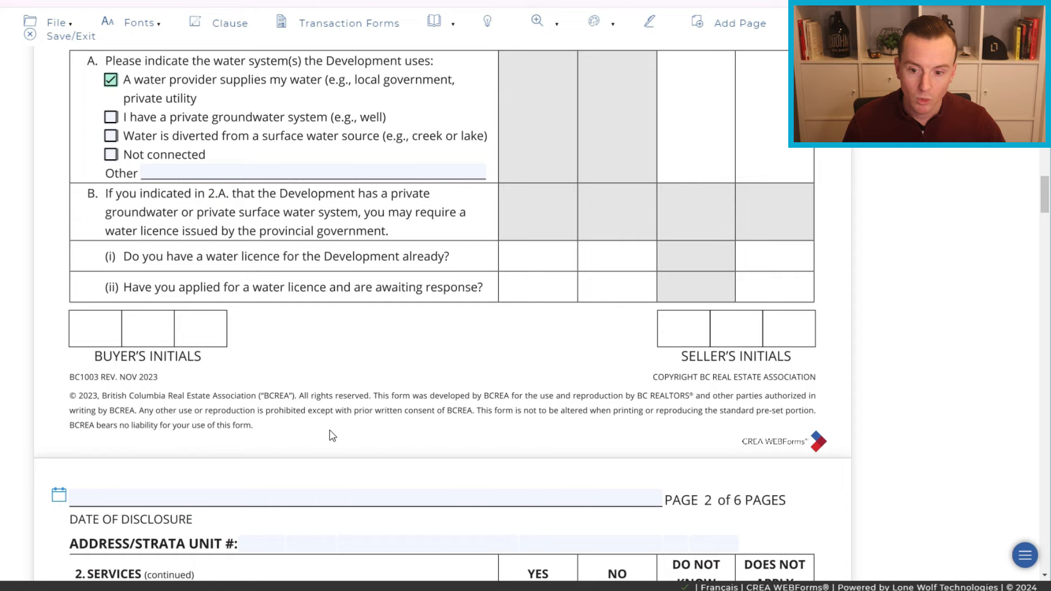
Mark the fireplace as approved by a WETT certified inspector in Section 3.
scroll(down, 3)
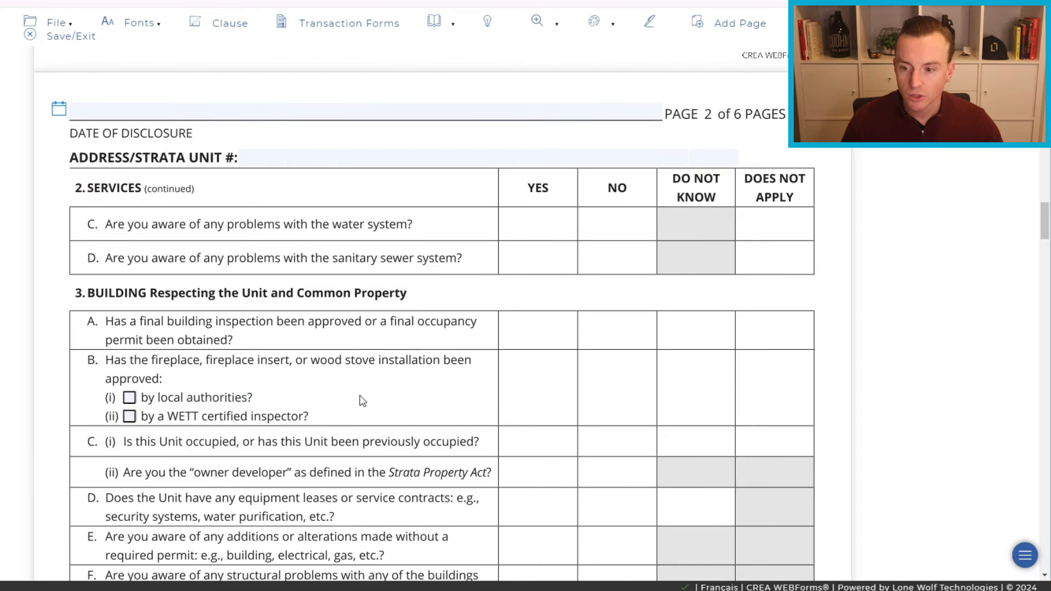
click(175, 111)
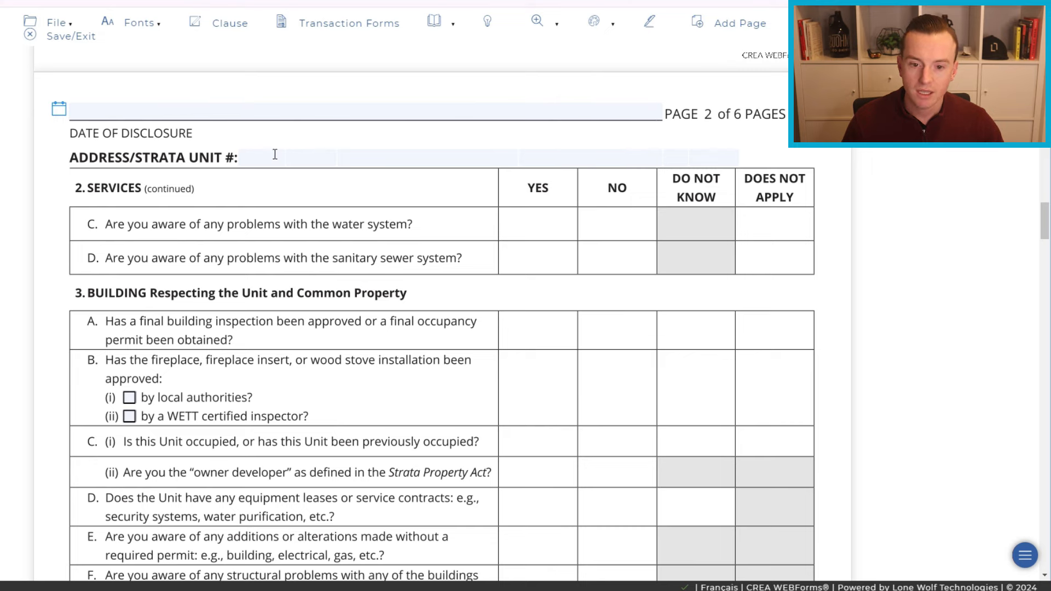
mouse_move(346, 186)
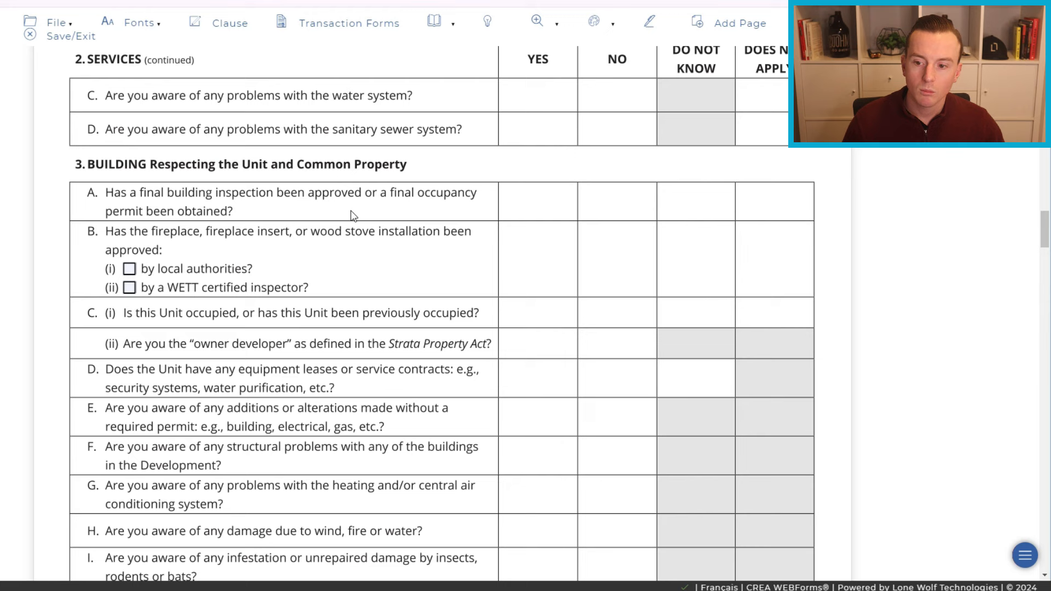
mouse_move(131, 150)
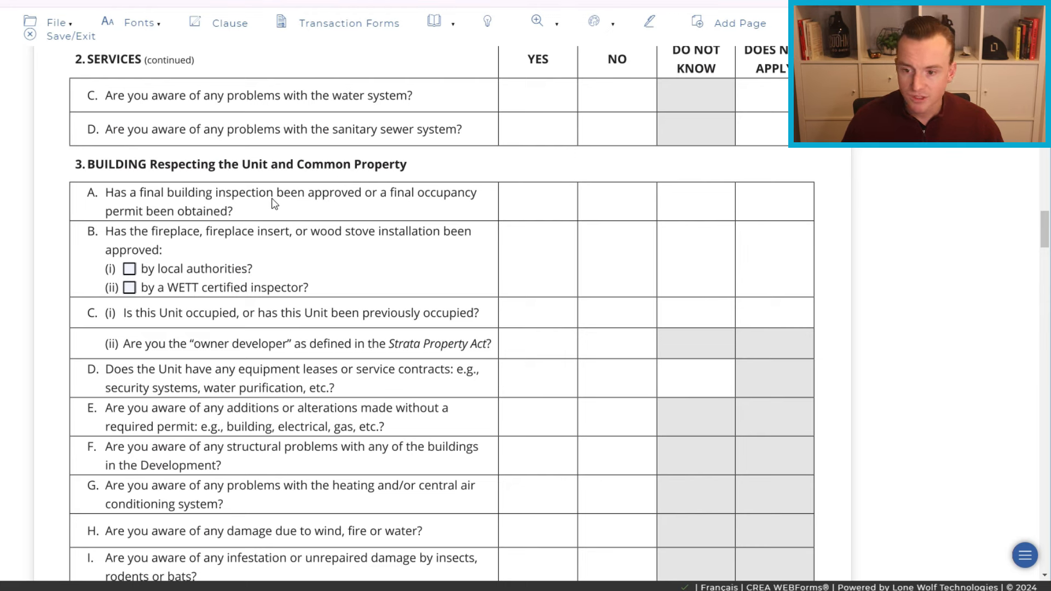
mouse_move(447, 180)
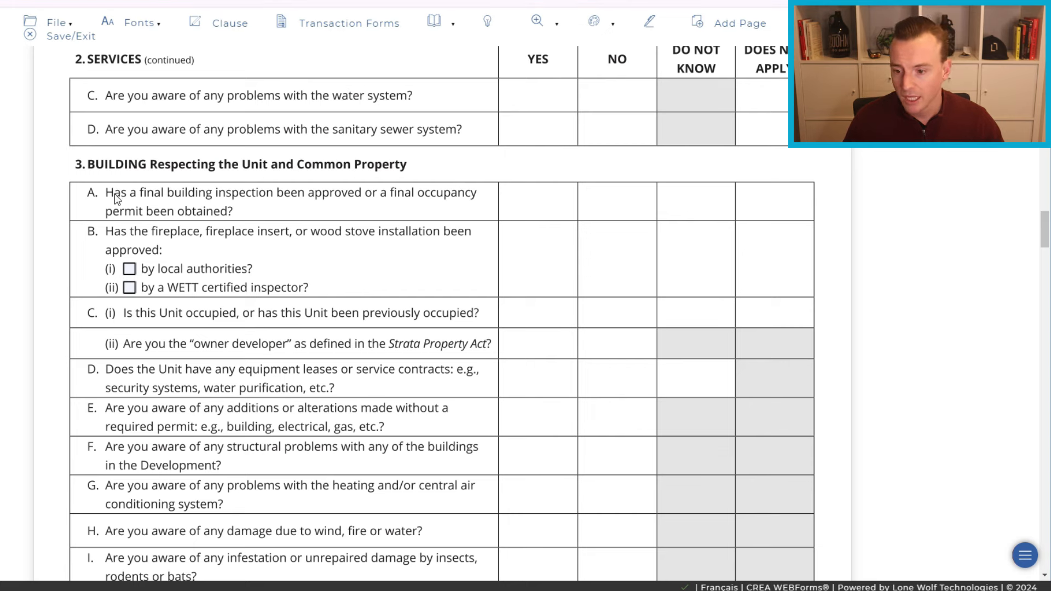
mouse_move(246, 243)
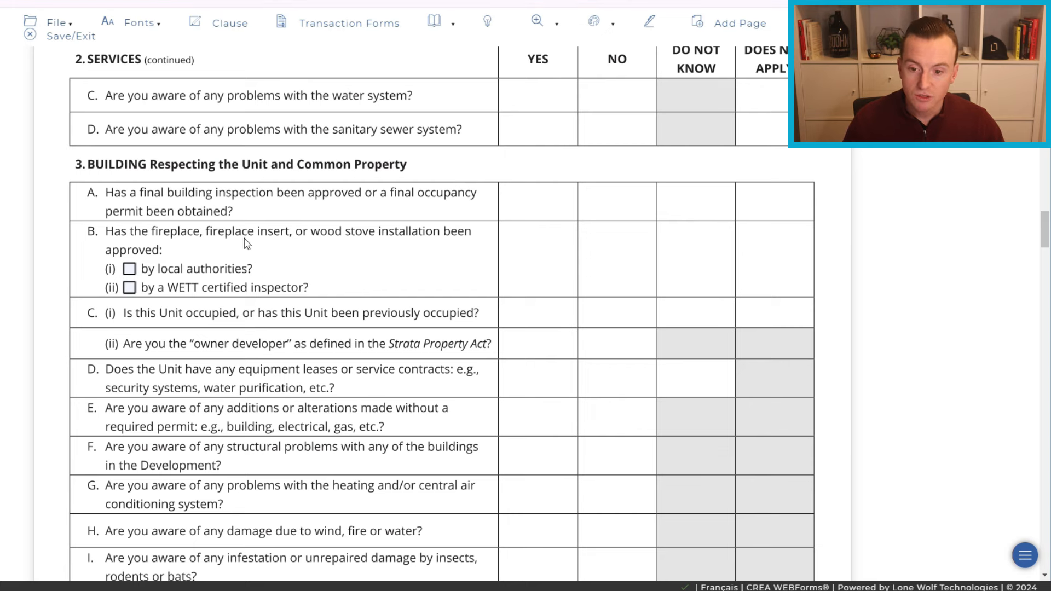
mouse_move(375, 238)
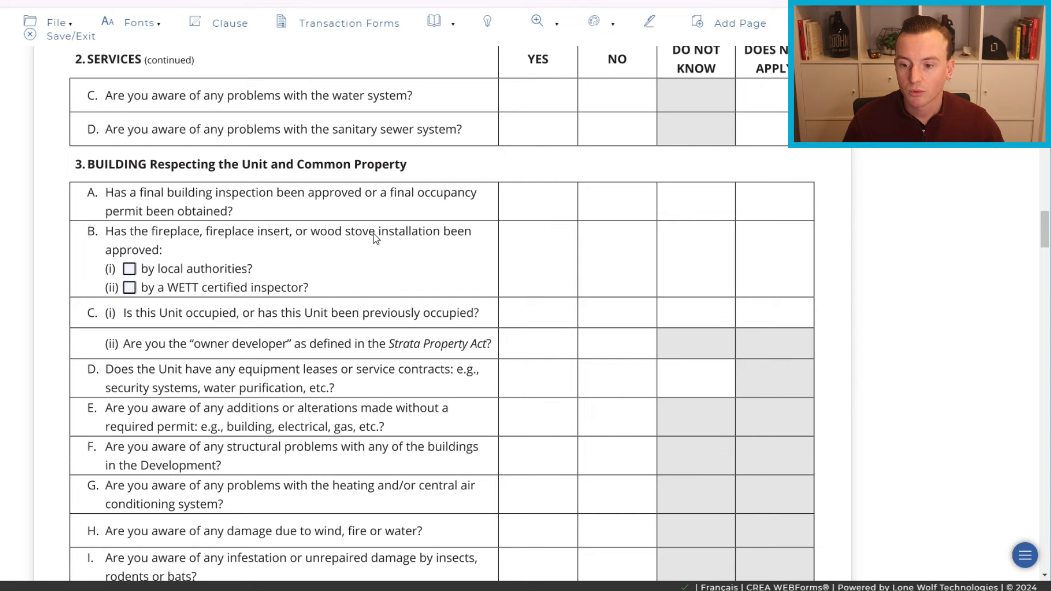
click(129, 287)
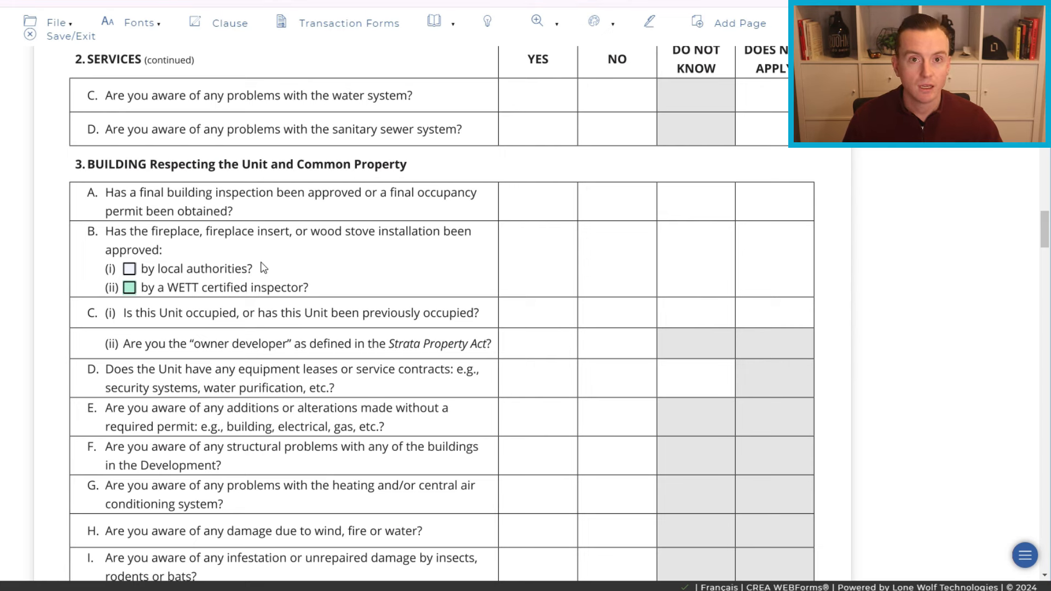
mouse_move(277, 284)
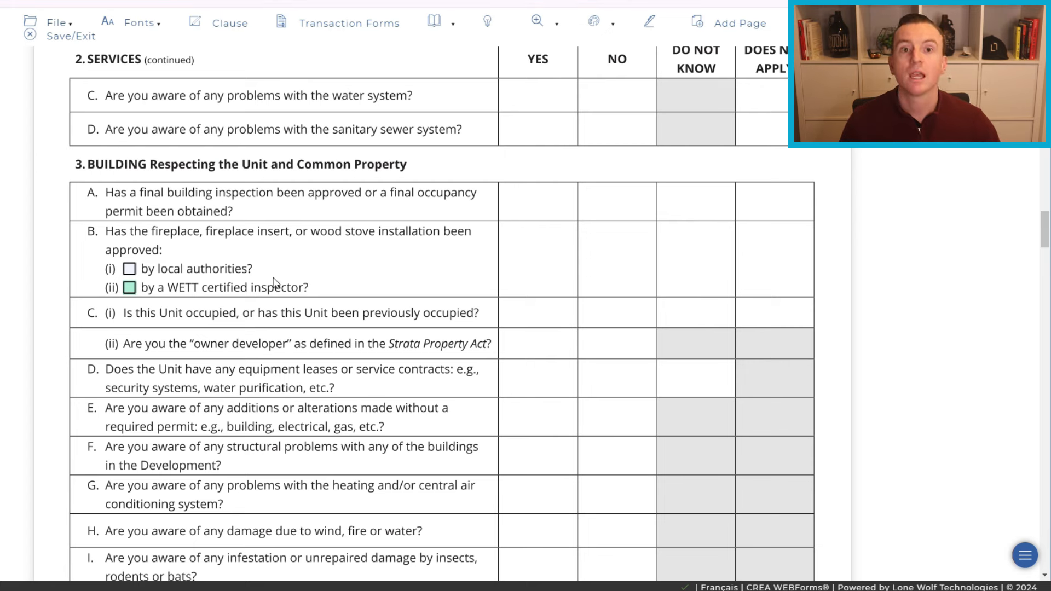
mouse_move(299, 291)
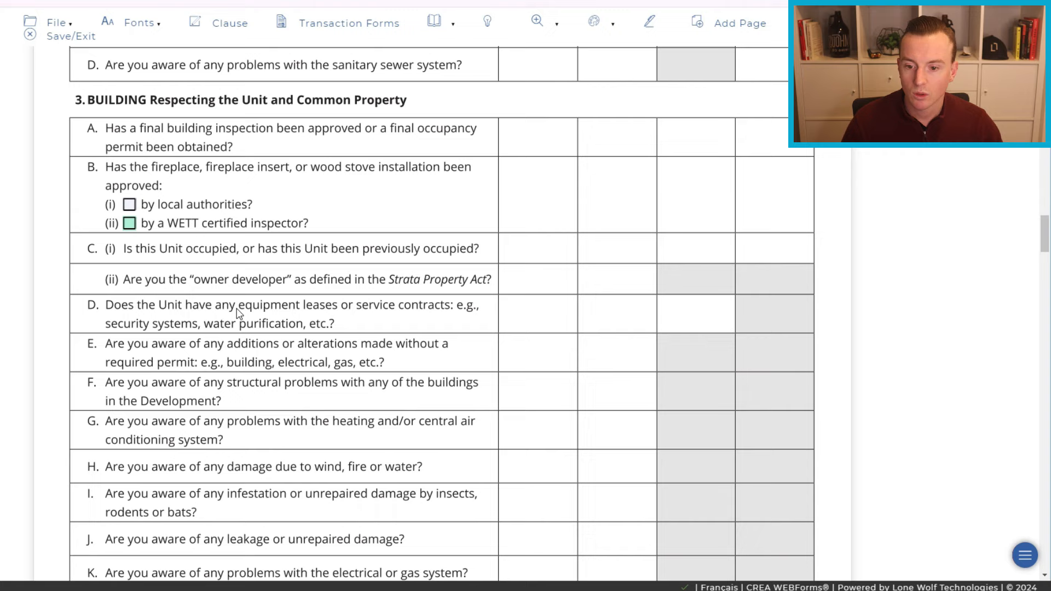
mouse_move(340, 331)
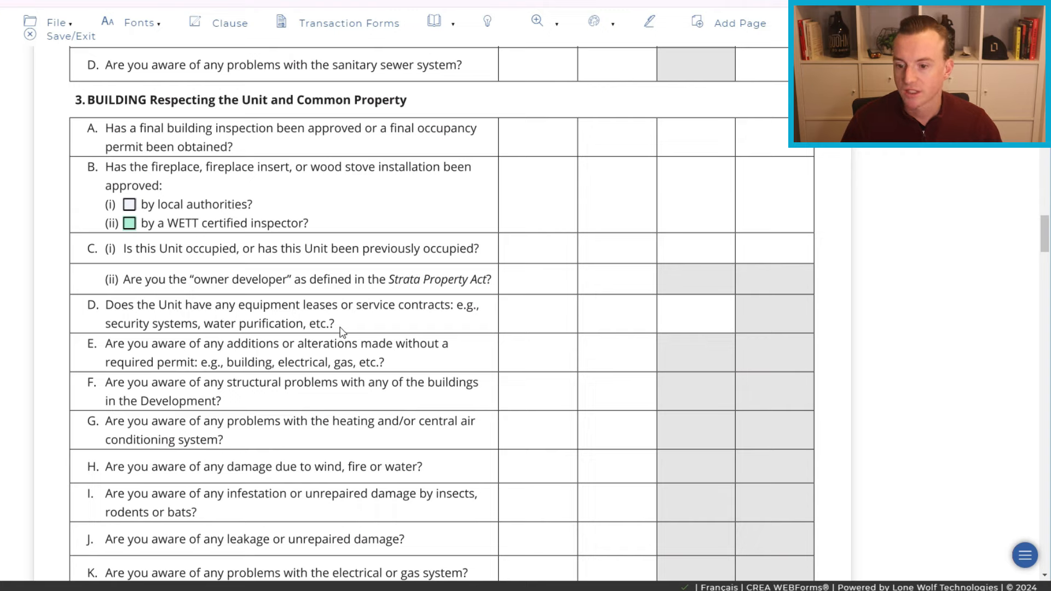
Scroll past the remaining Section 3 questions and initials block to the top of page 3.
scroll(down, 3)
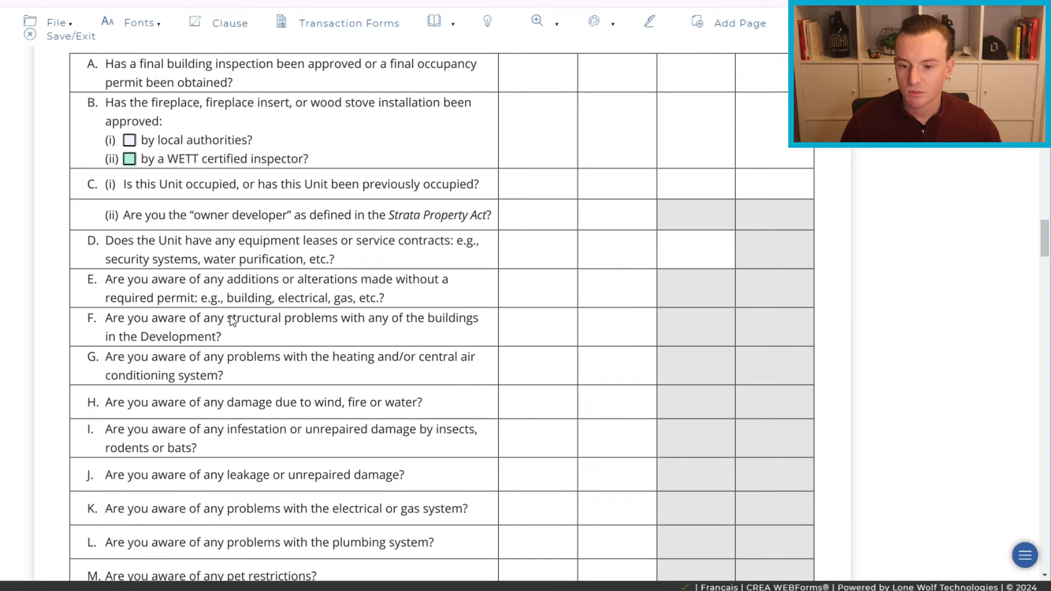
scroll(down, 3)
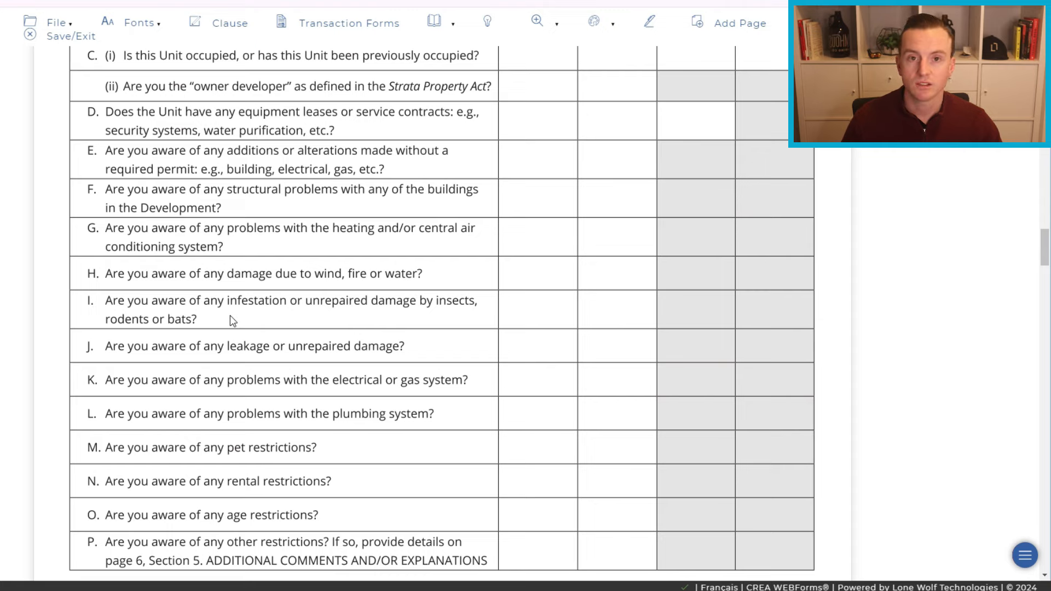
scroll(down, 3)
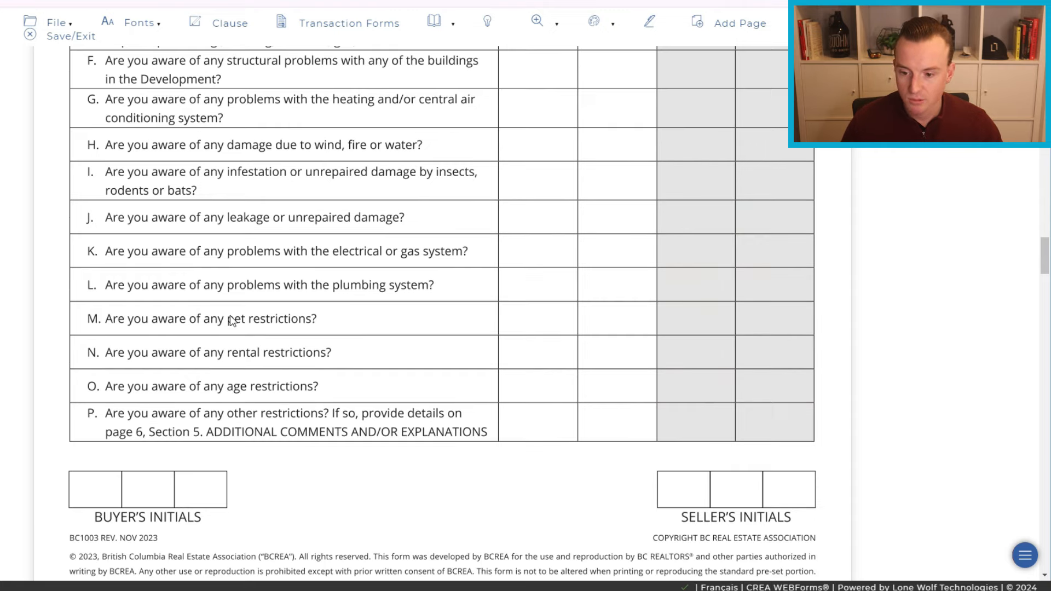
scroll(down, 3)
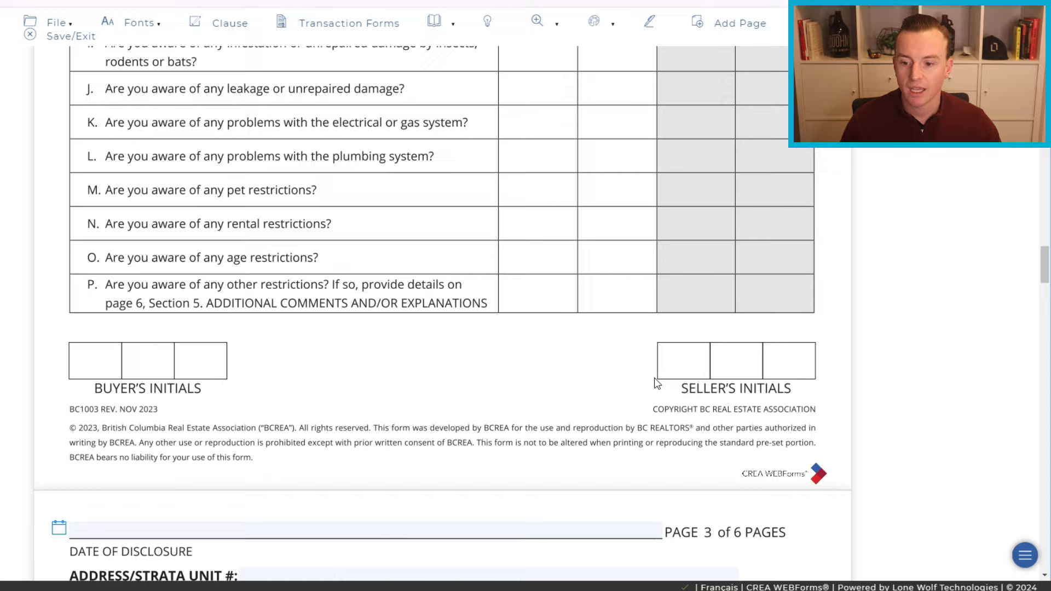
scroll(down, 3)
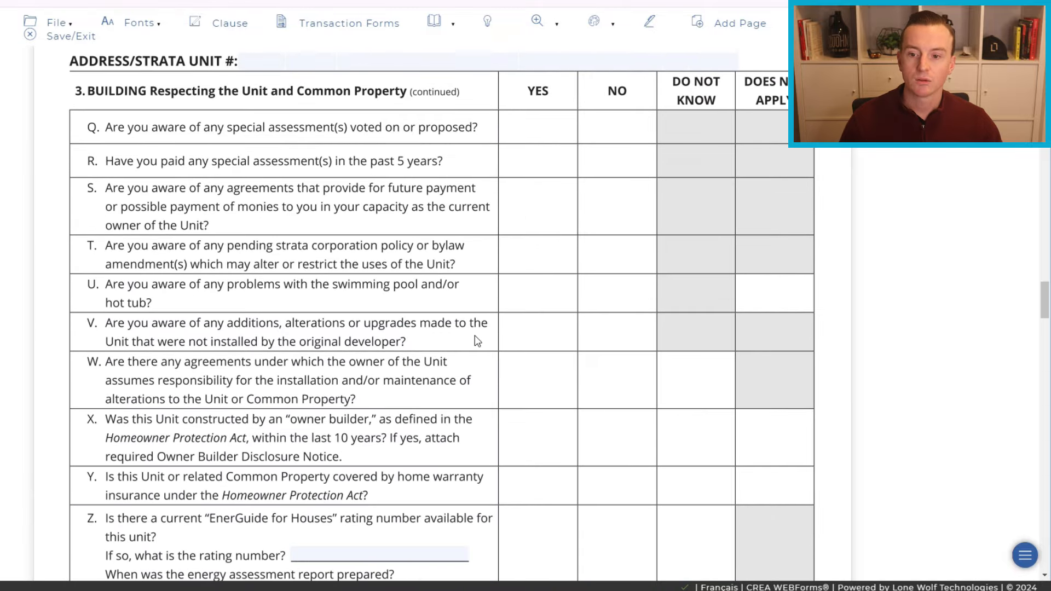
mouse_move(187, 112)
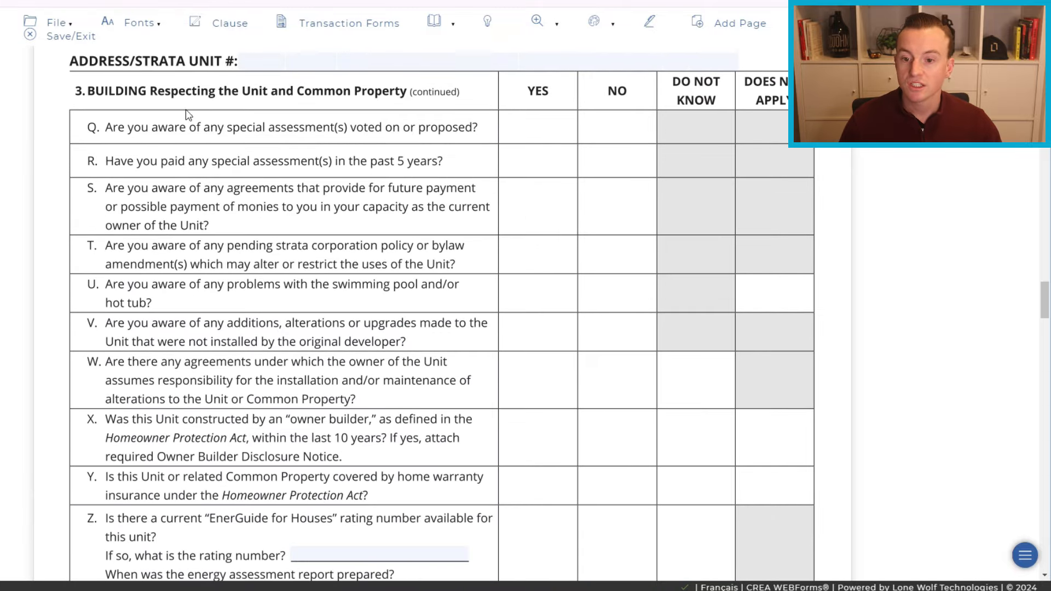
mouse_move(406, 130)
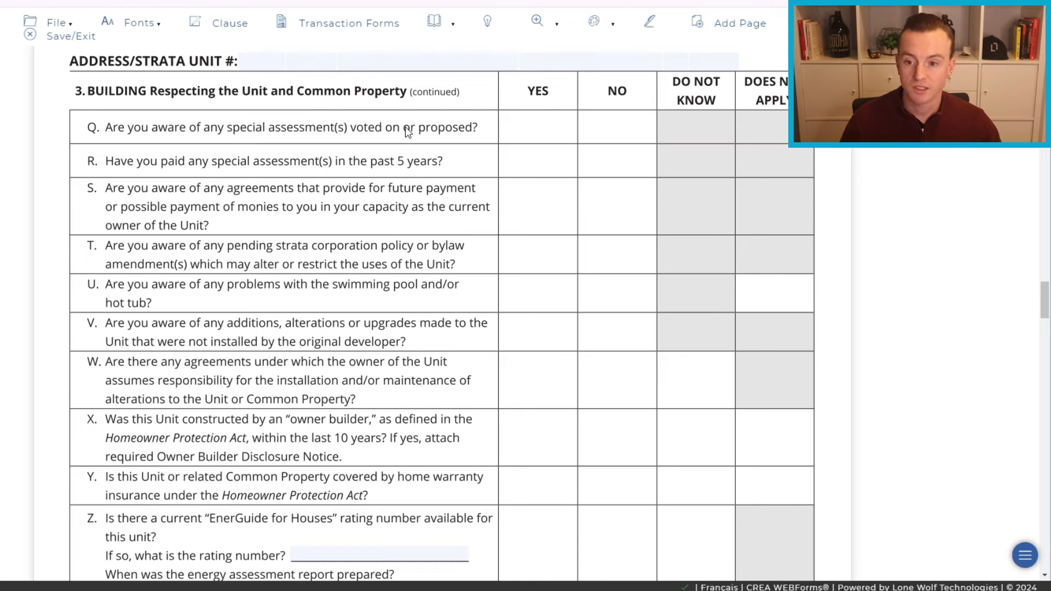
mouse_move(554, 132)
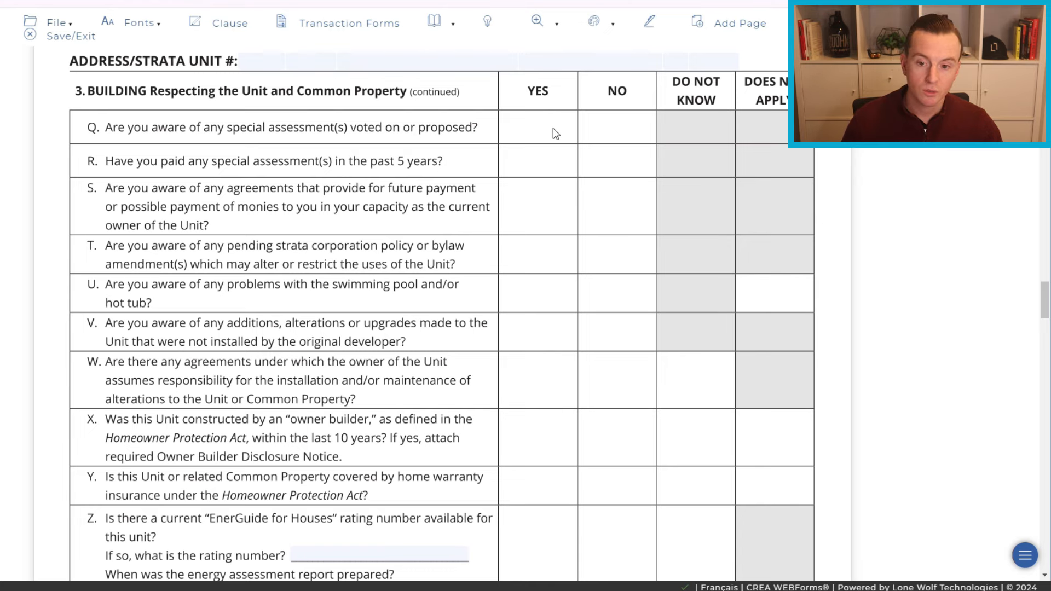
scroll(down, 3)
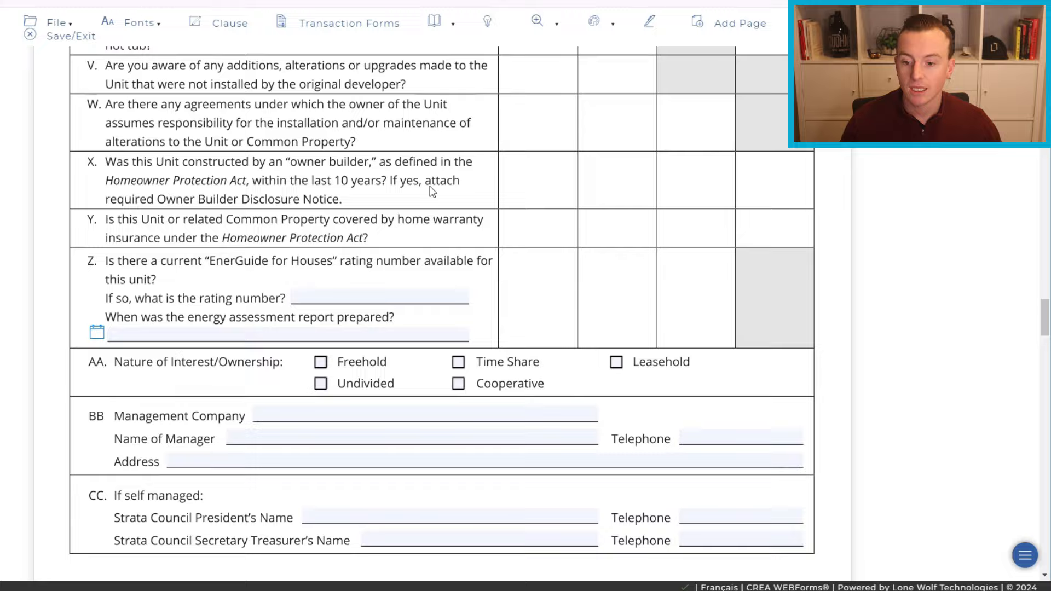
scroll(down, 3)
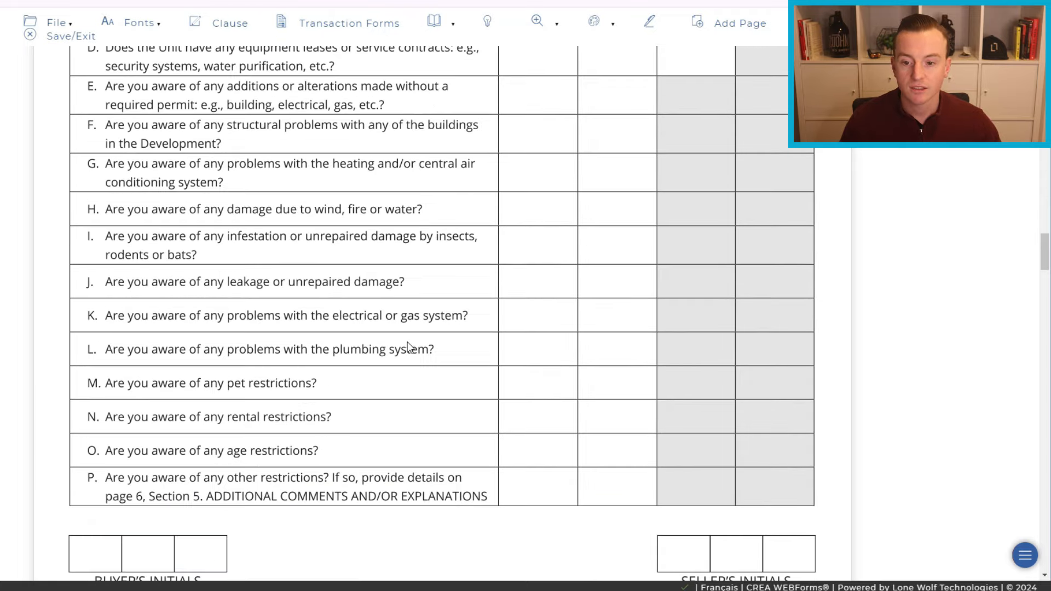
scroll(up, 3)
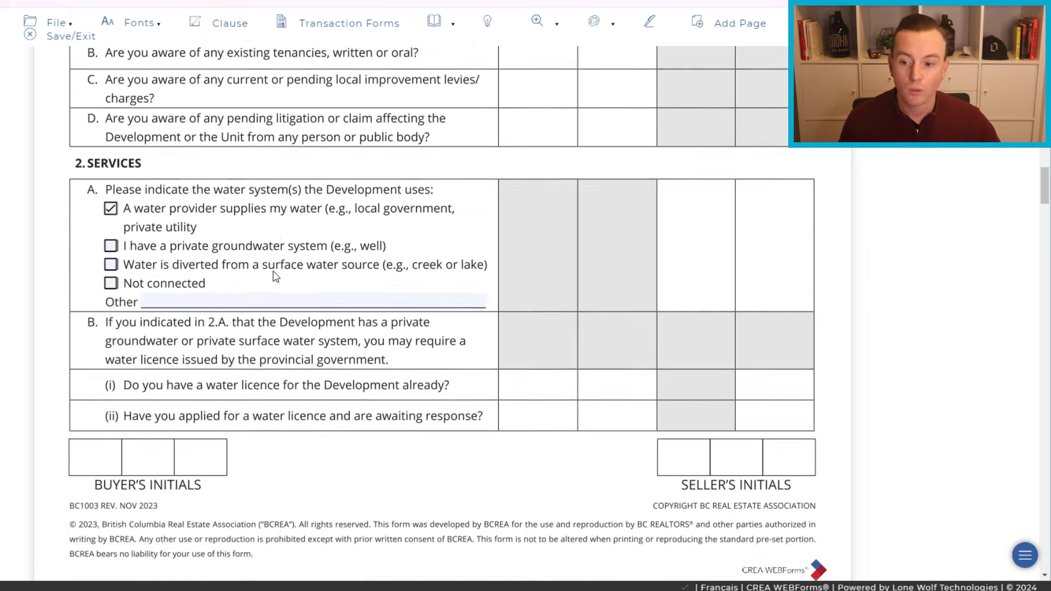
scroll(down, 3)
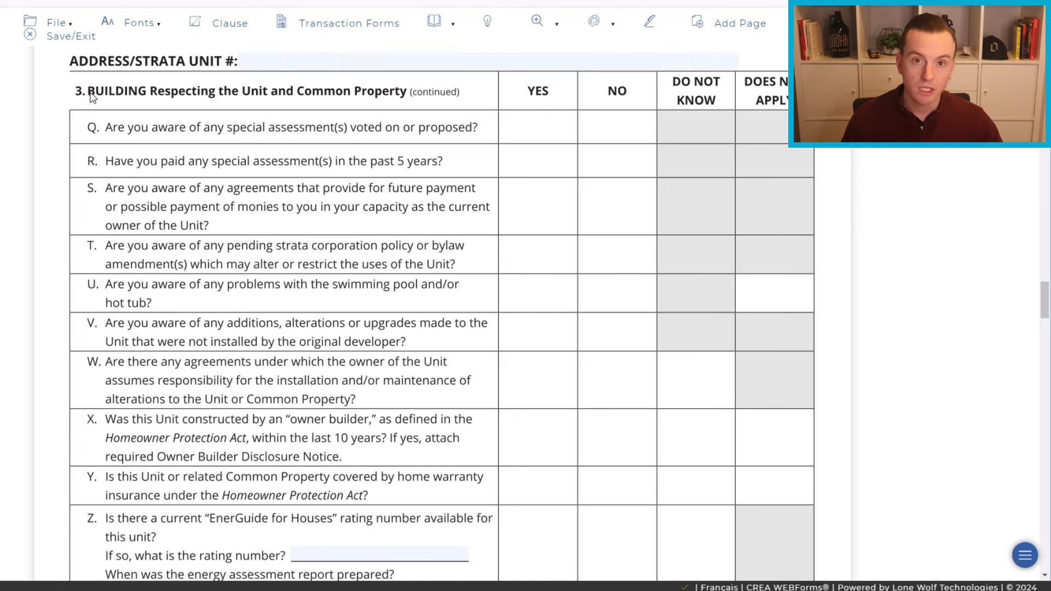
mouse_move(156, 119)
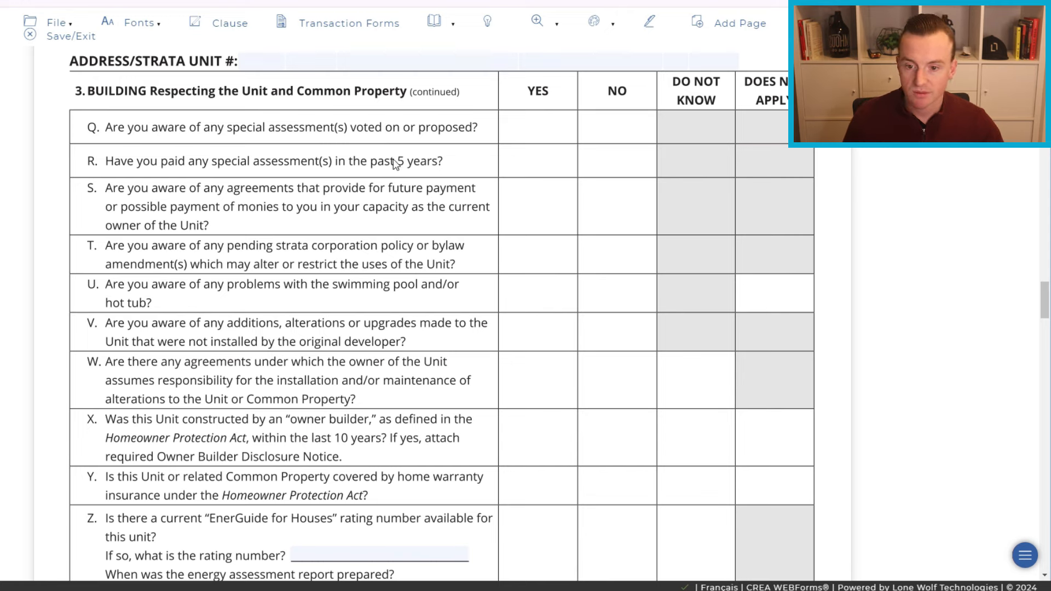
mouse_move(354, 169)
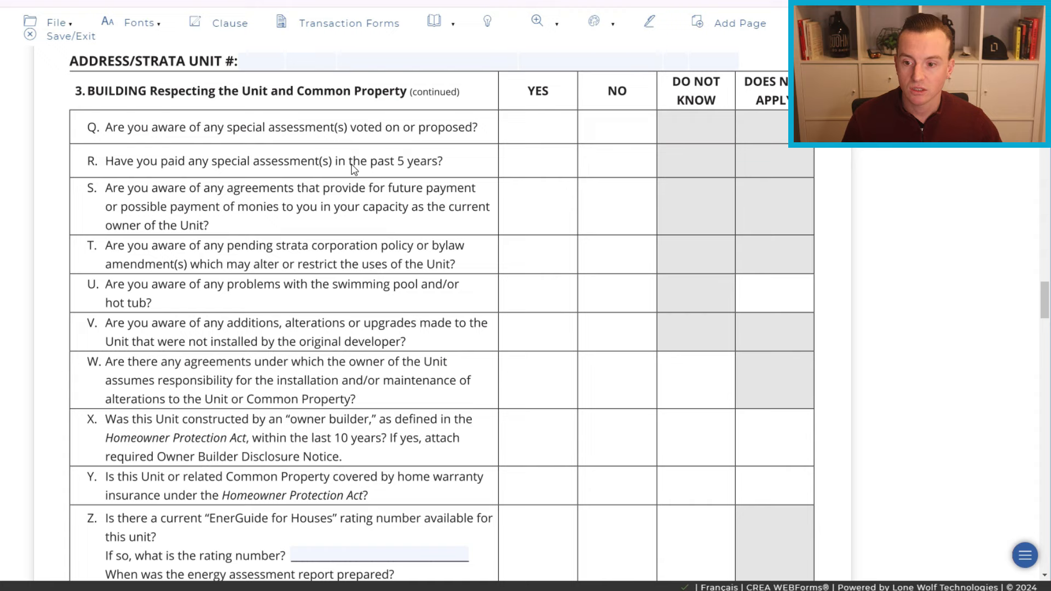
scroll(down, 3)
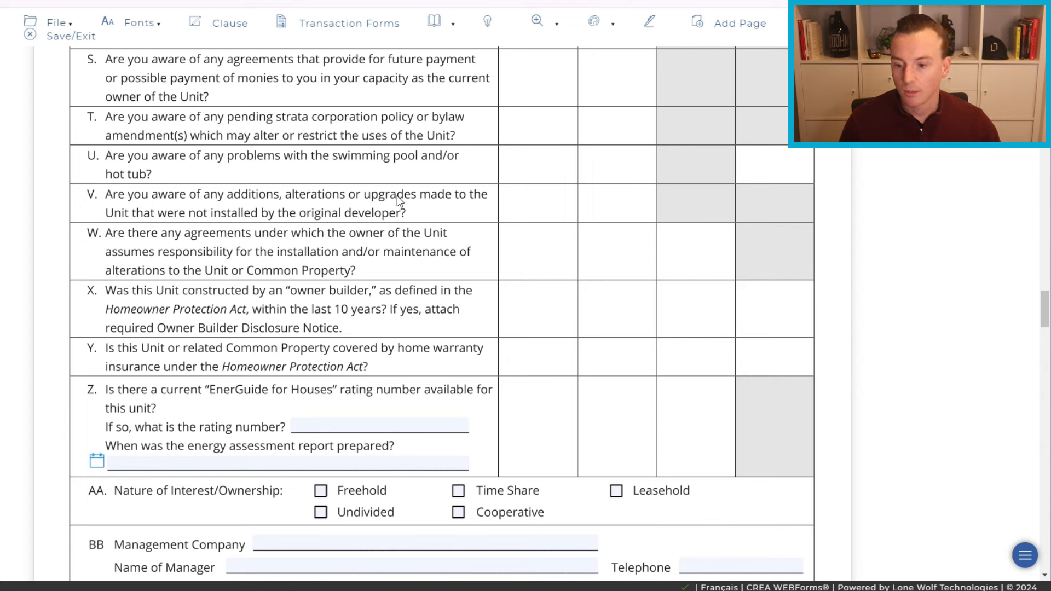
mouse_move(235, 403)
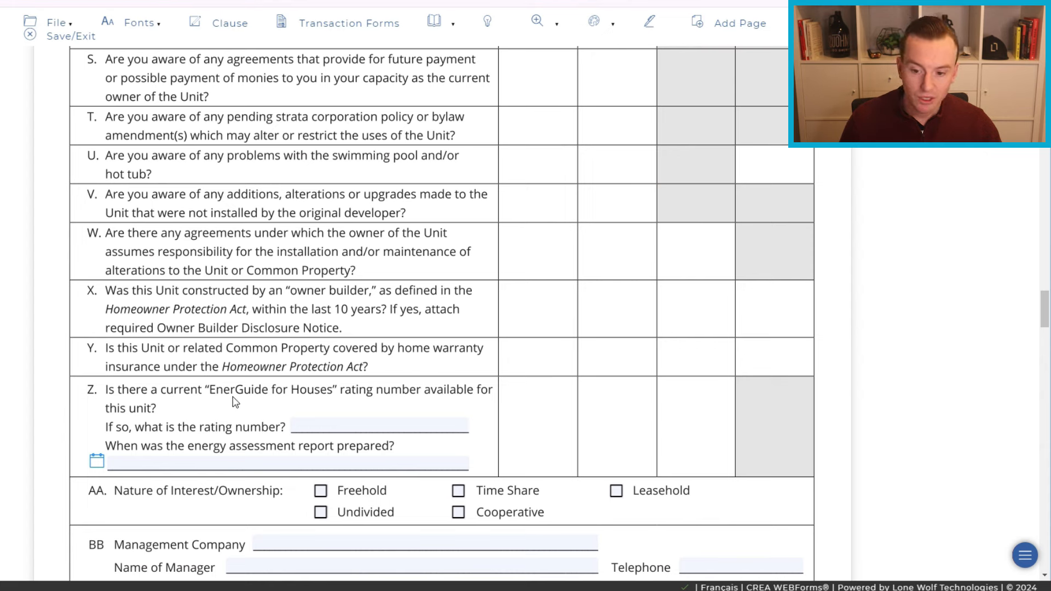
mouse_move(414, 396)
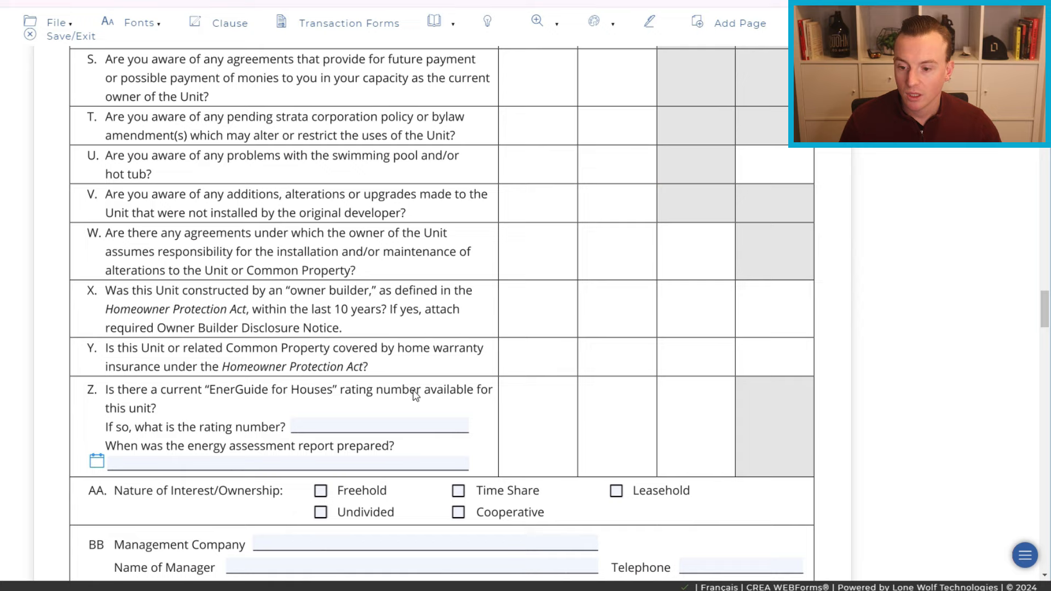
mouse_move(250, 429)
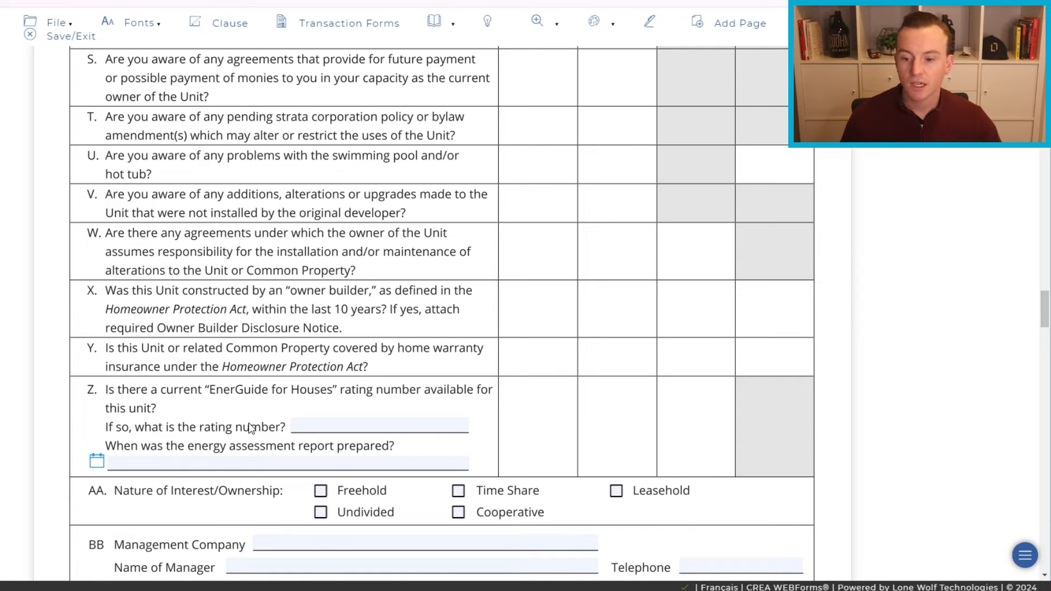
mouse_move(260, 409)
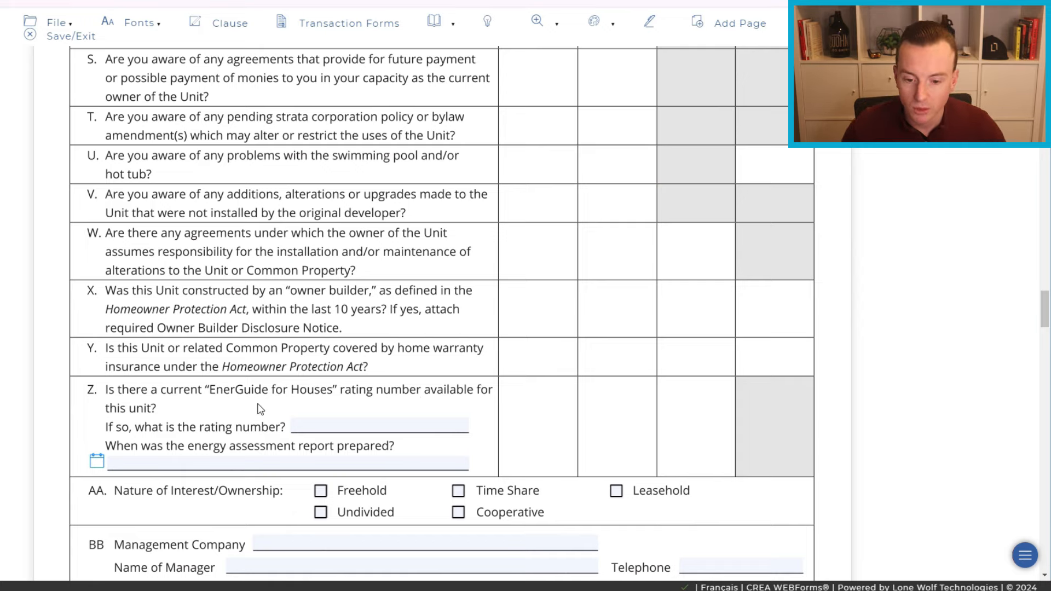
mouse_move(475, 440)
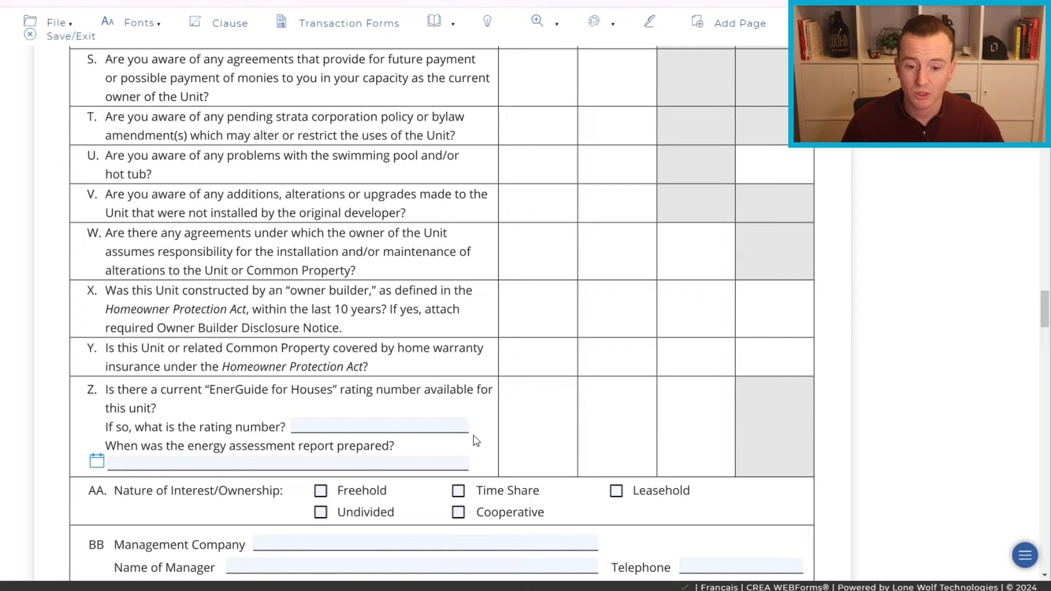
mouse_move(565, 423)
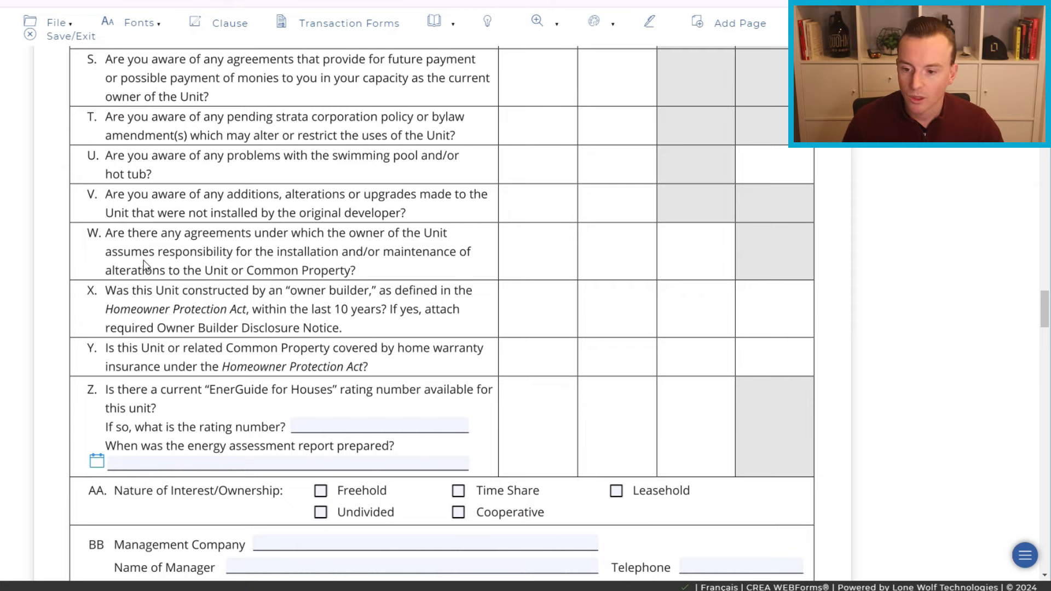
scroll(down, 3)
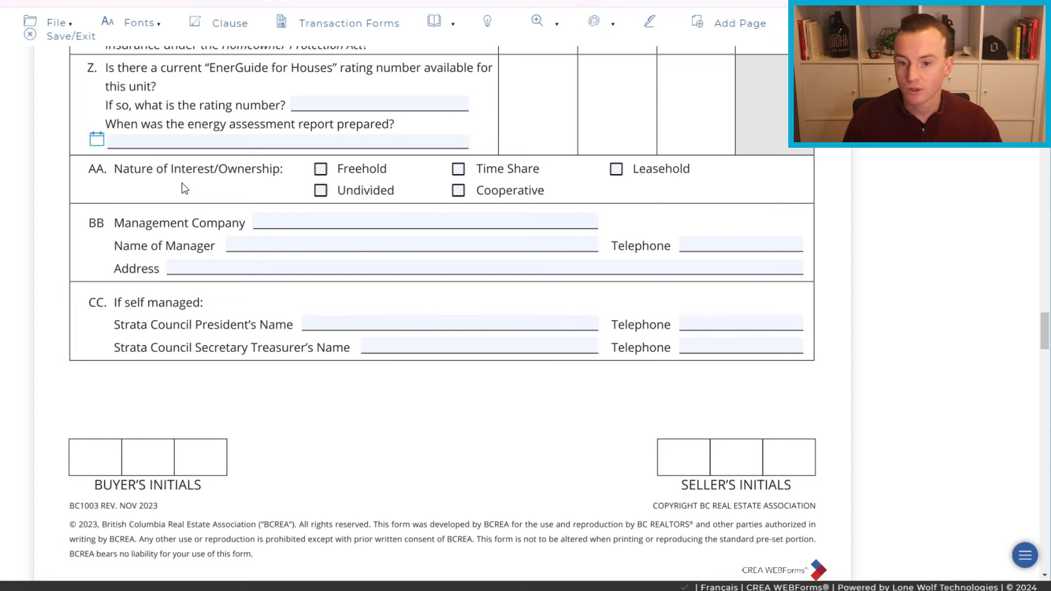
mouse_move(318, 169)
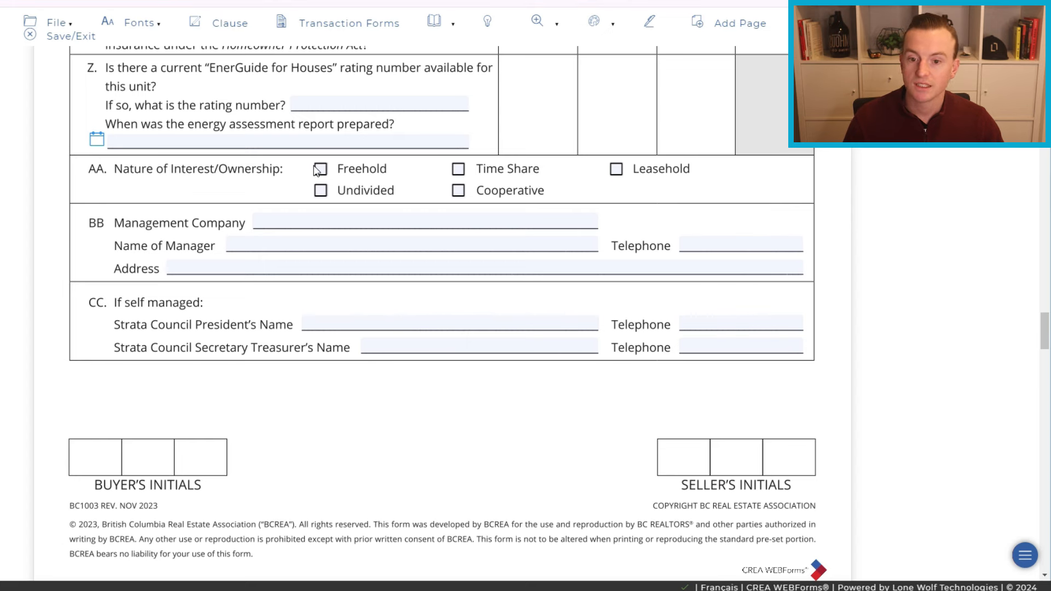
mouse_move(510, 198)
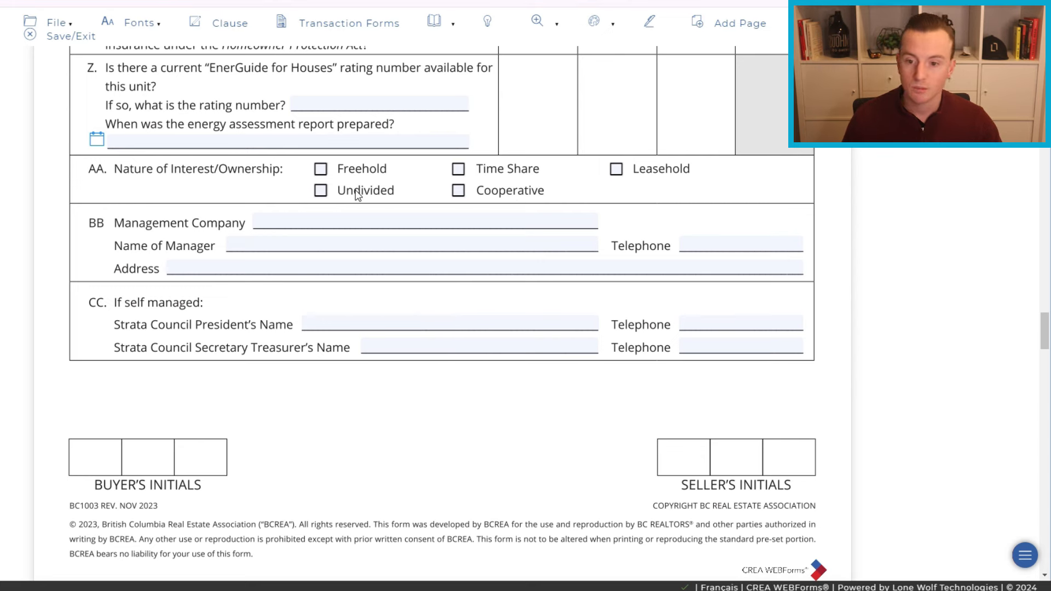
mouse_move(690, 173)
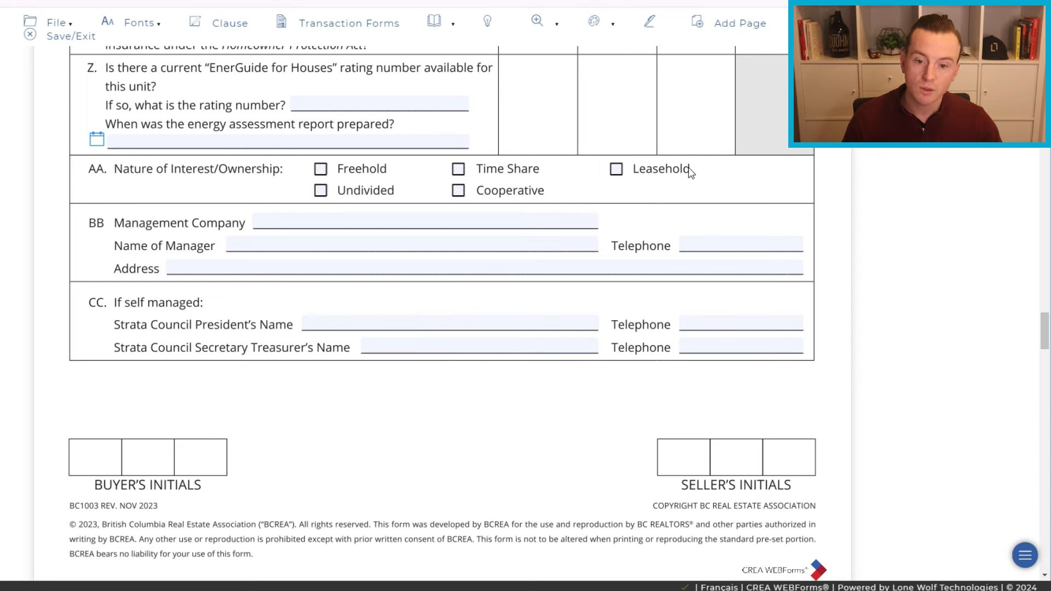
mouse_move(501, 209)
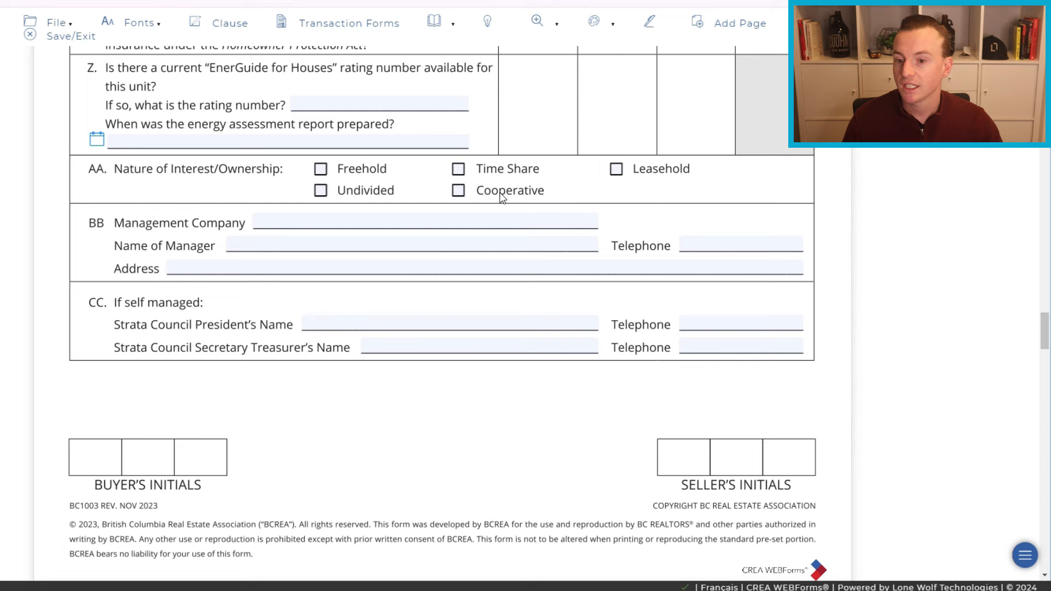
mouse_move(499, 175)
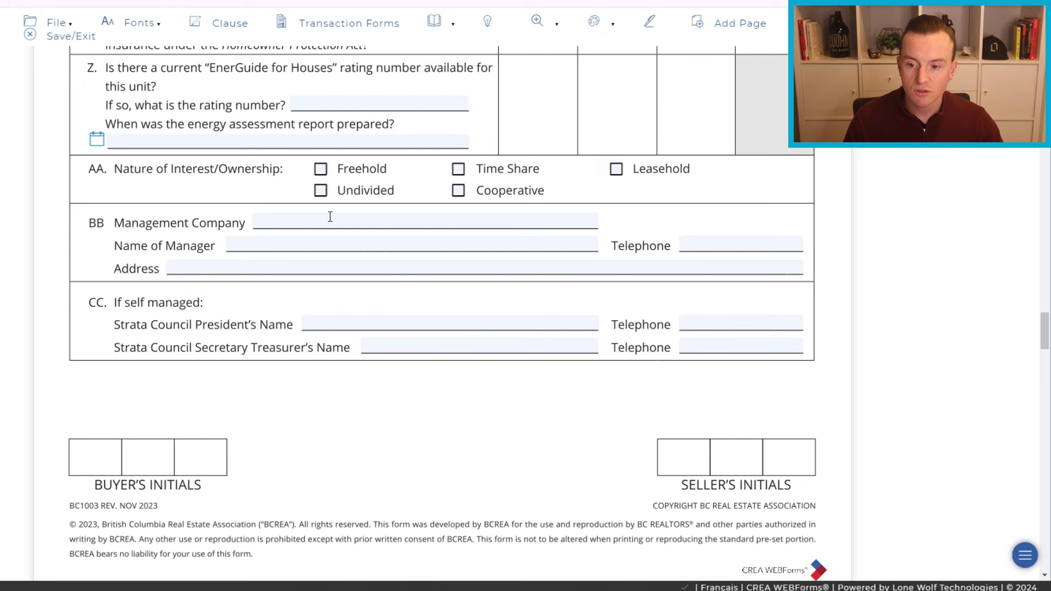
Select the strata management company field, then scroll down to the strata council section.
click(405, 245)
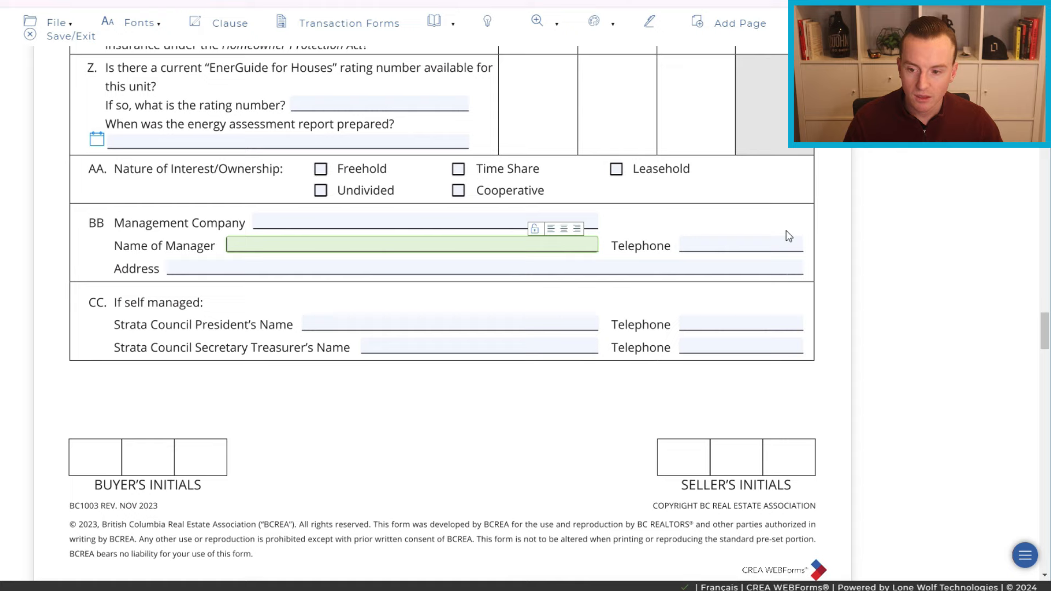
scroll(down, 3)
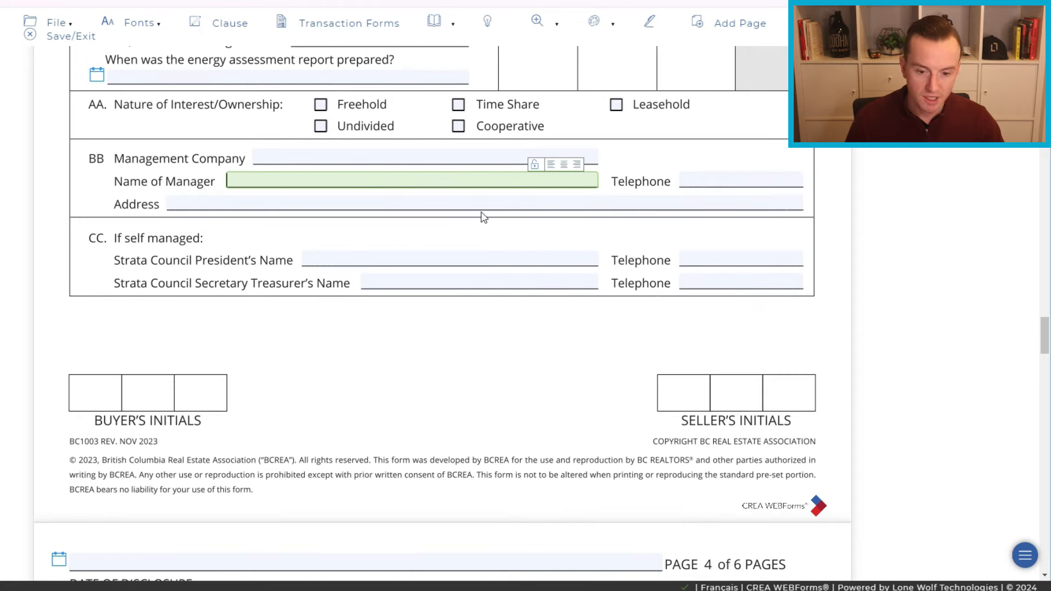
mouse_move(109, 426)
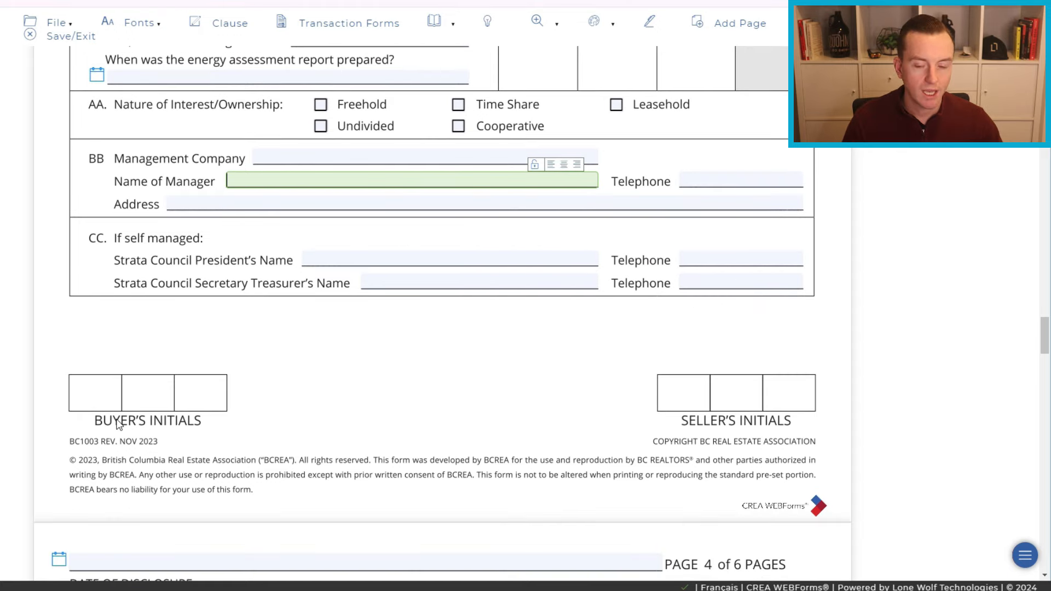
mouse_move(775, 402)
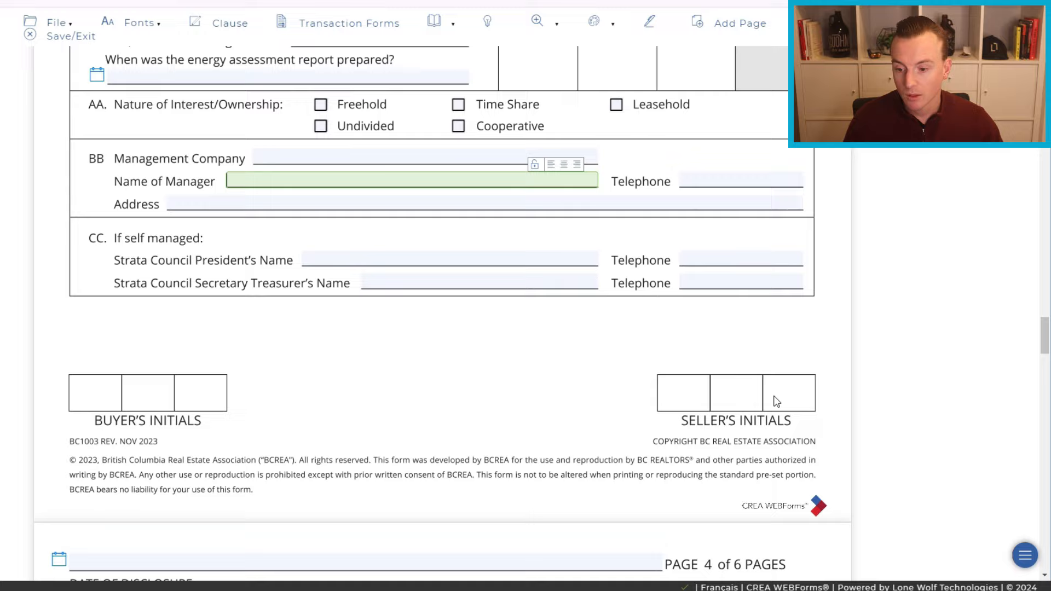
scroll(down, 3)
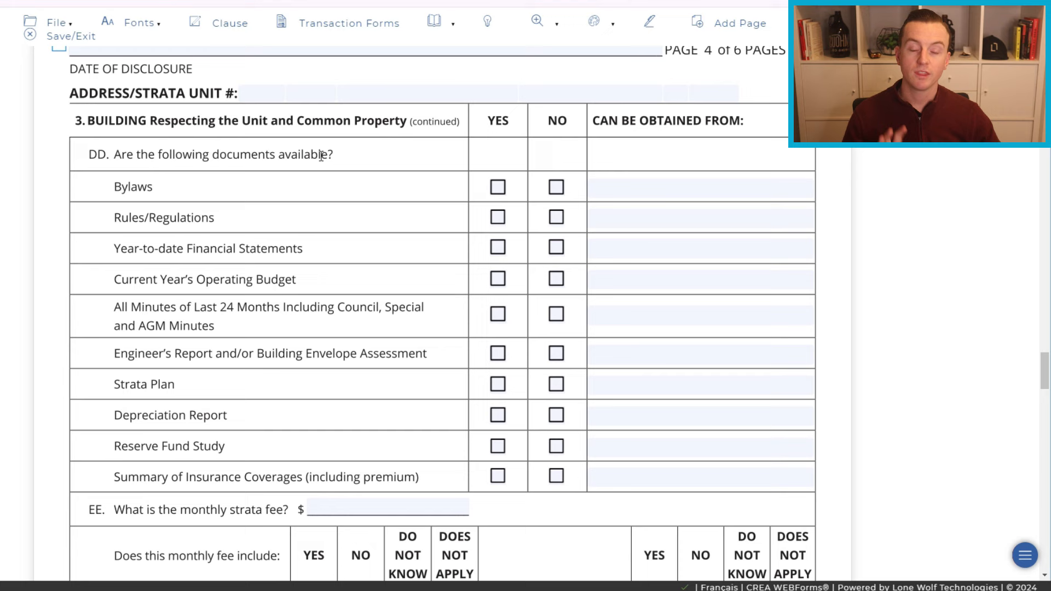
mouse_move(394, 208)
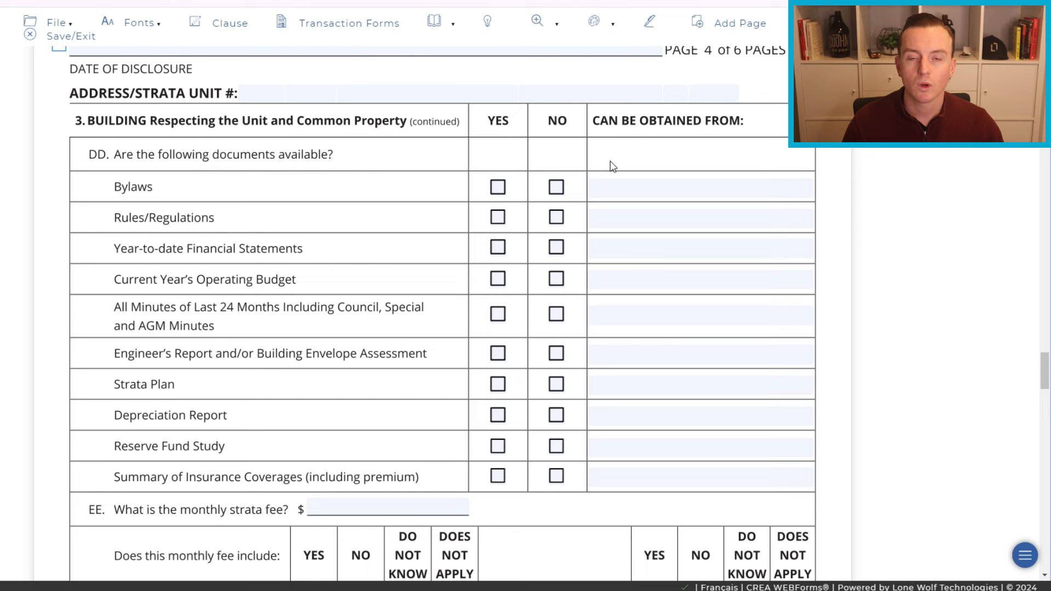
mouse_move(611, 177)
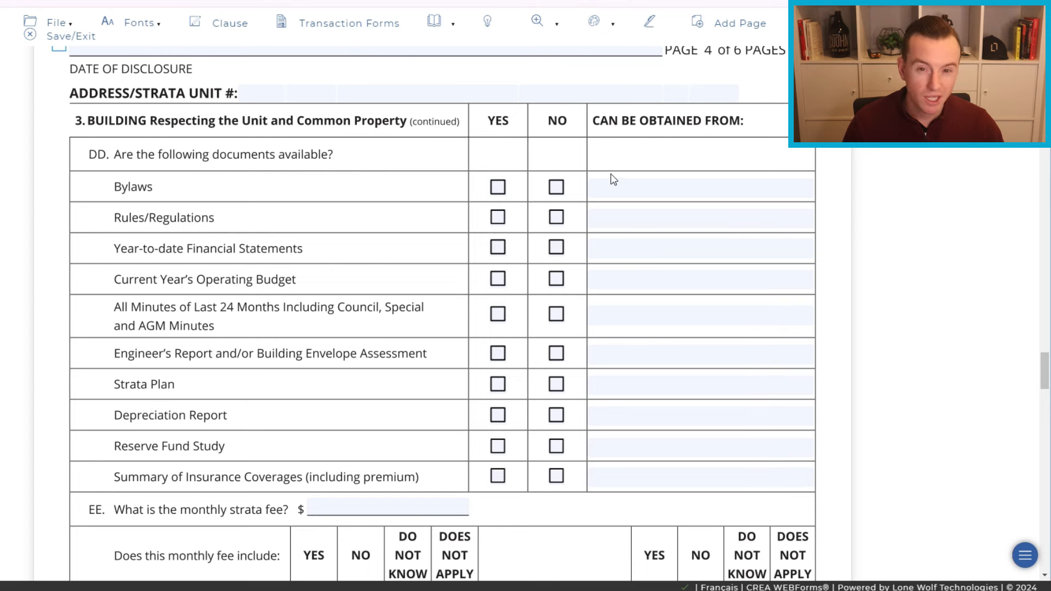
mouse_move(760, 167)
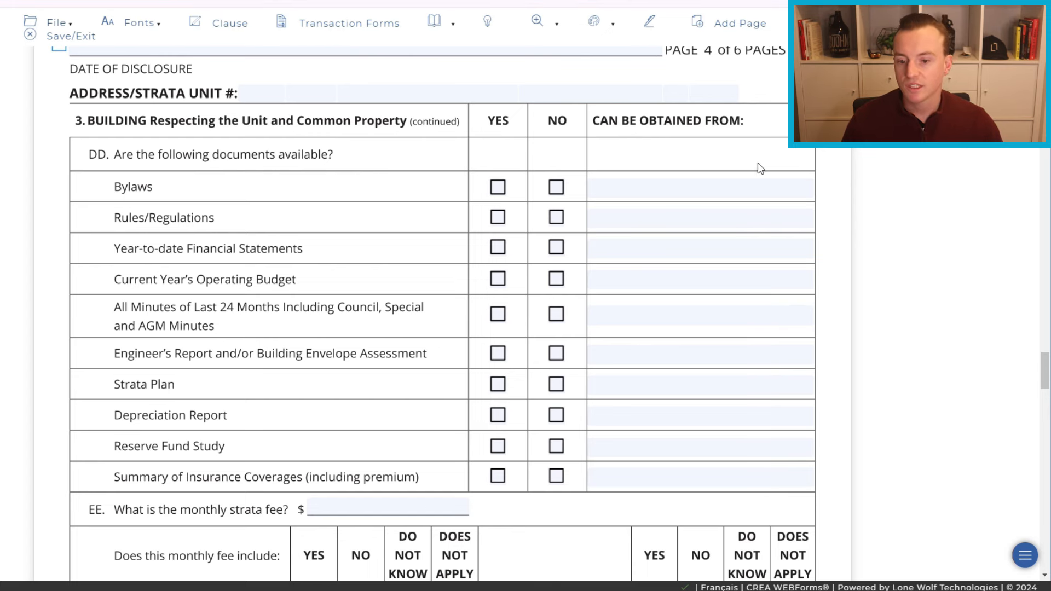
mouse_move(521, 486)
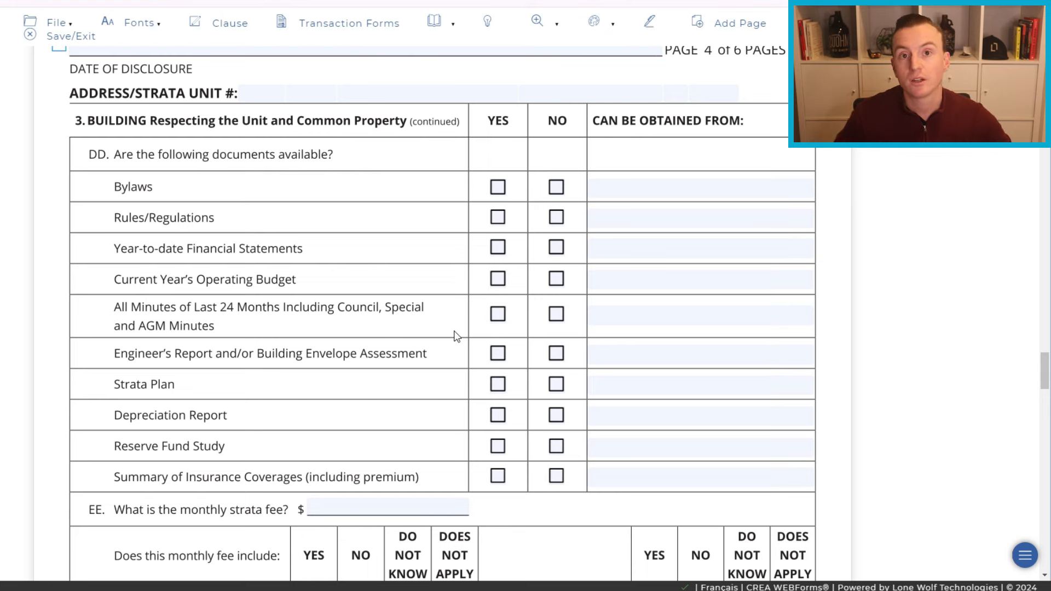
mouse_move(429, 345)
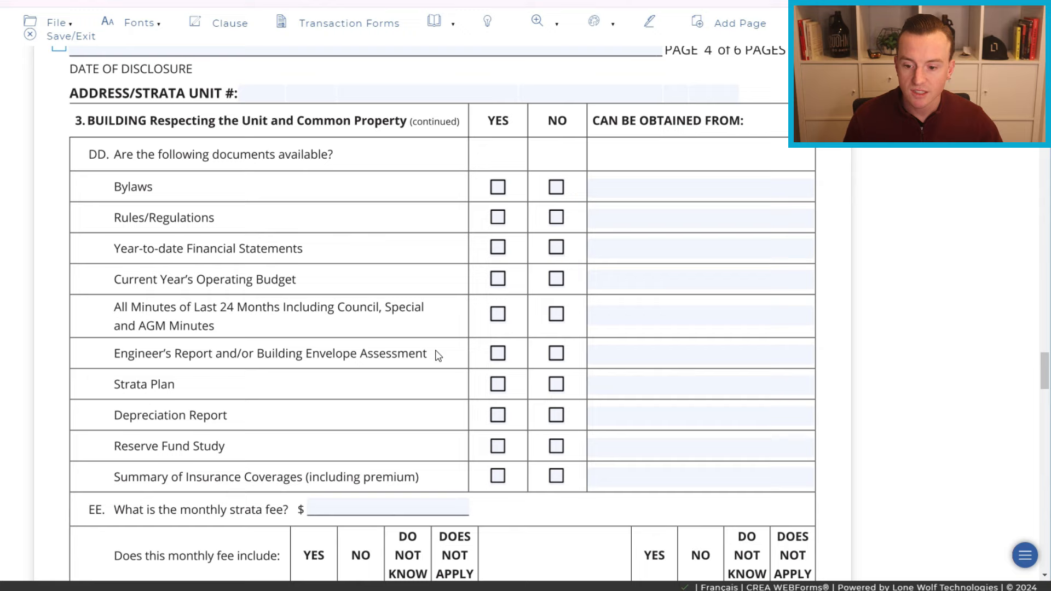
Scroll past section DD's document list to question EE on the monthly strata fee.
scroll(down, 3)
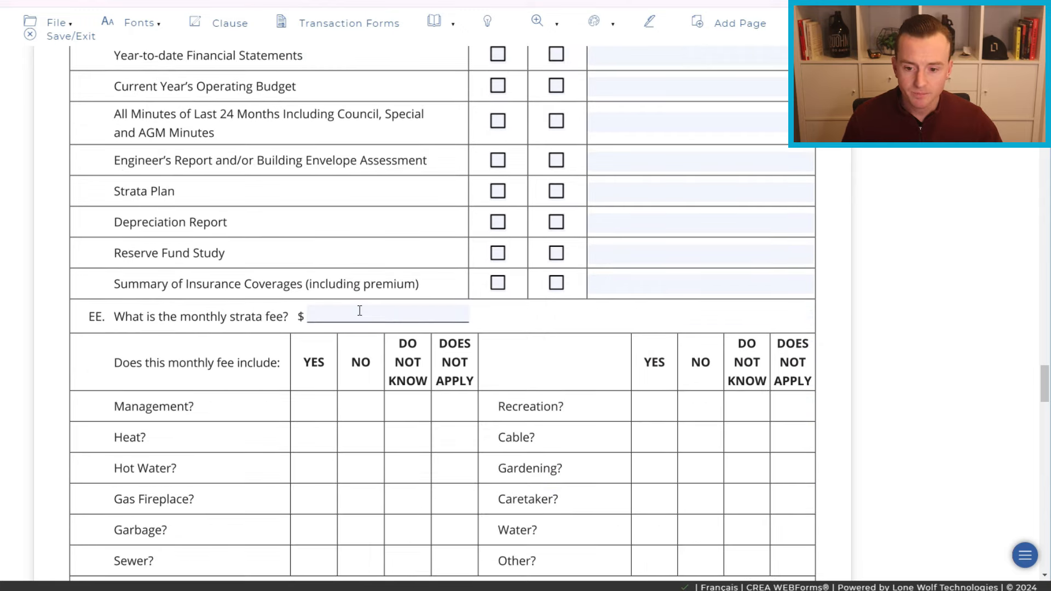
Scroll below the fee table to sections FF (parking stalls) and GG (storage locker).
scroll(down, 3)
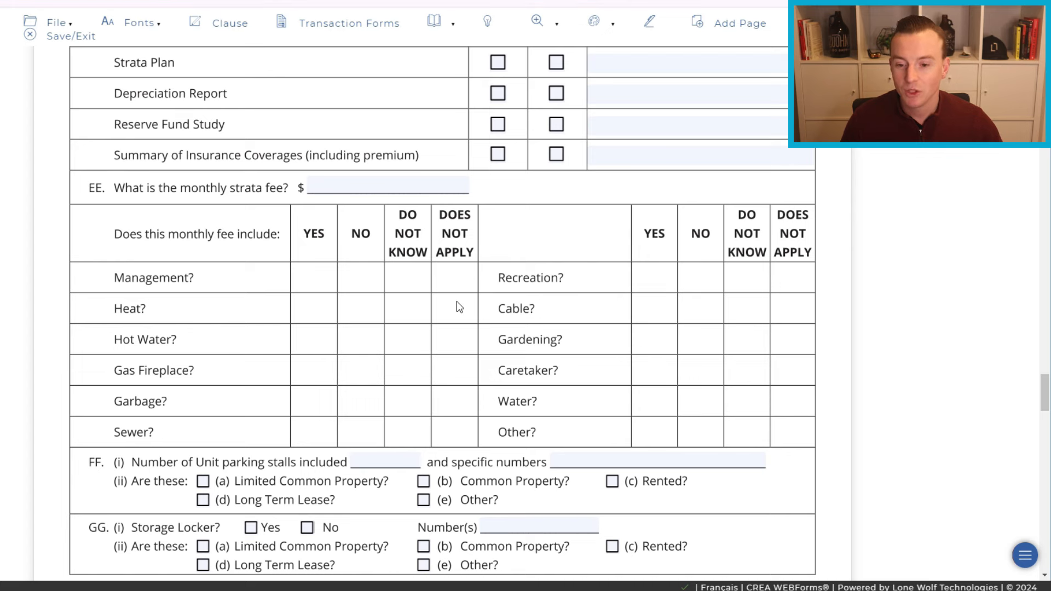
mouse_move(403, 277)
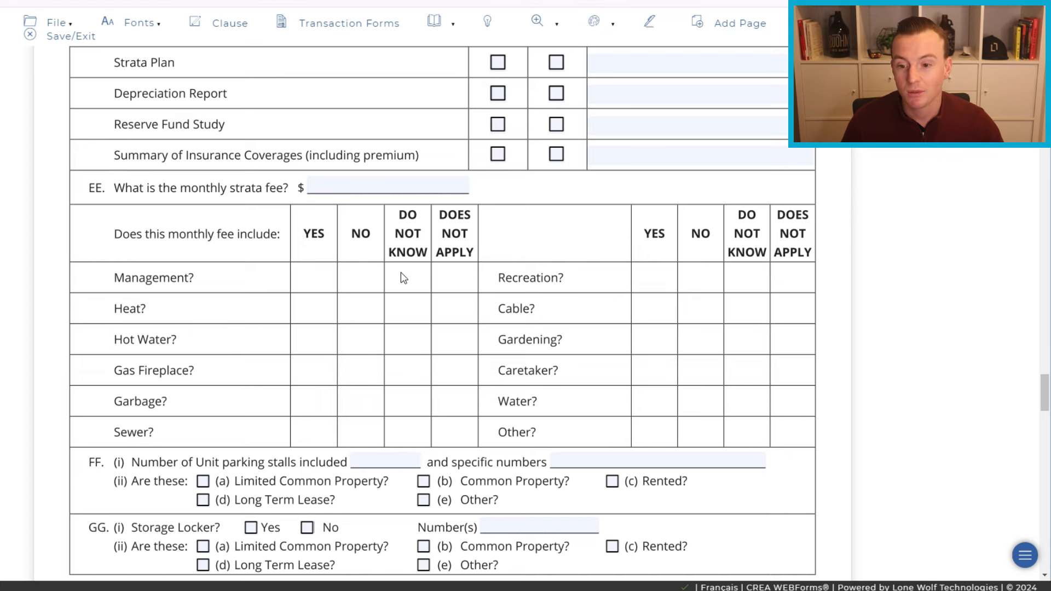
mouse_move(444, 280)
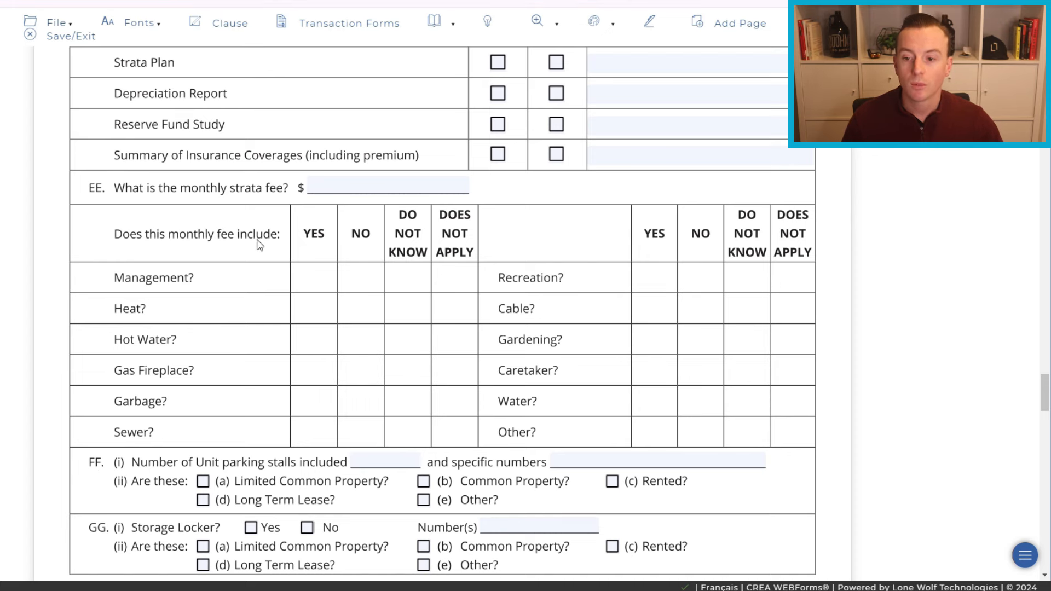
mouse_move(339, 211)
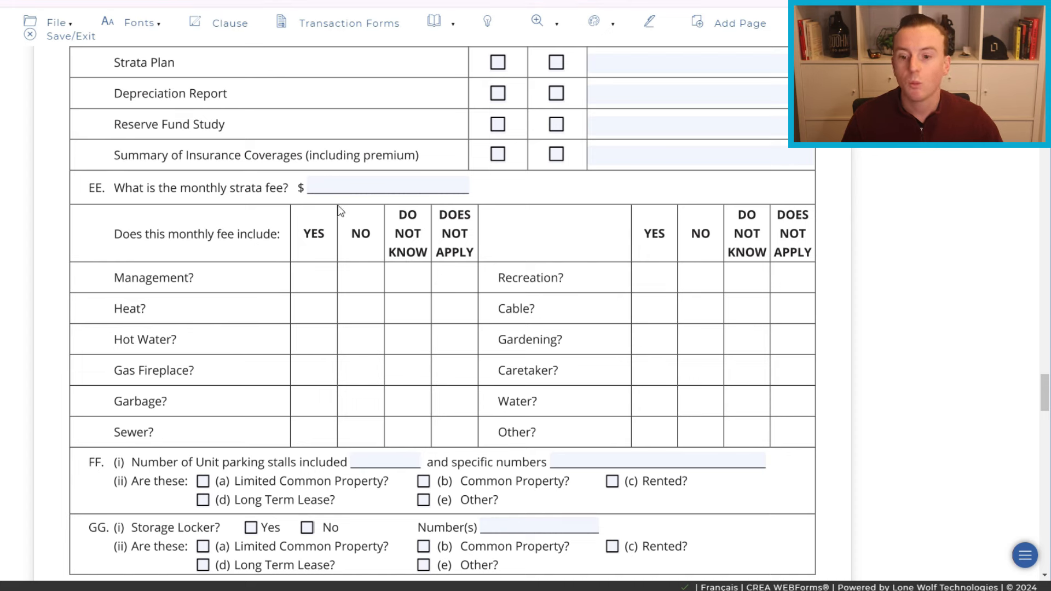
mouse_move(419, 349)
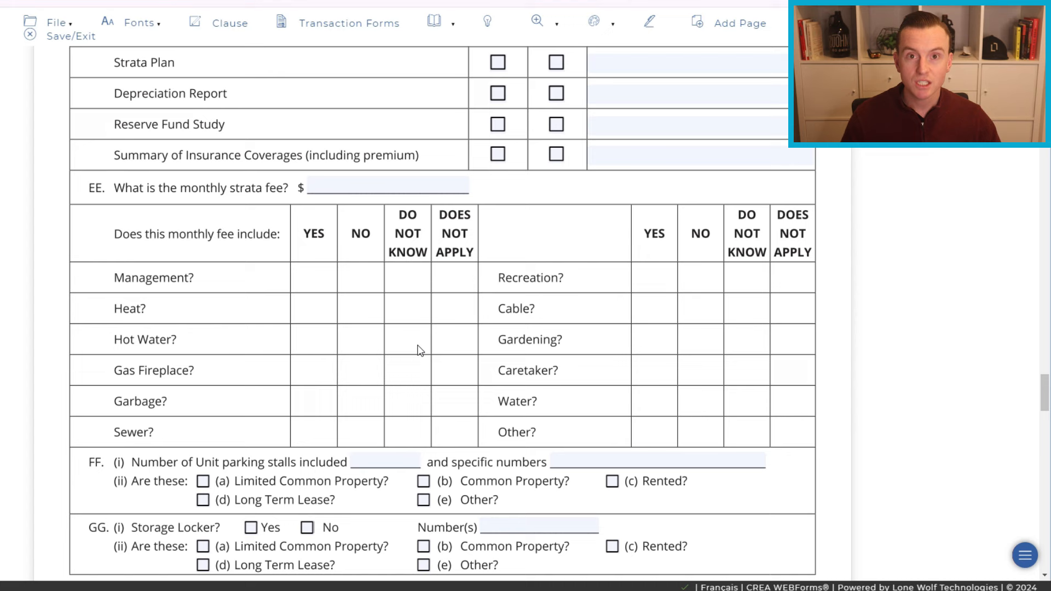
mouse_move(431, 372)
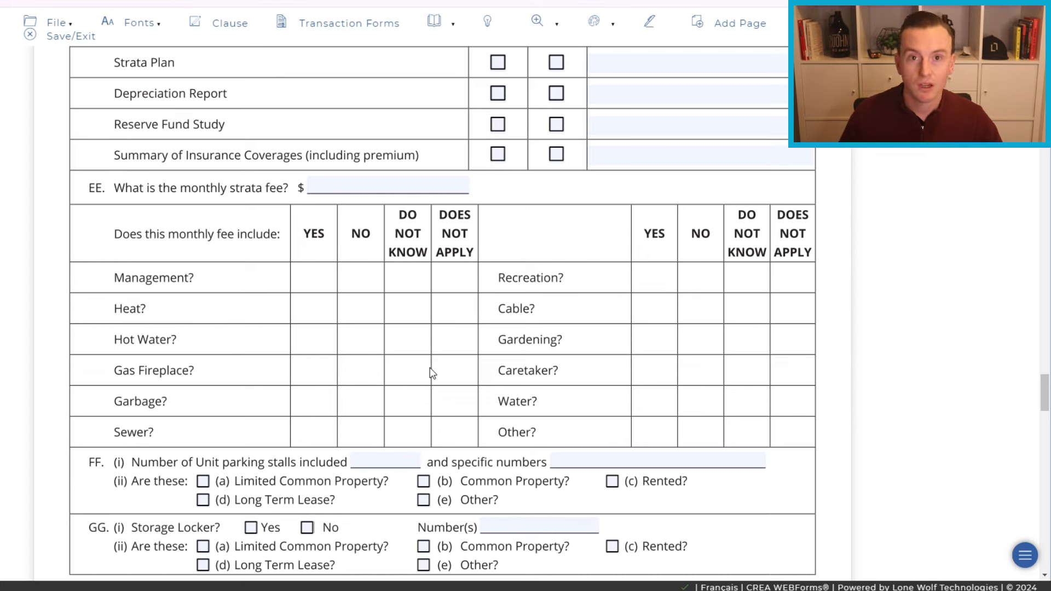
mouse_move(433, 357)
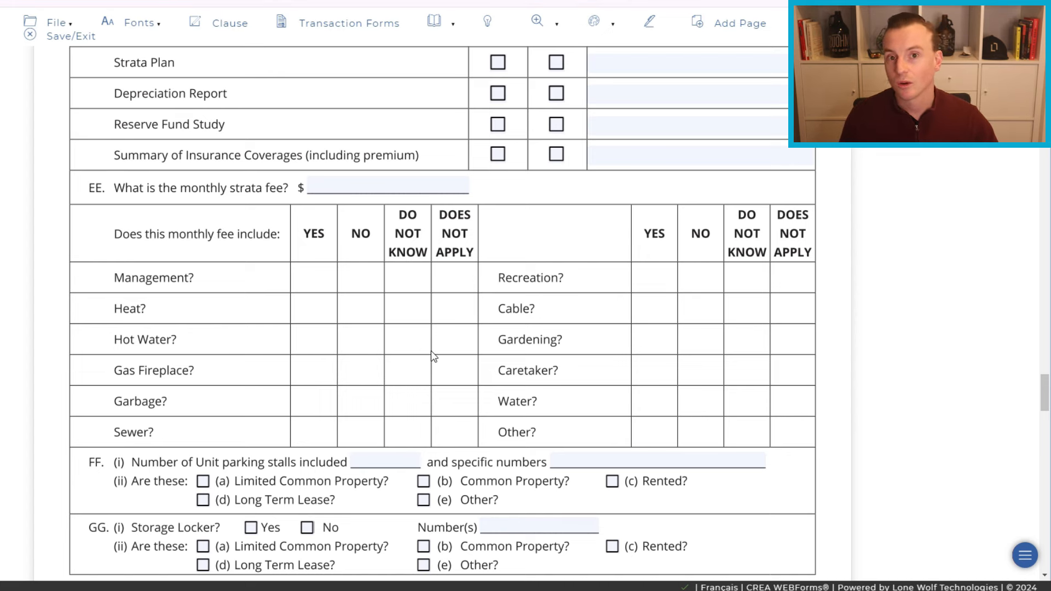
mouse_move(434, 357)
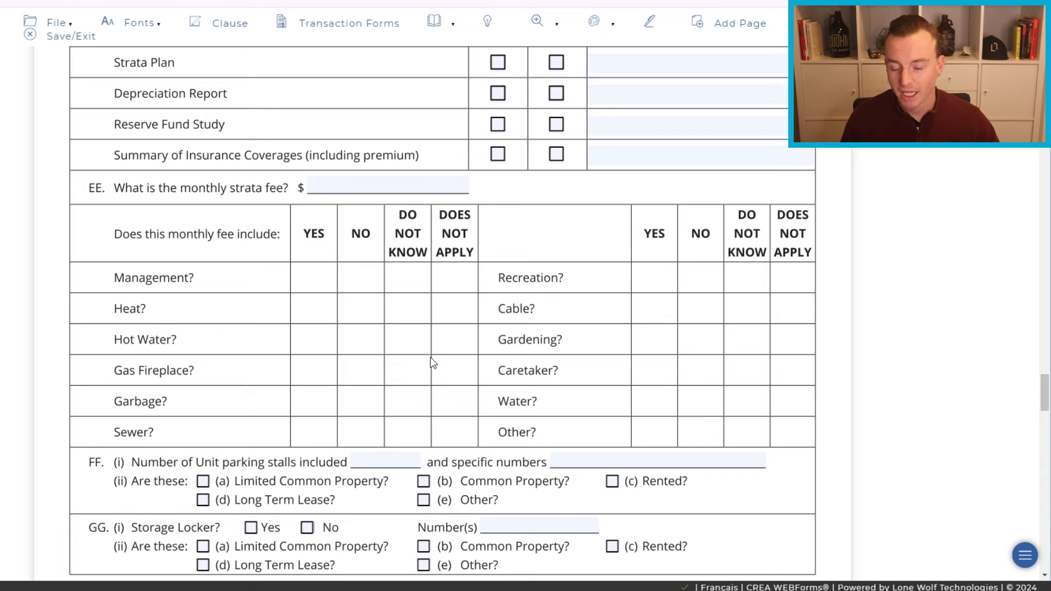
mouse_move(406, 378)
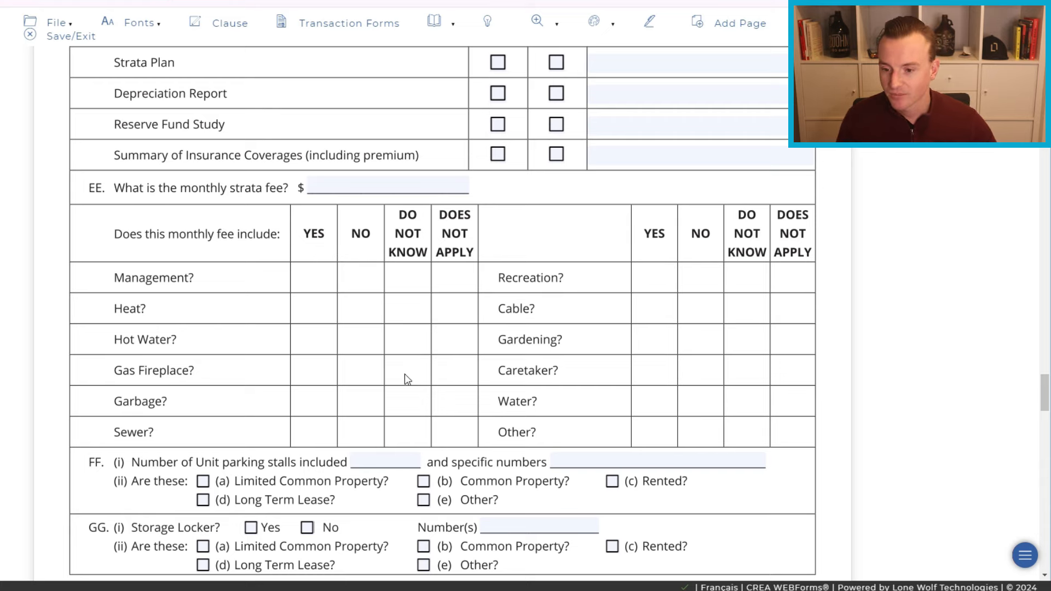
Scroll past sections FF, GG and the initials boxes to the top of page 5.
scroll(down, 3)
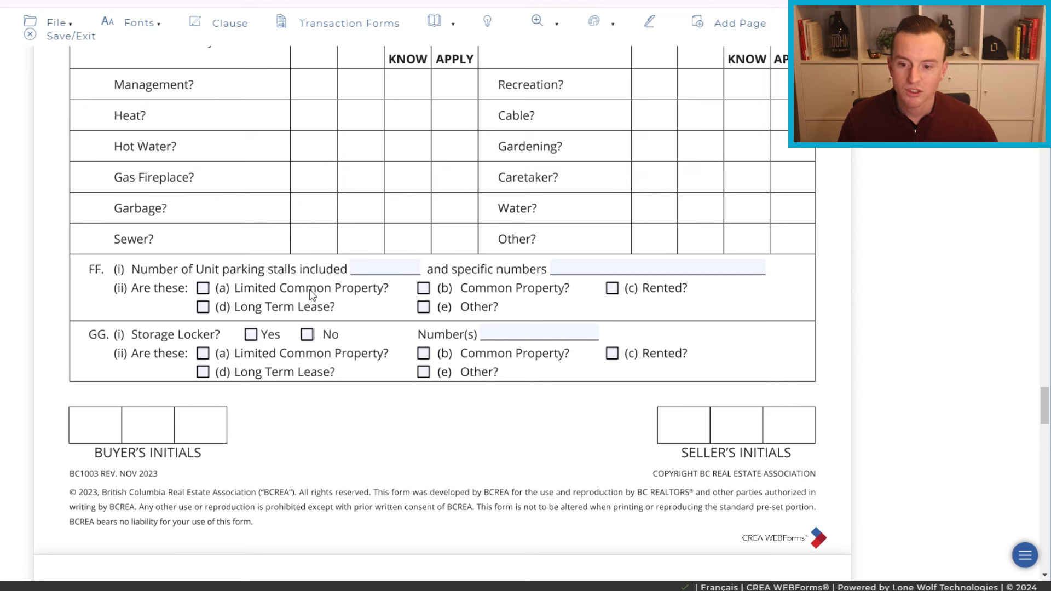
mouse_move(367, 317)
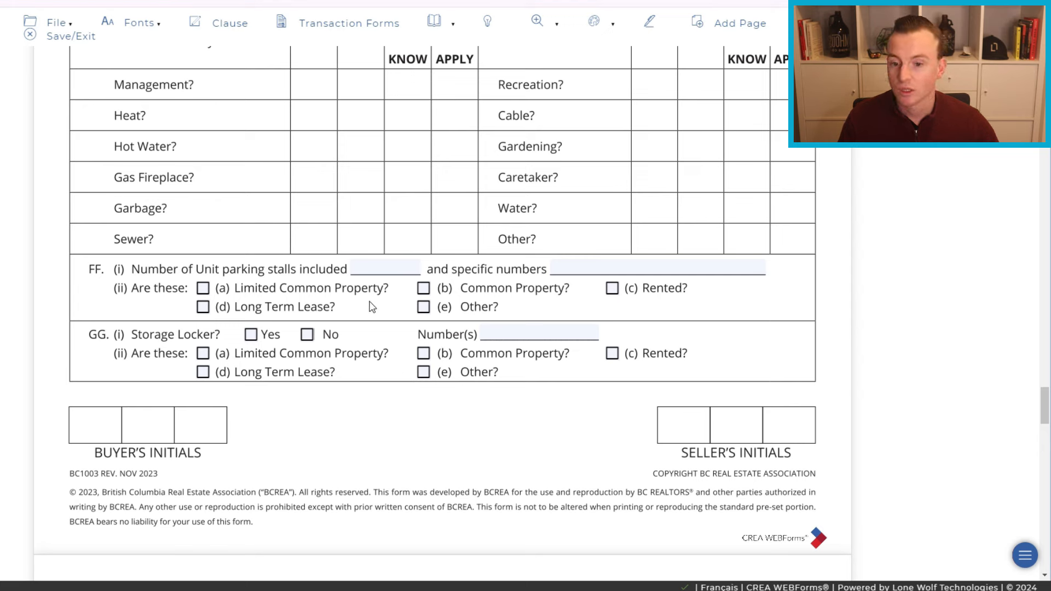
mouse_move(516, 290)
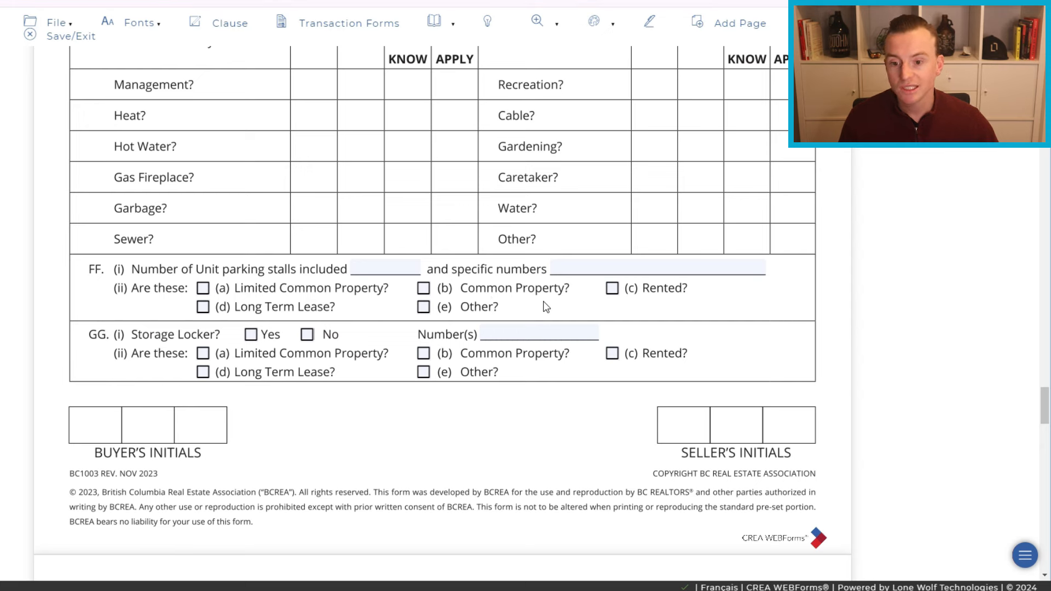
mouse_move(300, 294)
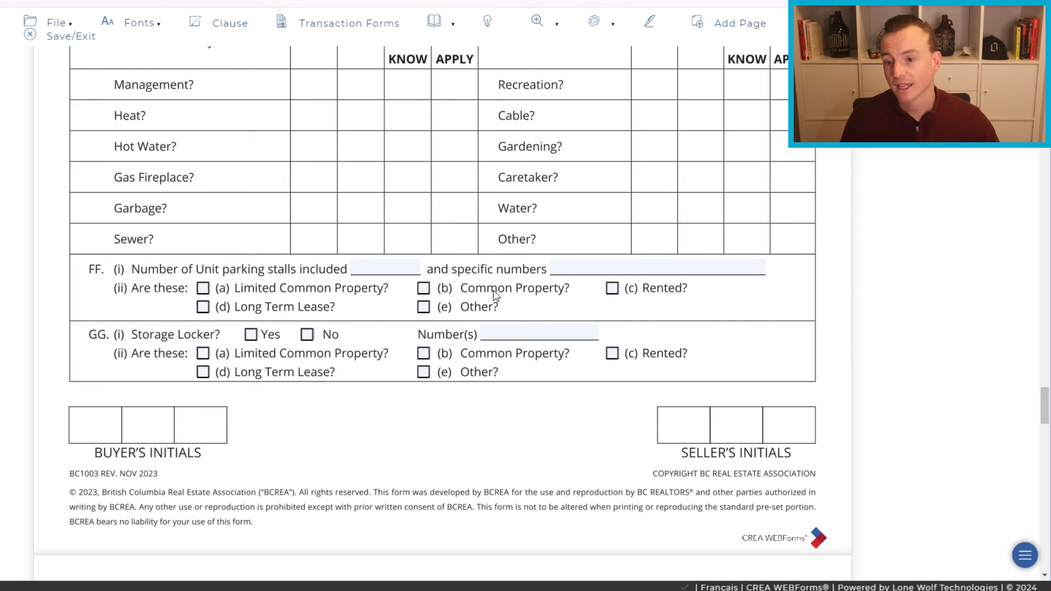
mouse_move(511, 296)
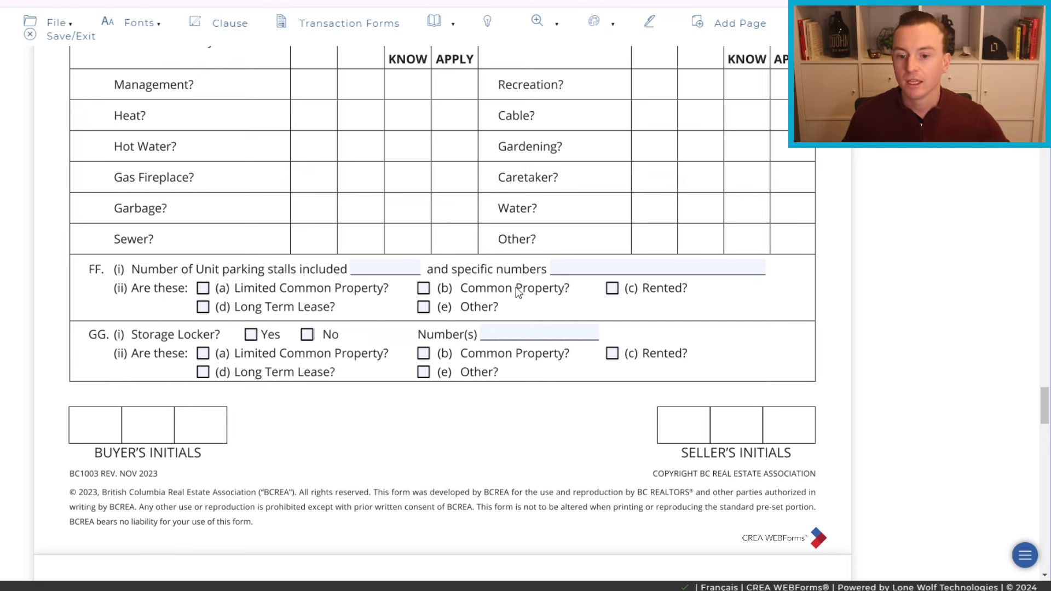
mouse_move(524, 276)
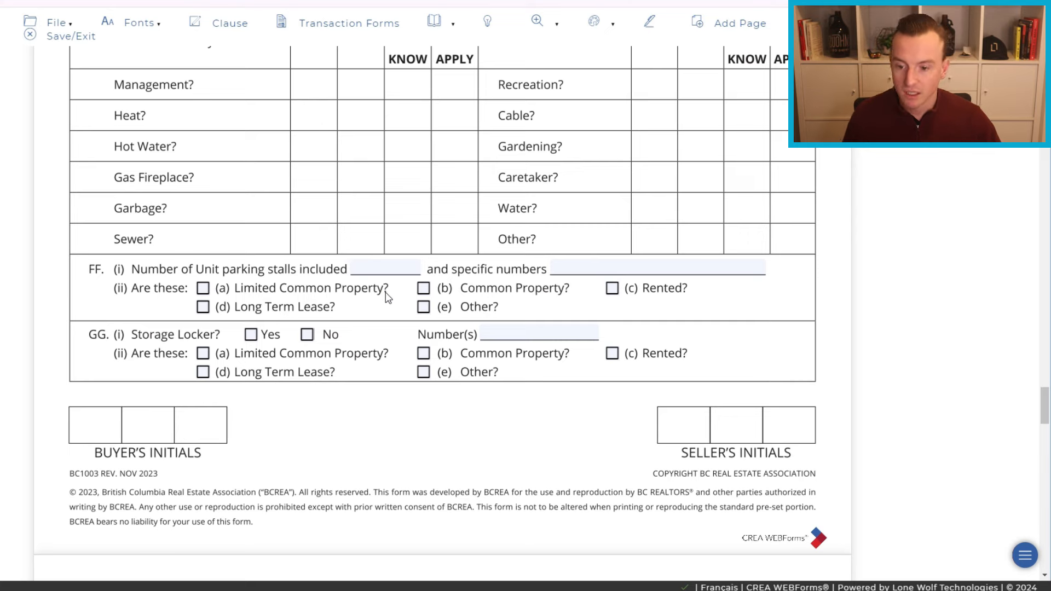
scroll(down, 3)
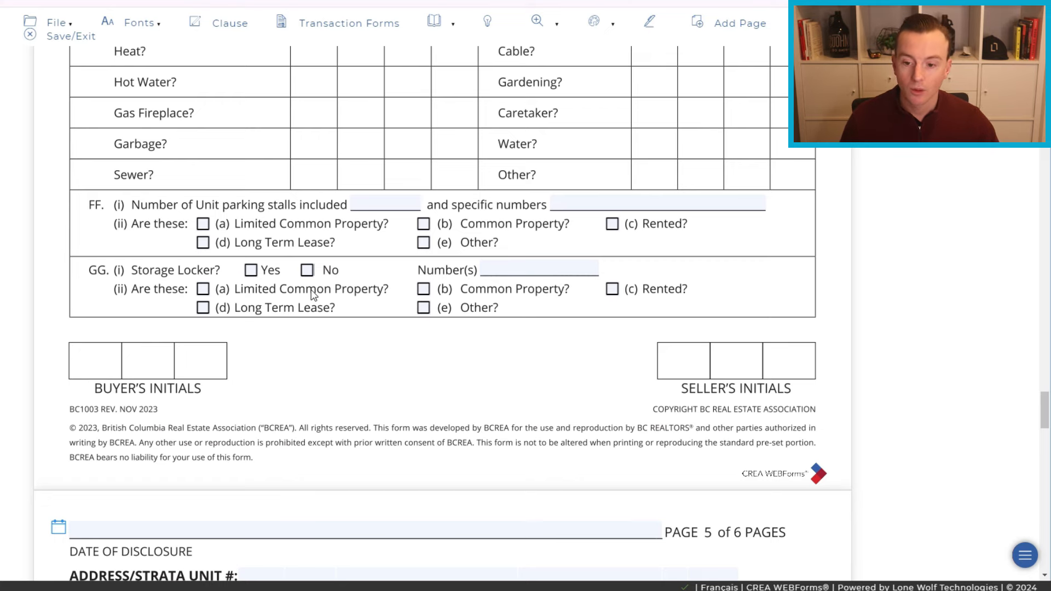
scroll(down, 3)
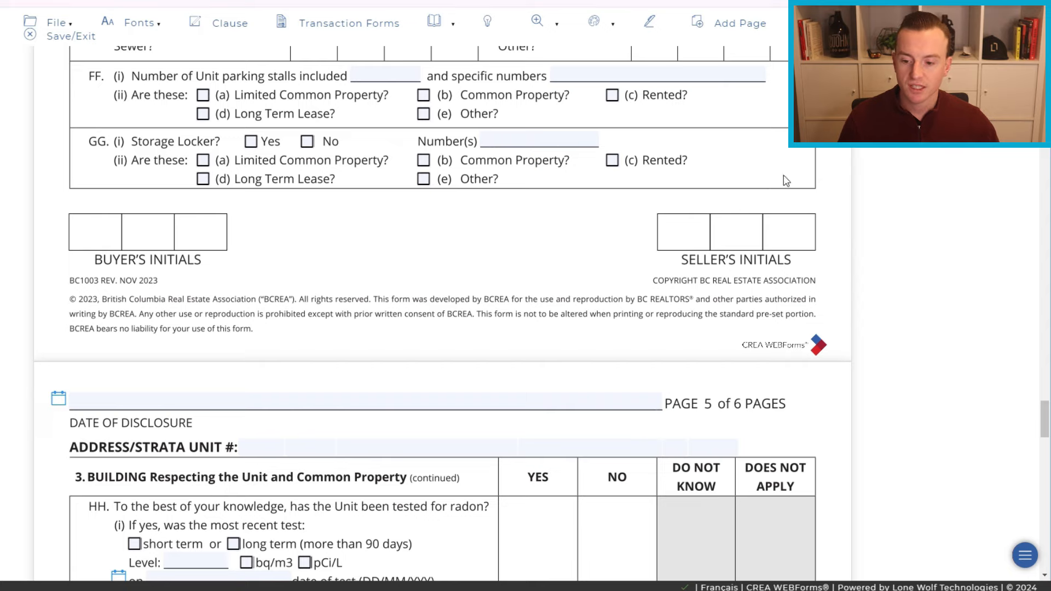
scroll(down, 3)
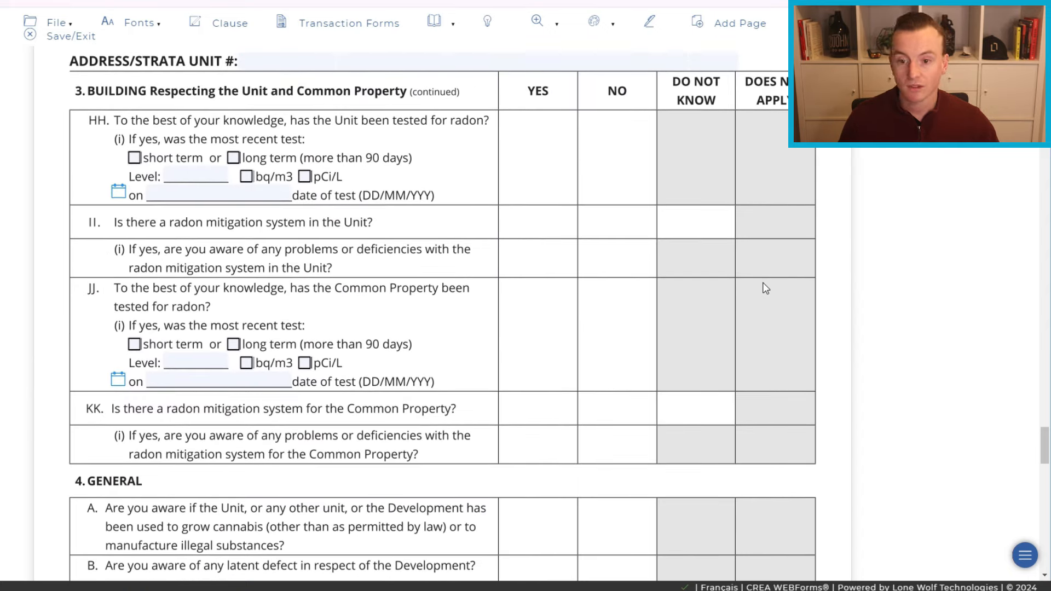
mouse_move(767, 300)
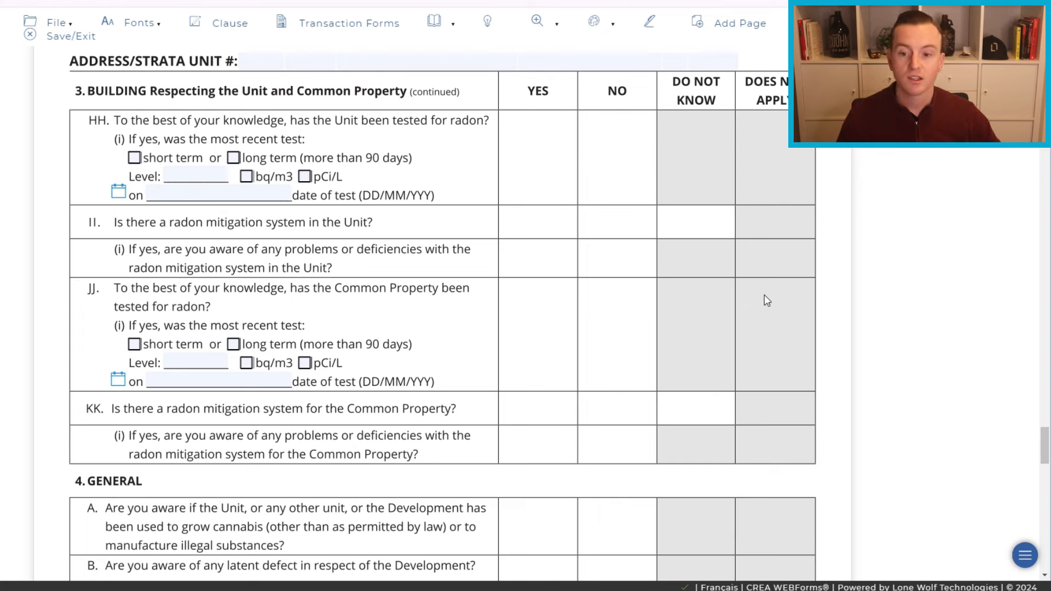
mouse_move(467, 247)
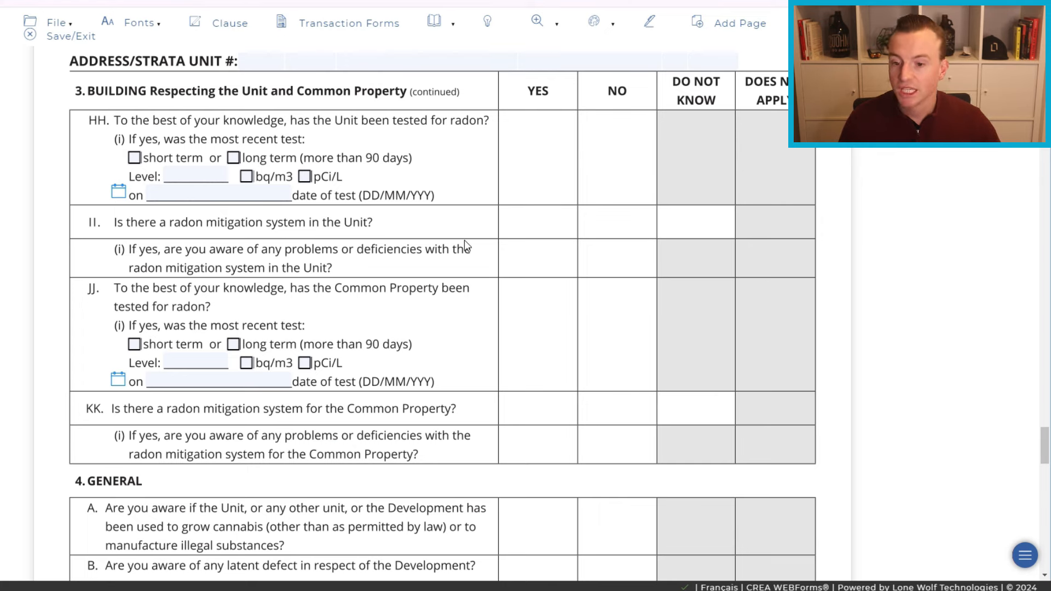
mouse_move(479, 245)
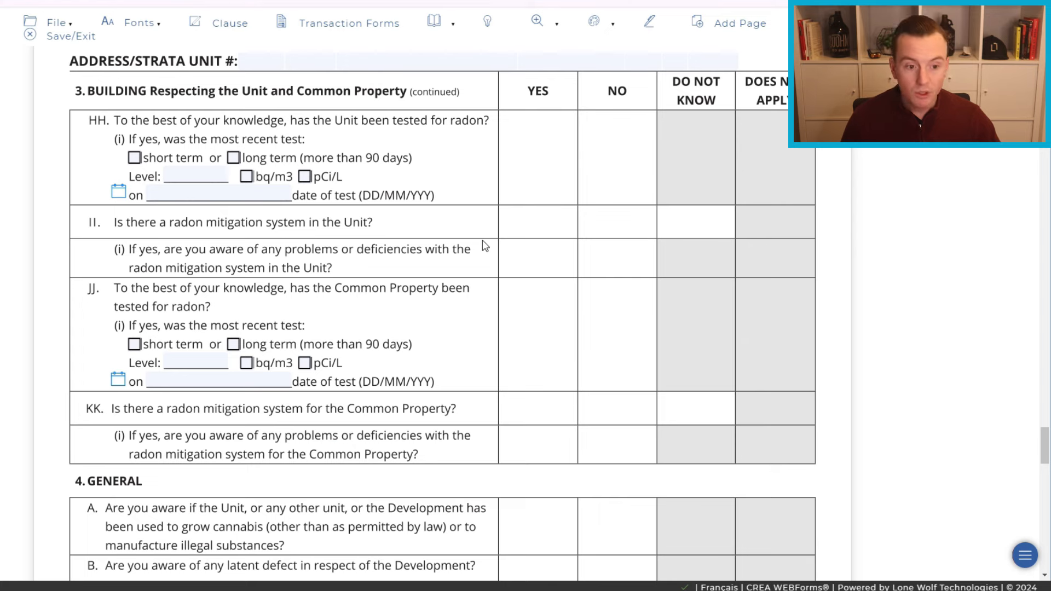
mouse_move(318, 136)
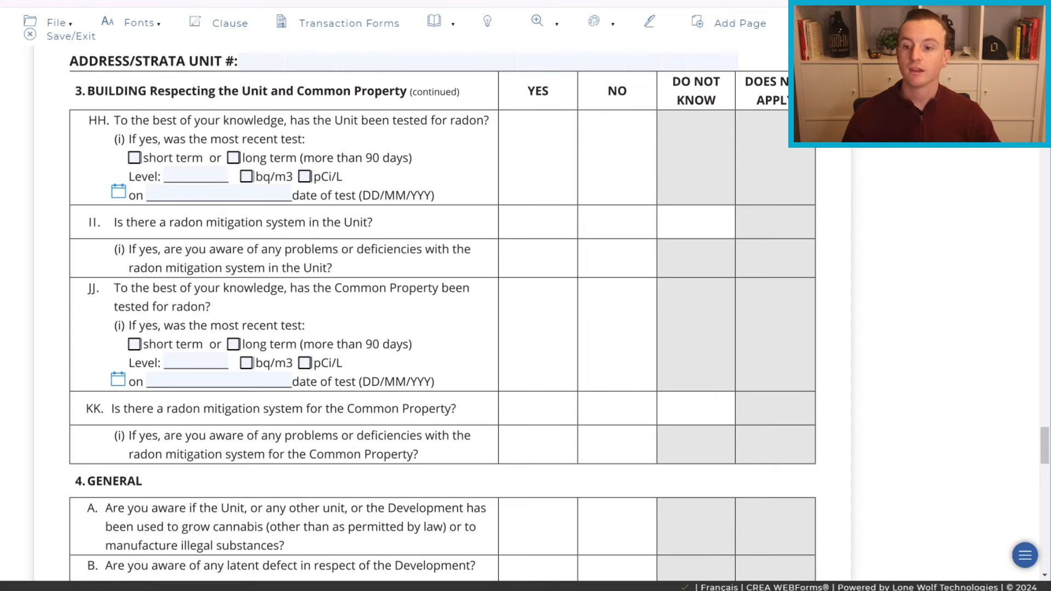
mouse_move(759, 166)
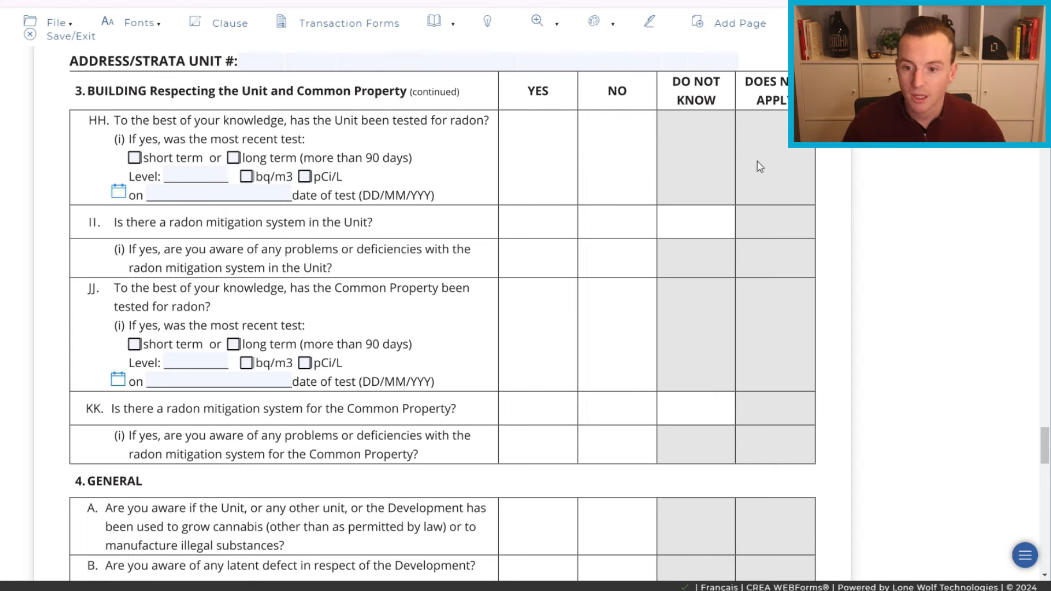
mouse_move(830, 169)
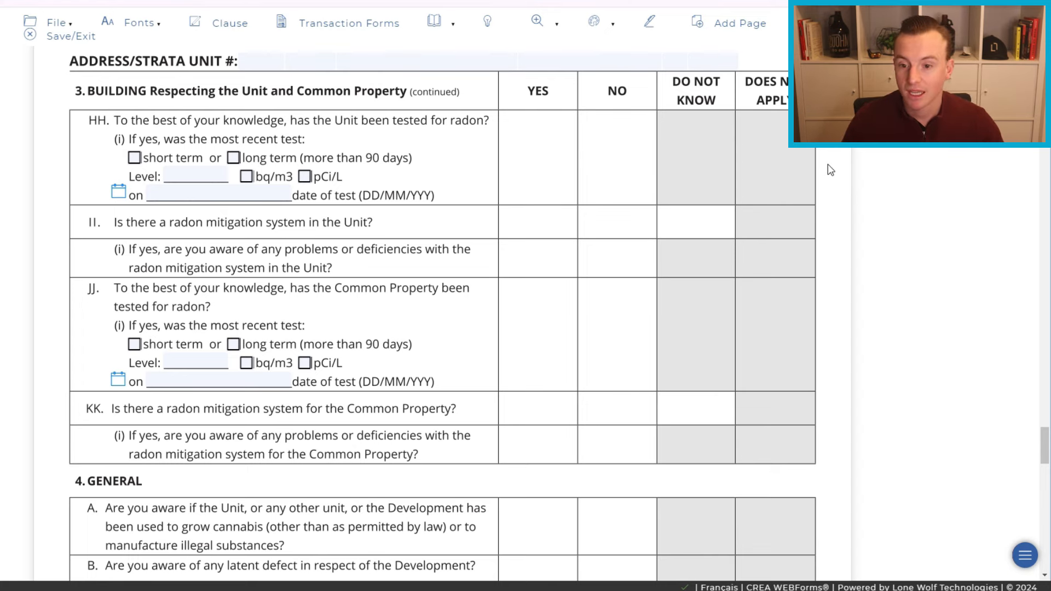
mouse_move(742, 129)
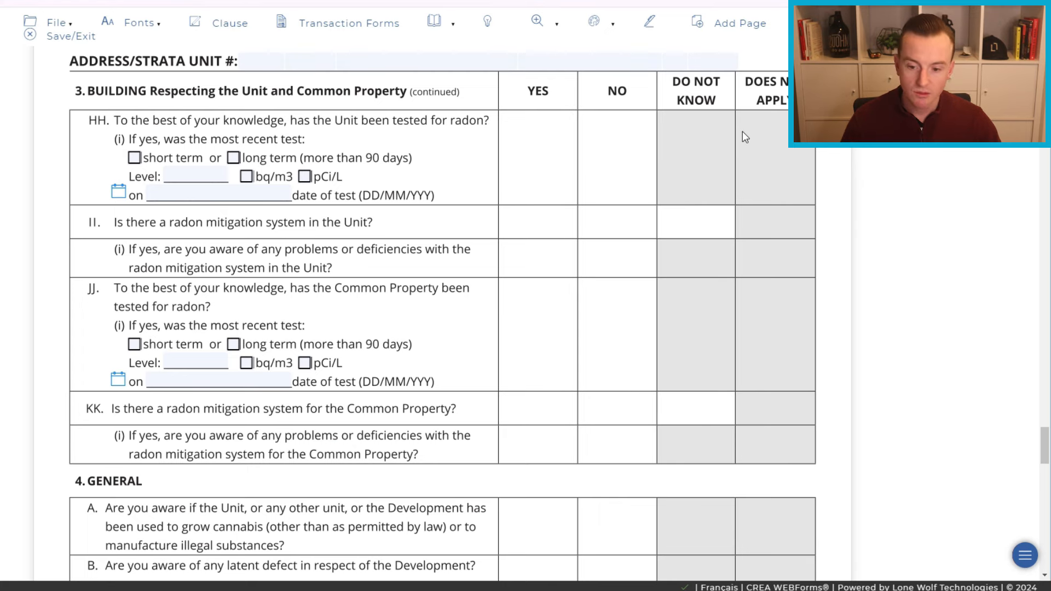
Scroll down to section 4 General with questions A to D and the initials boxes.
scroll(down, 3)
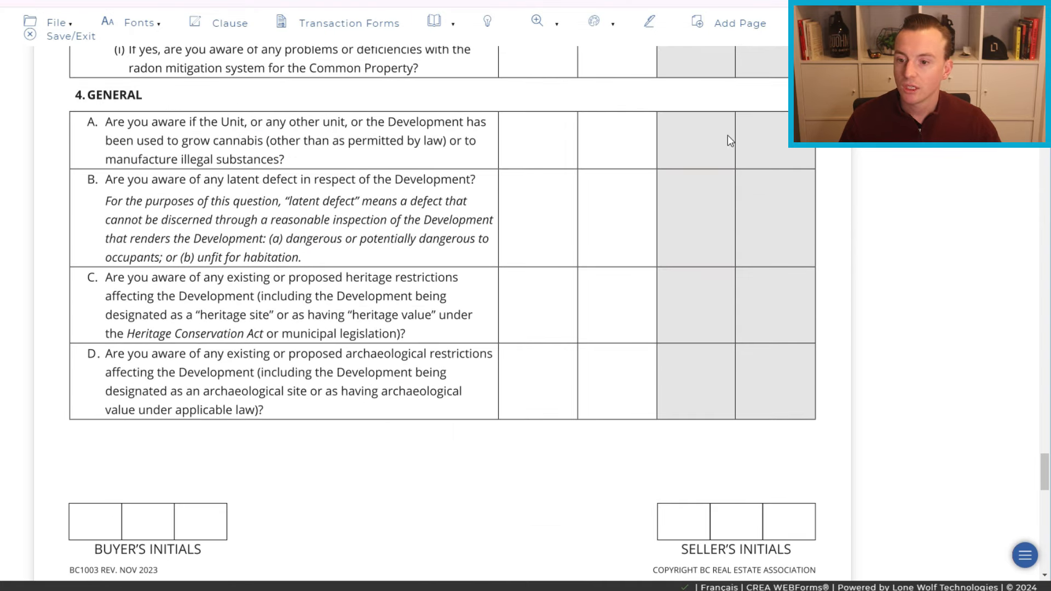
mouse_move(151, 111)
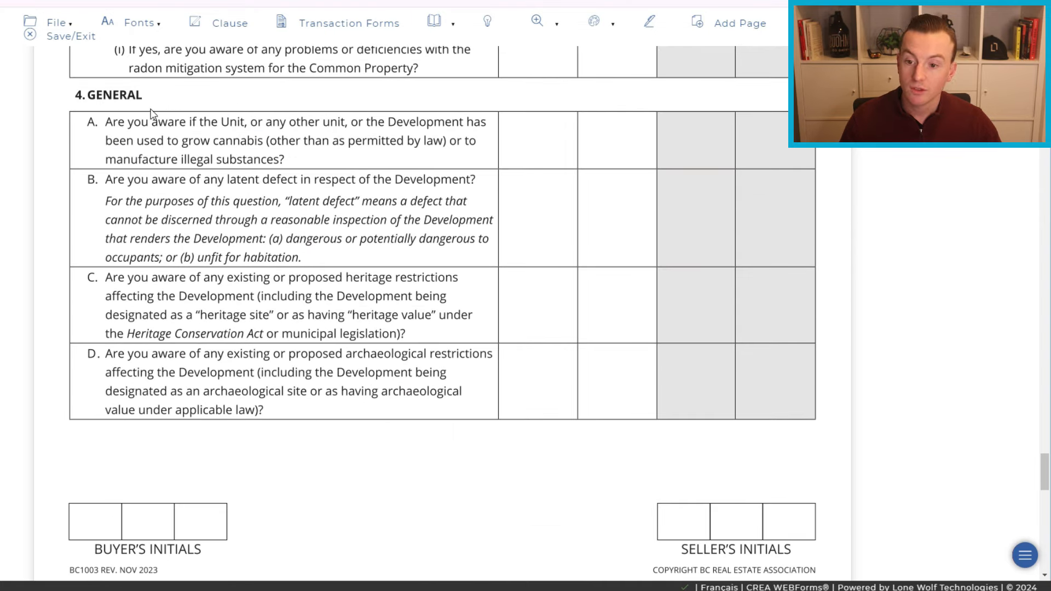
mouse_move(456, 134)
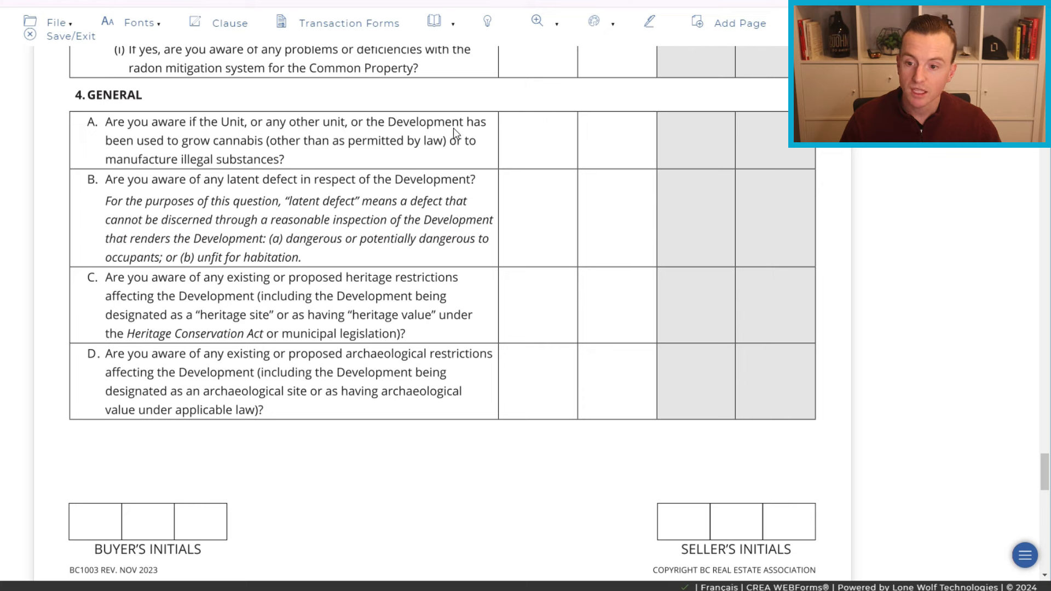
mouse_move(345, 136)
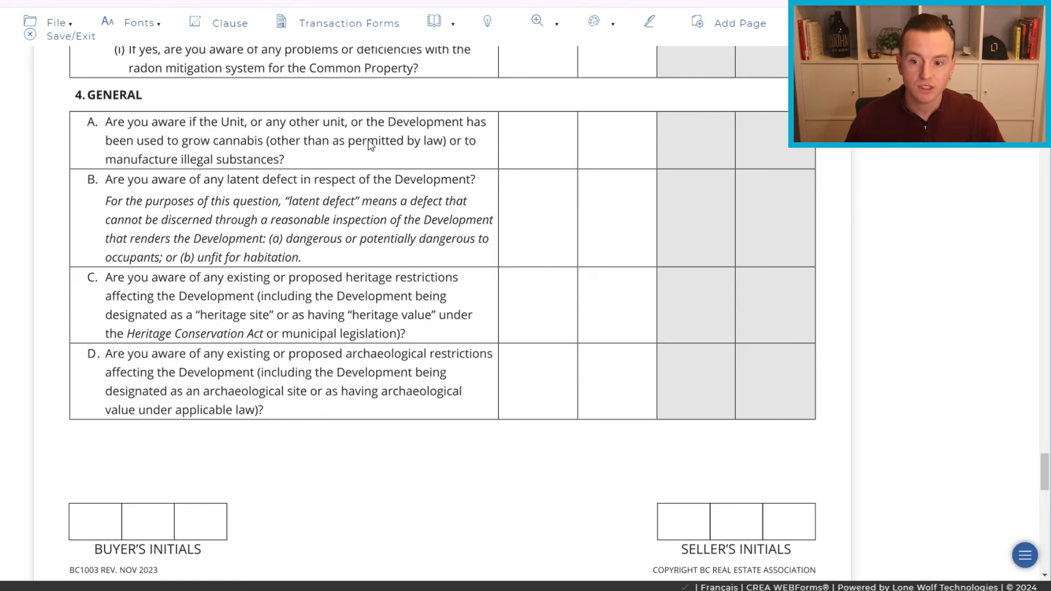
mouse_move(361, 157)
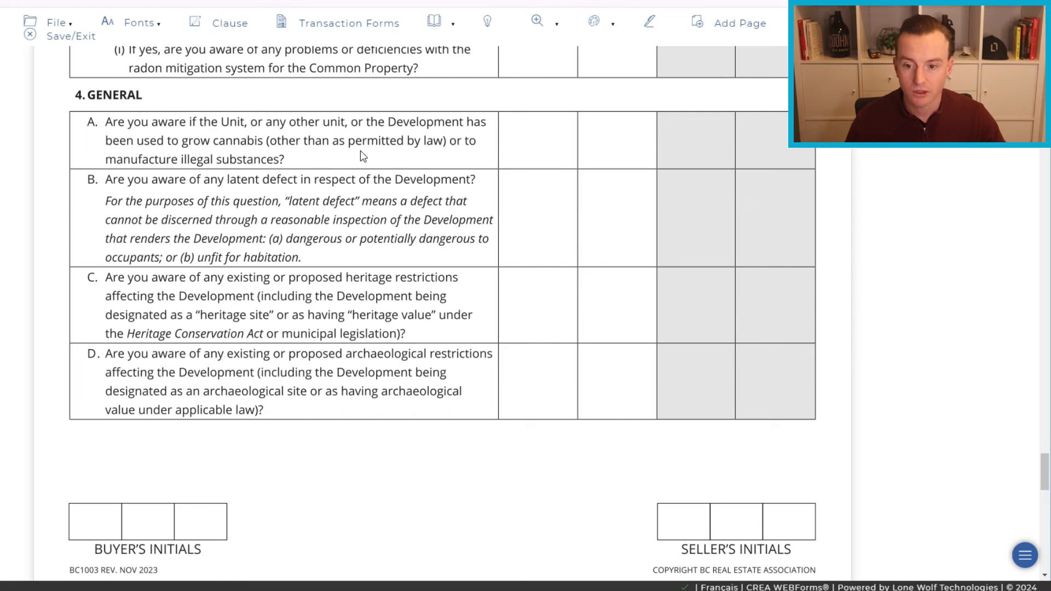
mouse_move(107, 189)
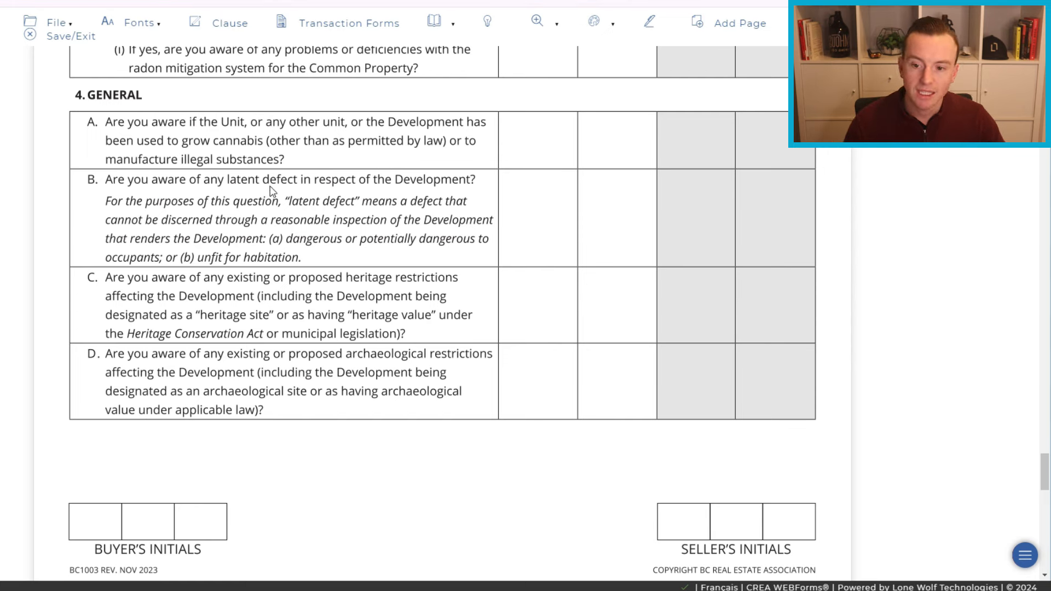
mouse_move(462, 199)
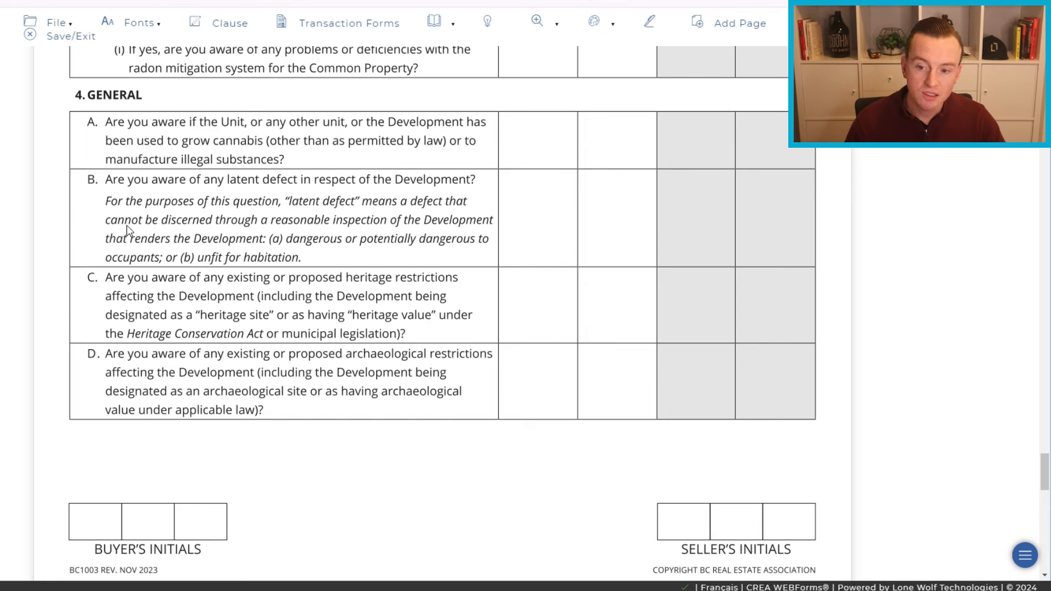
mouse_move(399, 234)
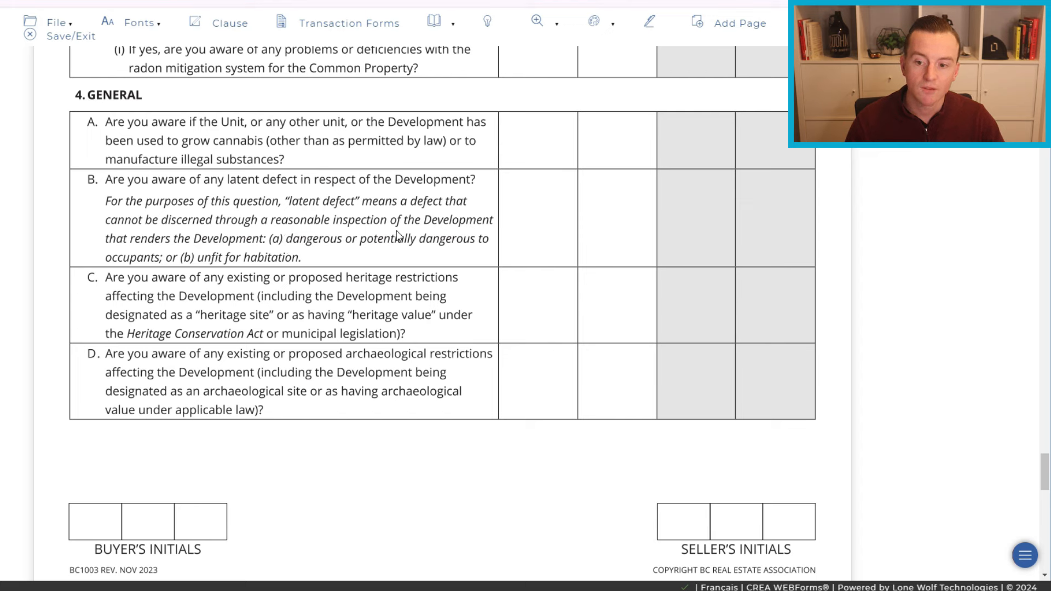
mouse_move(200, 261)
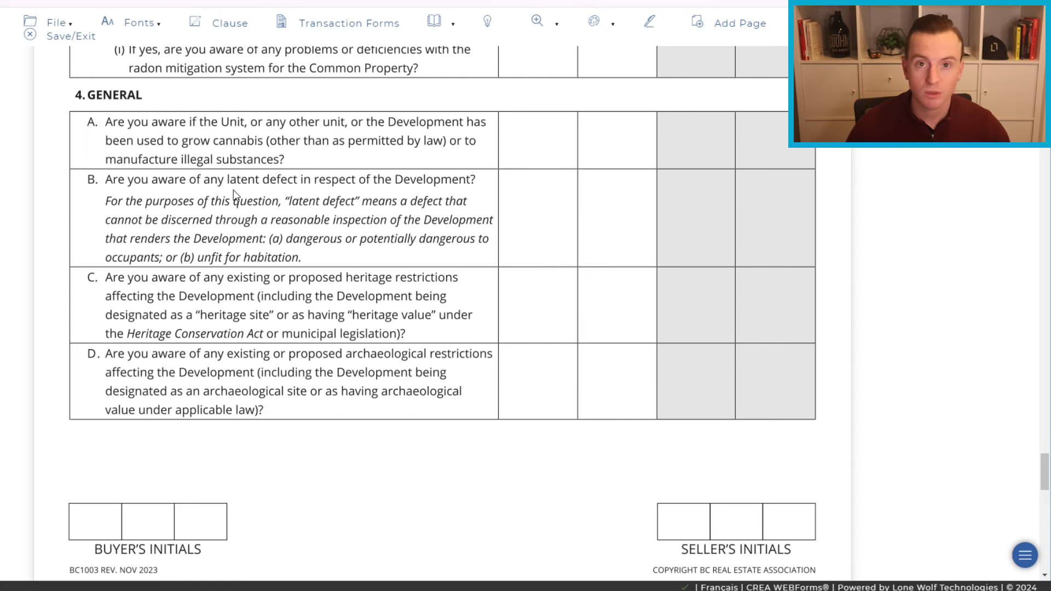
mouse_move(256, 215)
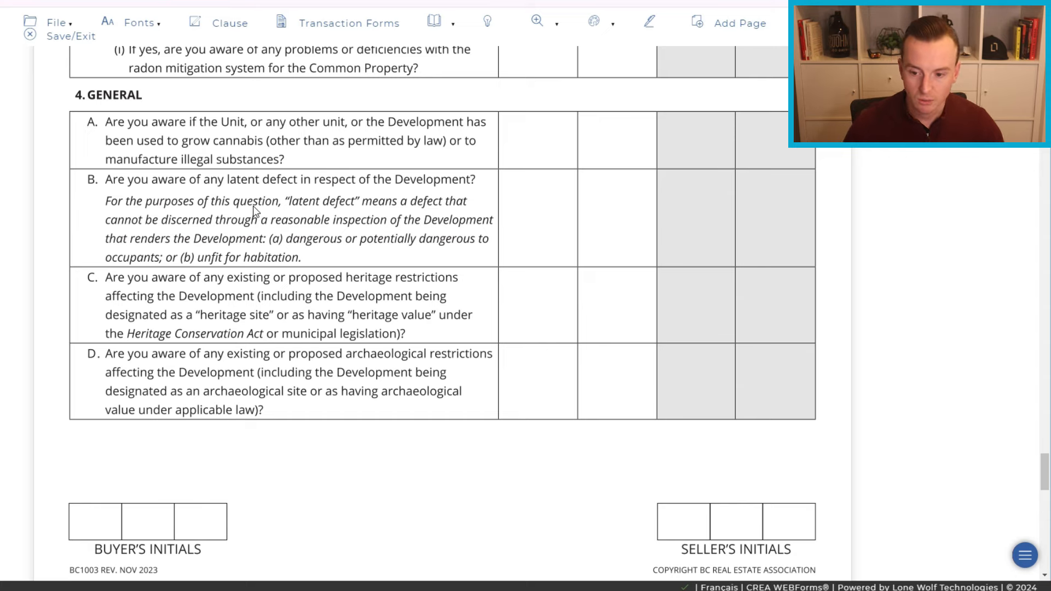
Scroll back and forth past page 6 Additional Comments to the seller signature and buyer acknowledgement area.
scroll(down, 3)
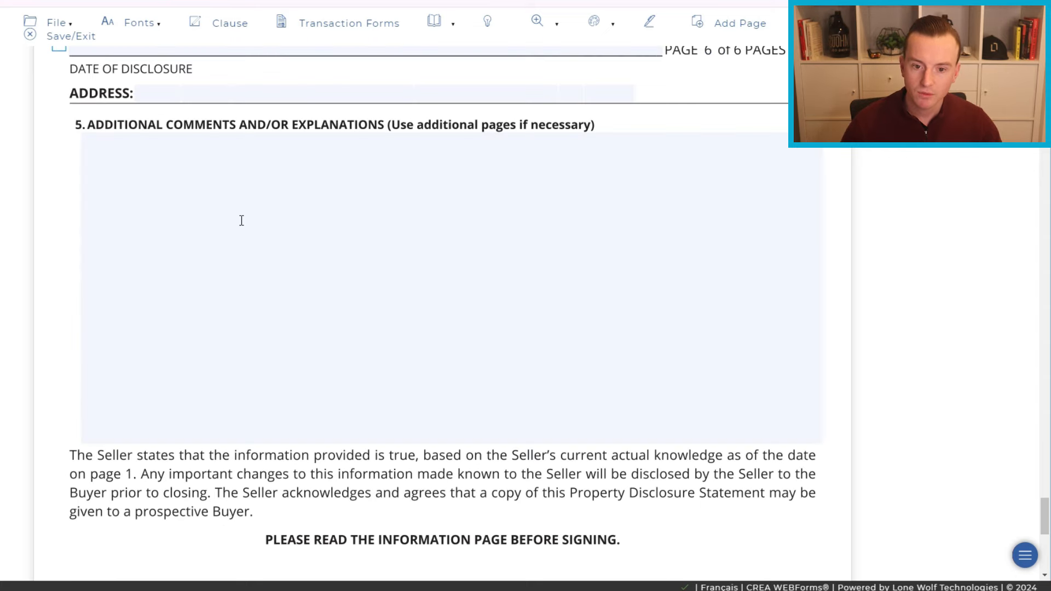
scroll(up, 3)
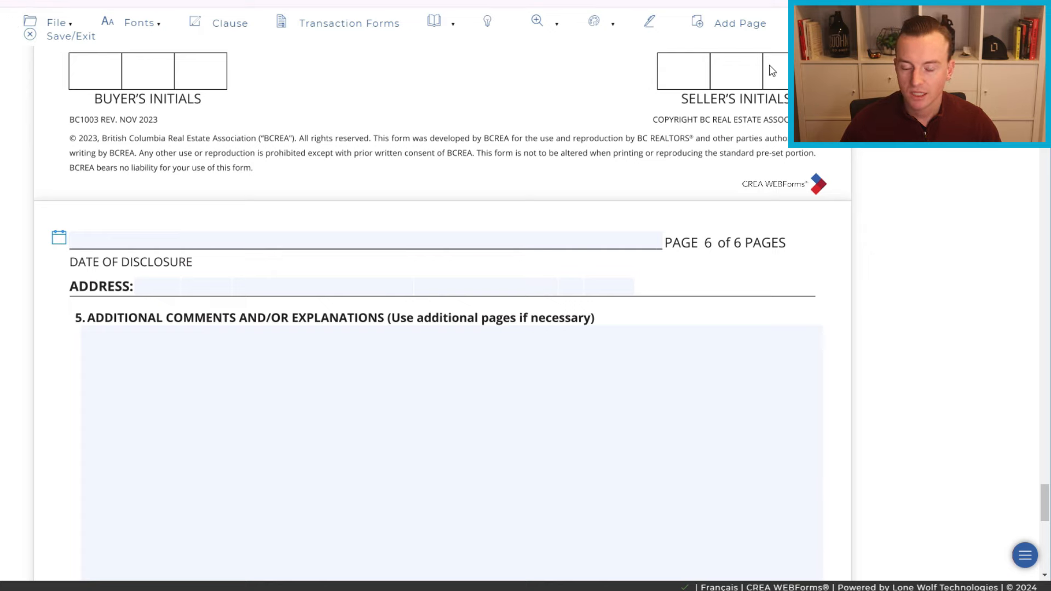
scroll(down, 3)
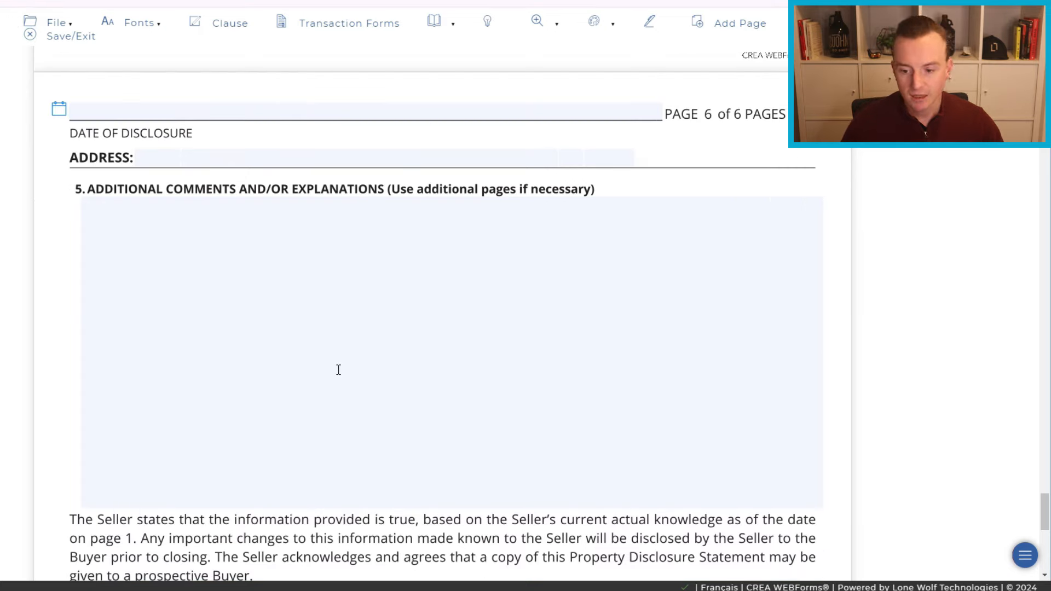
scroll(up, 3)
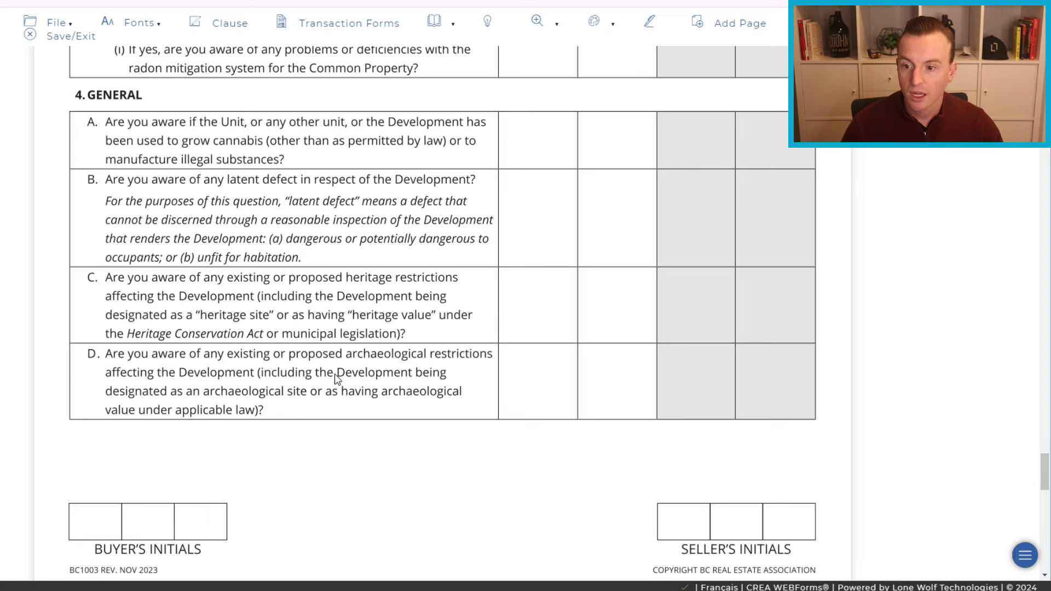
mouse_move(234, 135)
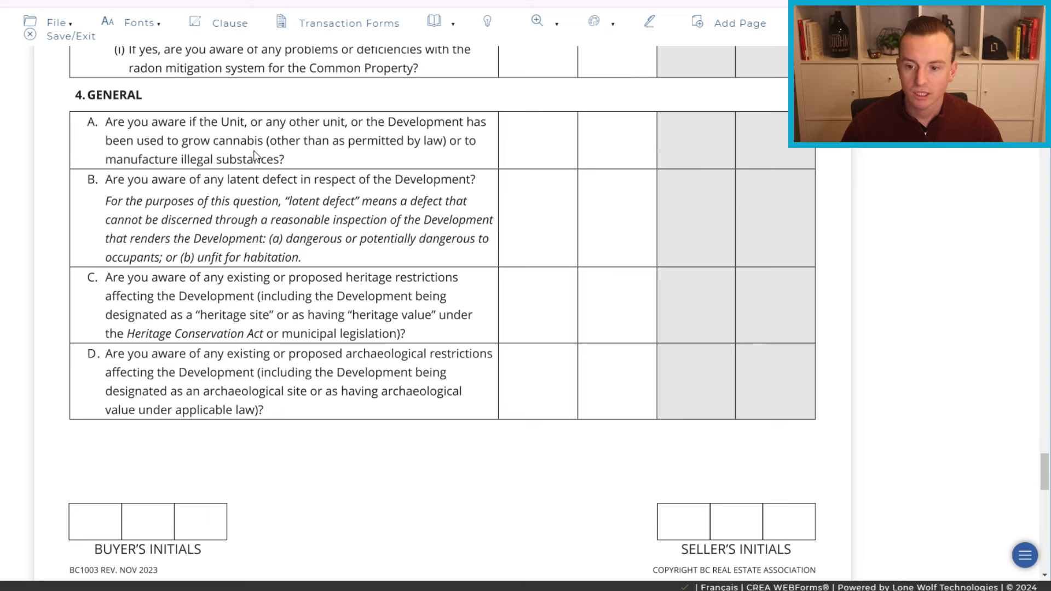
scroll(down, 3)
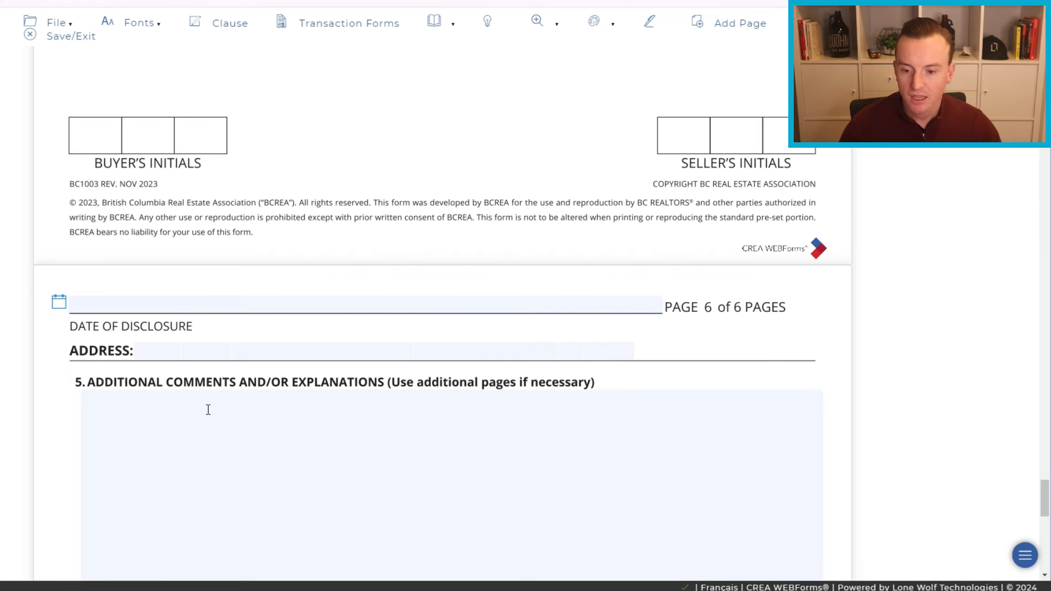
scroll(down, 3)
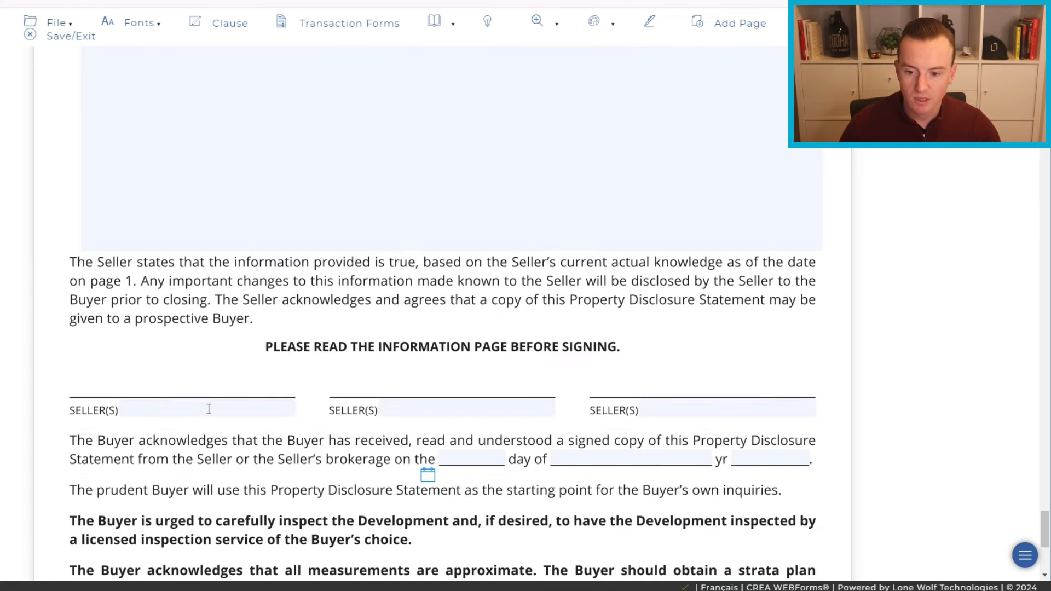
Bring the buyer acknowledgement paragraphs and unsigned BUYER(S) signature lines on page 6 into view.
scroll(down, 3)
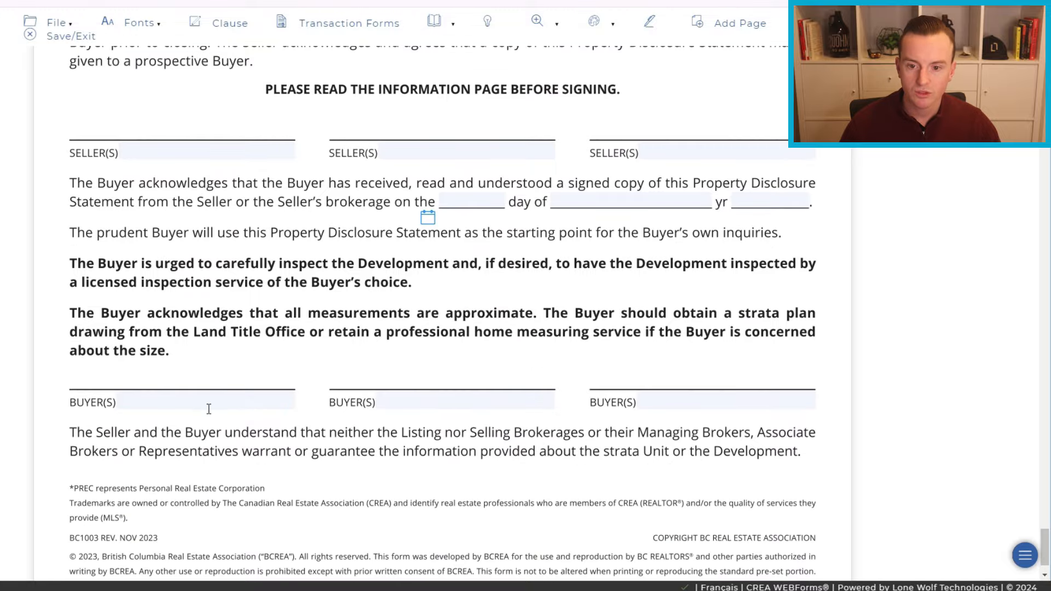
mouse_move(52, 143)
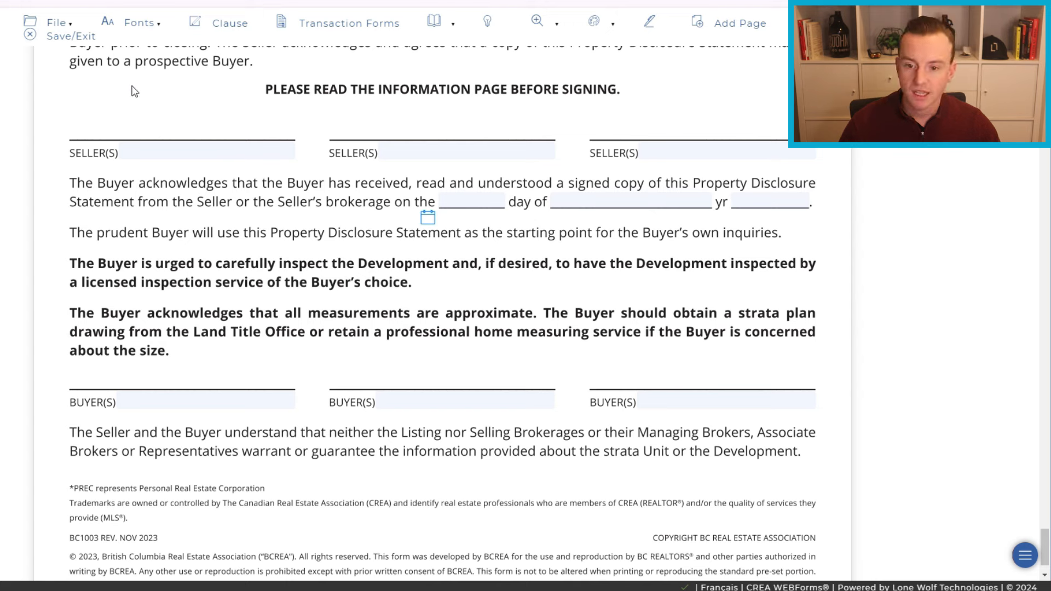
mouse_move(690, 229)
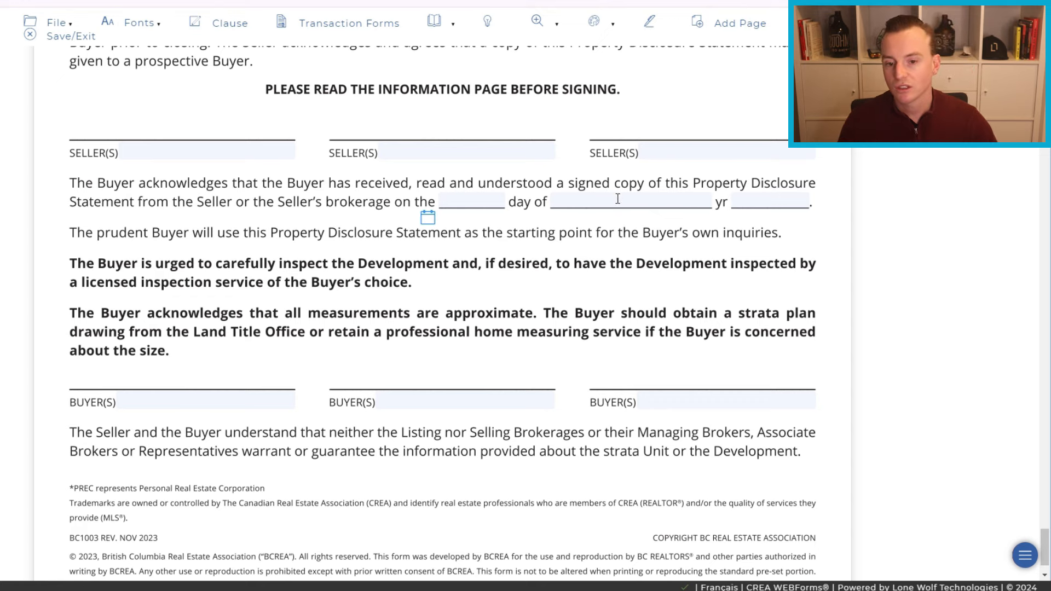
mouse_move(622, 236)
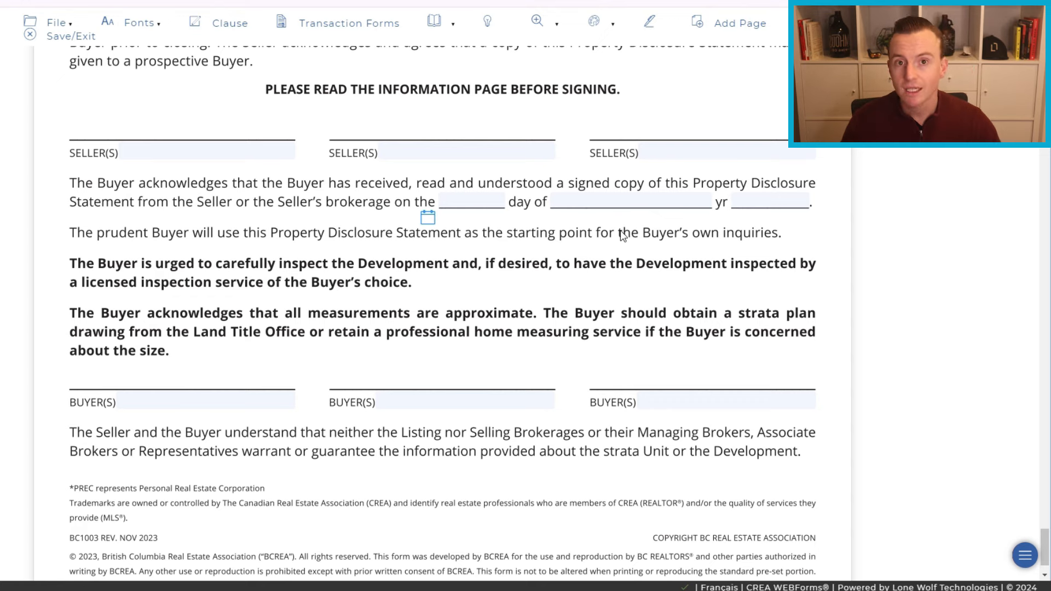
mouse_move(615, 250)
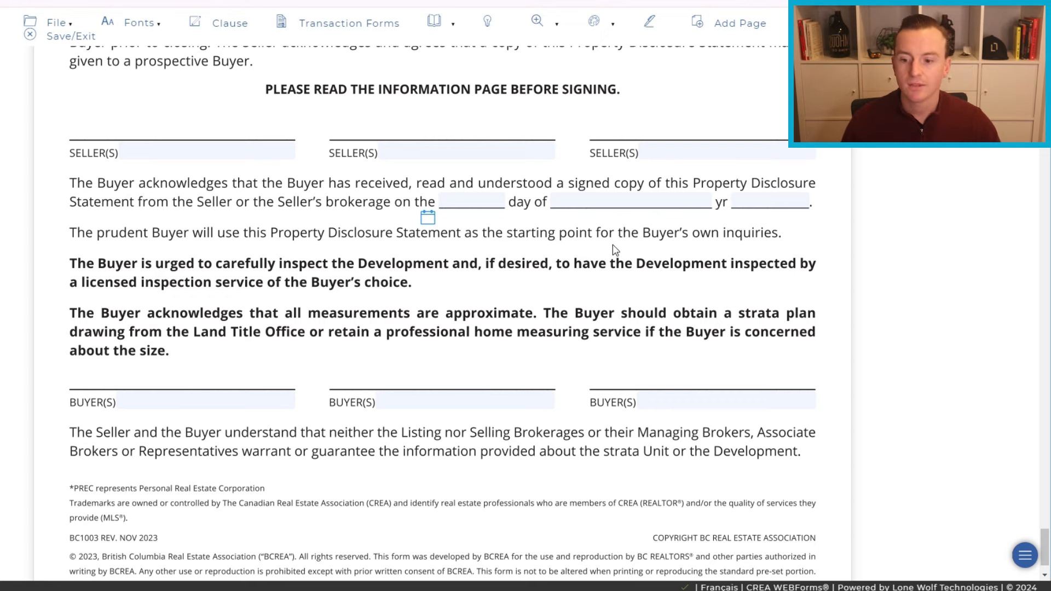
Reach the final page's copyright footer below the unsigned buyer and seller signature lines.
scroll(down, 3)
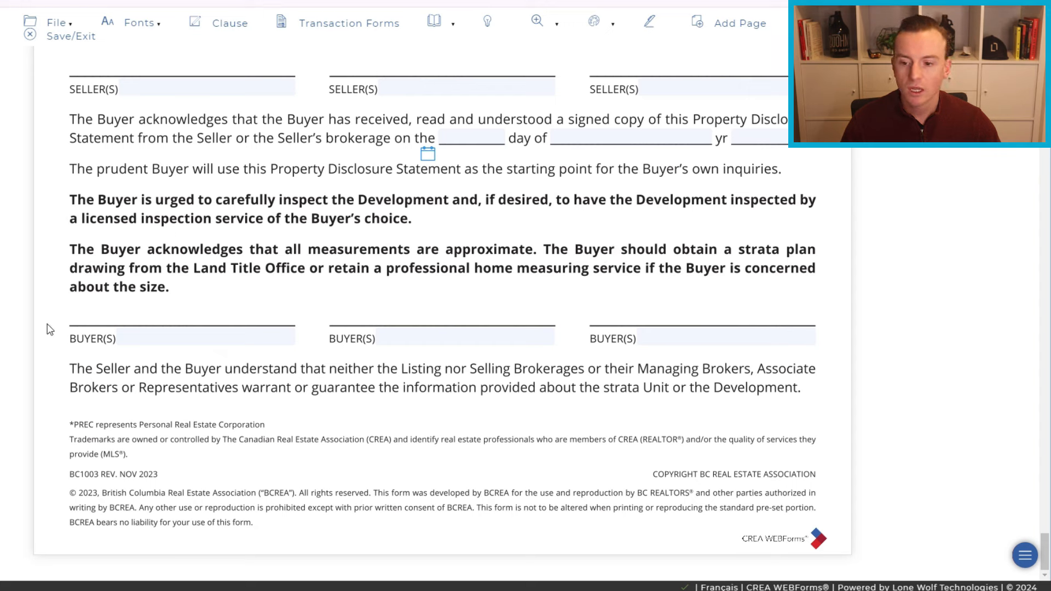
mouse_move(295, 330)
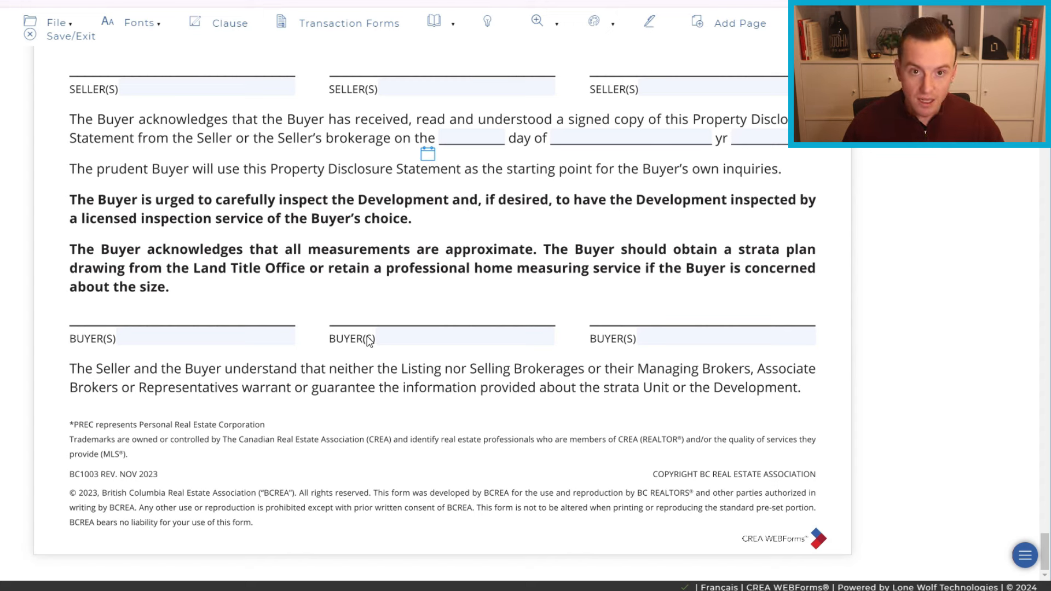
click(537, 21)
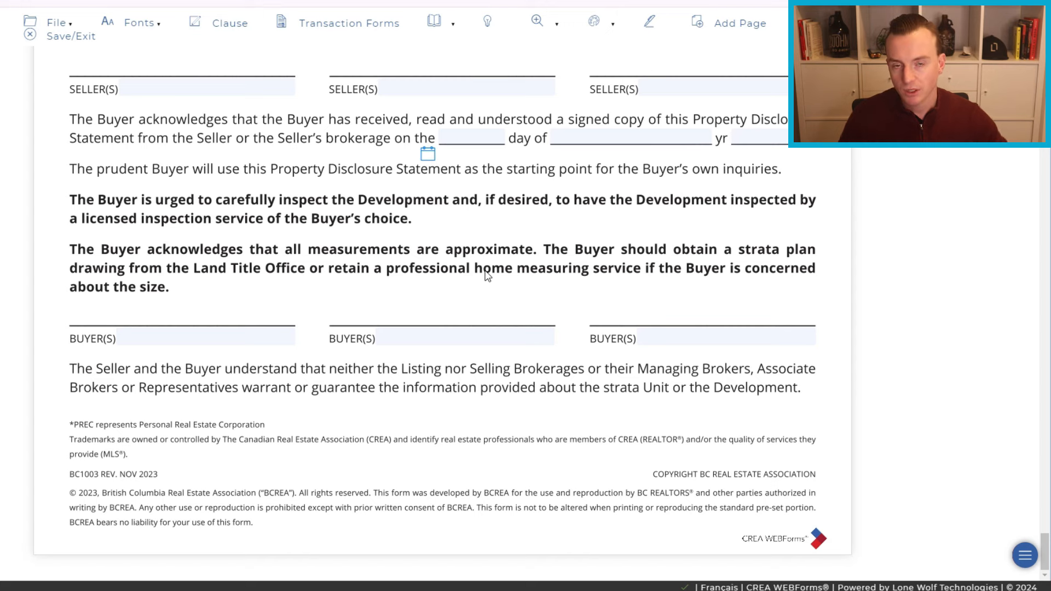
mouse_move(637, 201)
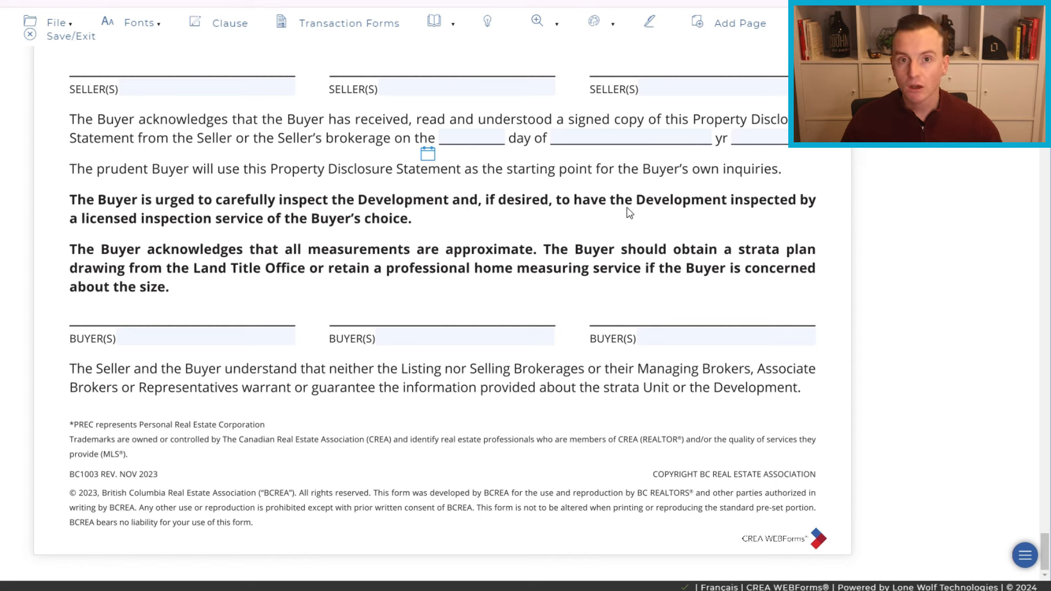
mouse_move(643, 232)
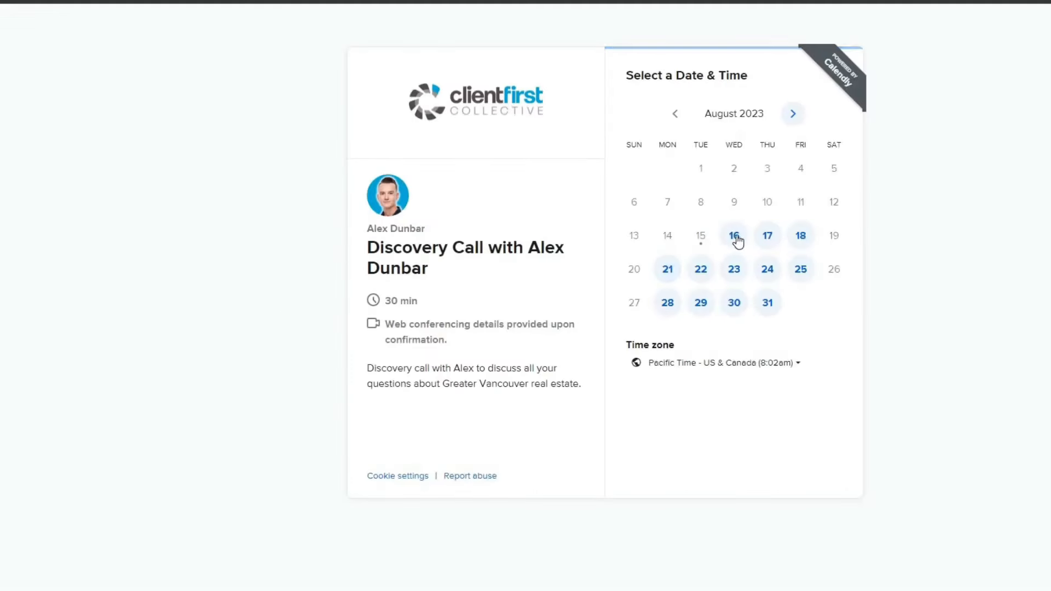
Book the Wednesday, August 16, 2023 10:00am Discovery Call slot to reach the Enter Details form.
click(733, 236)
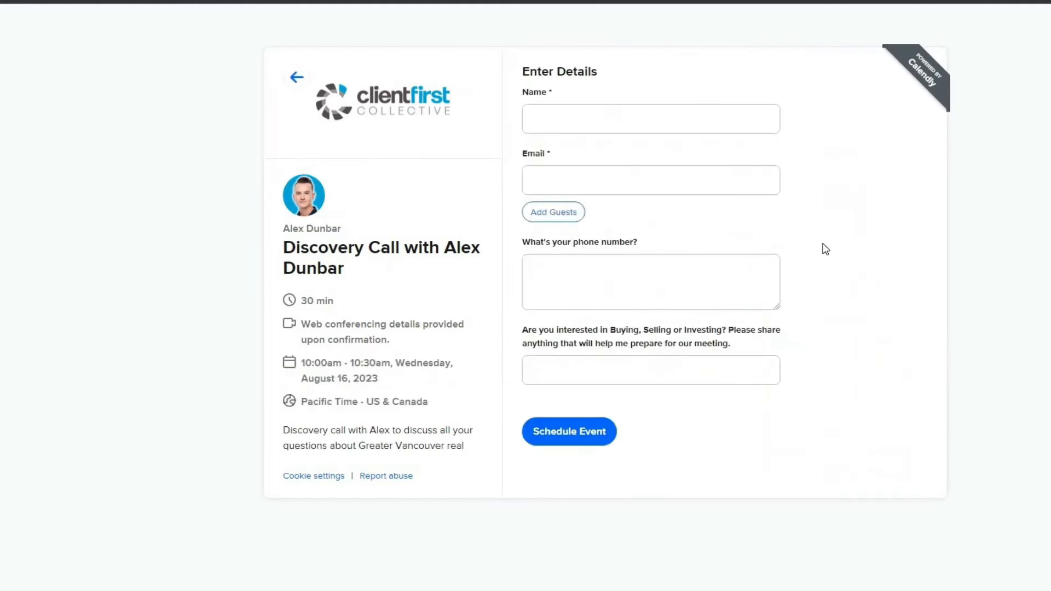